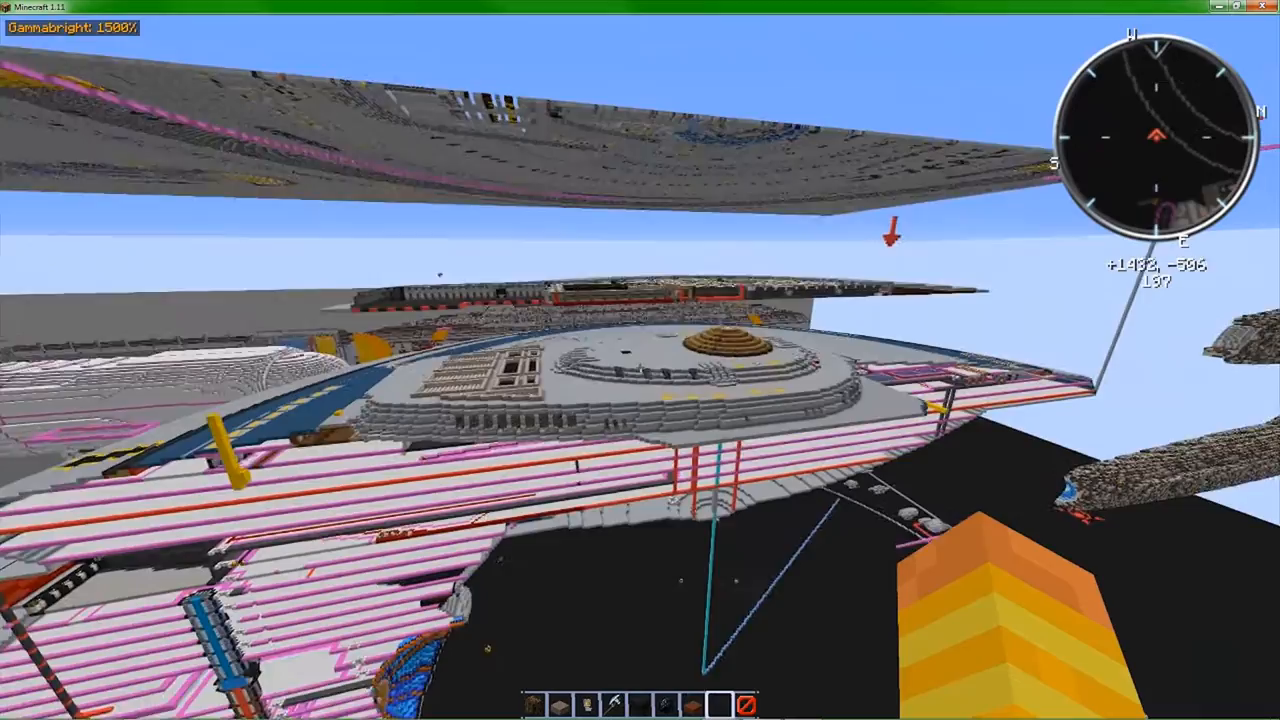
pyautogui.moveTo(640, 360)
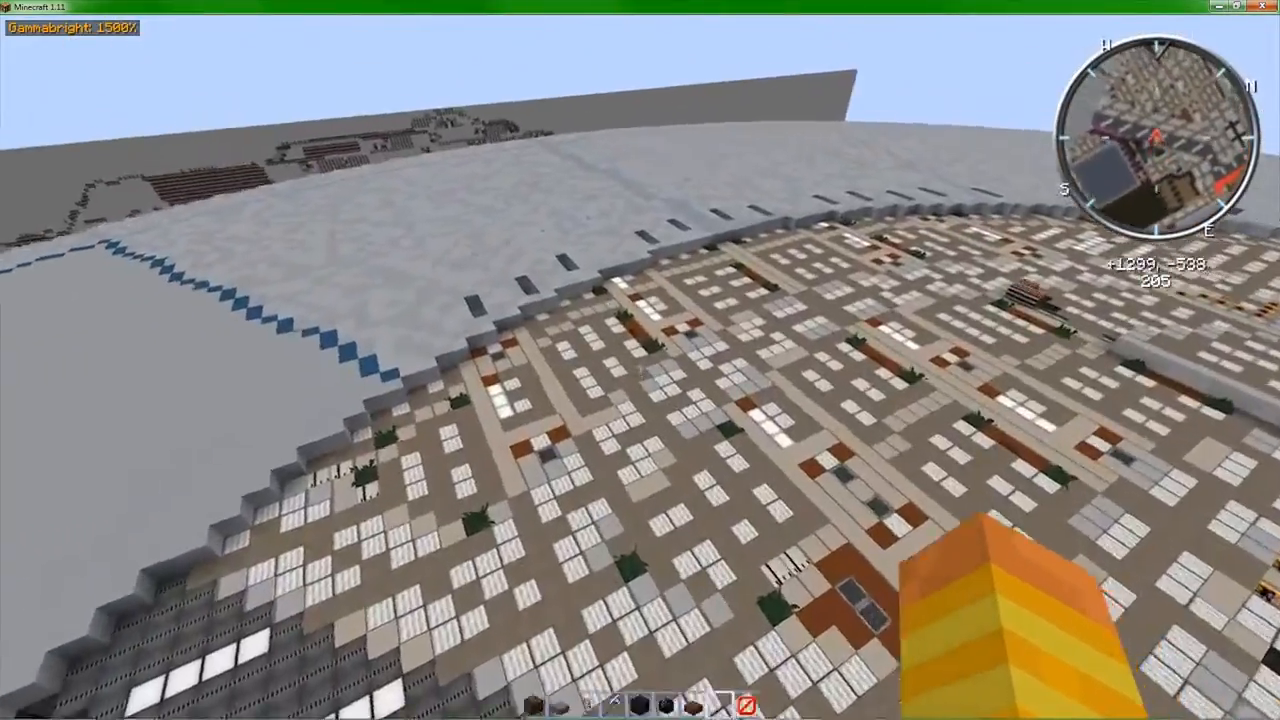
pyautogui.moveTo(640, 360)
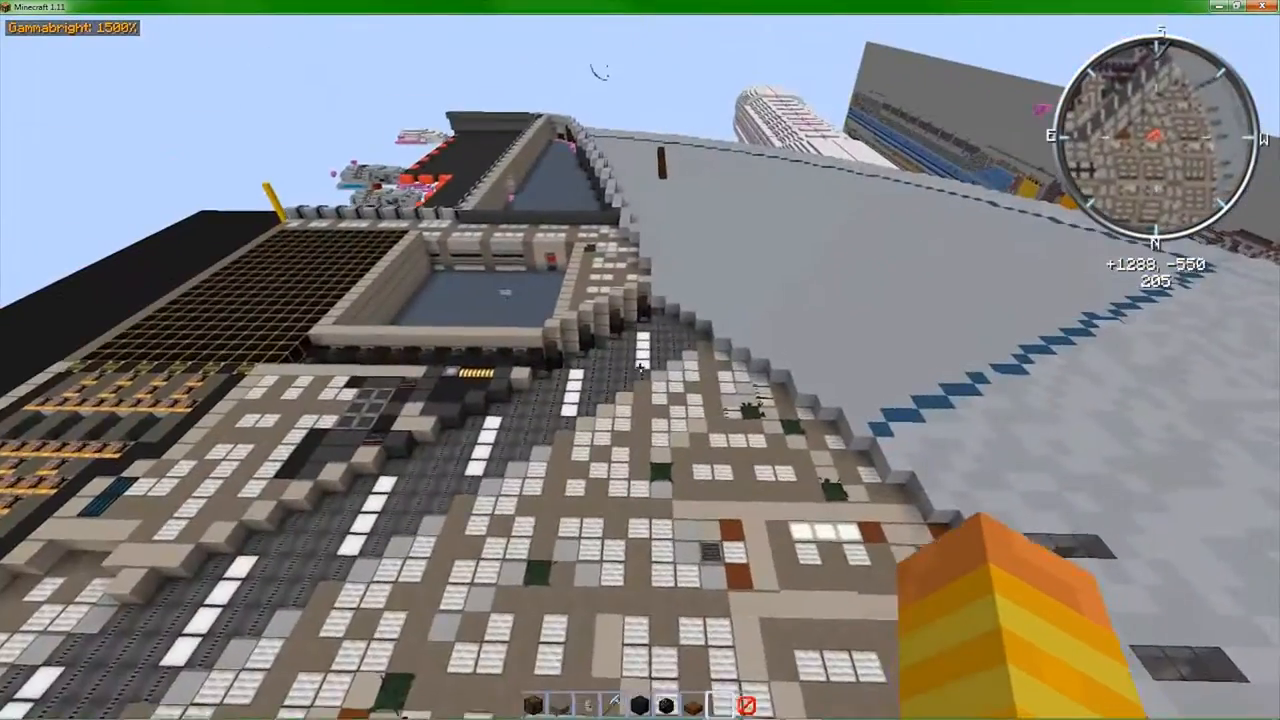
pyautogui.moveTo(640, 360)
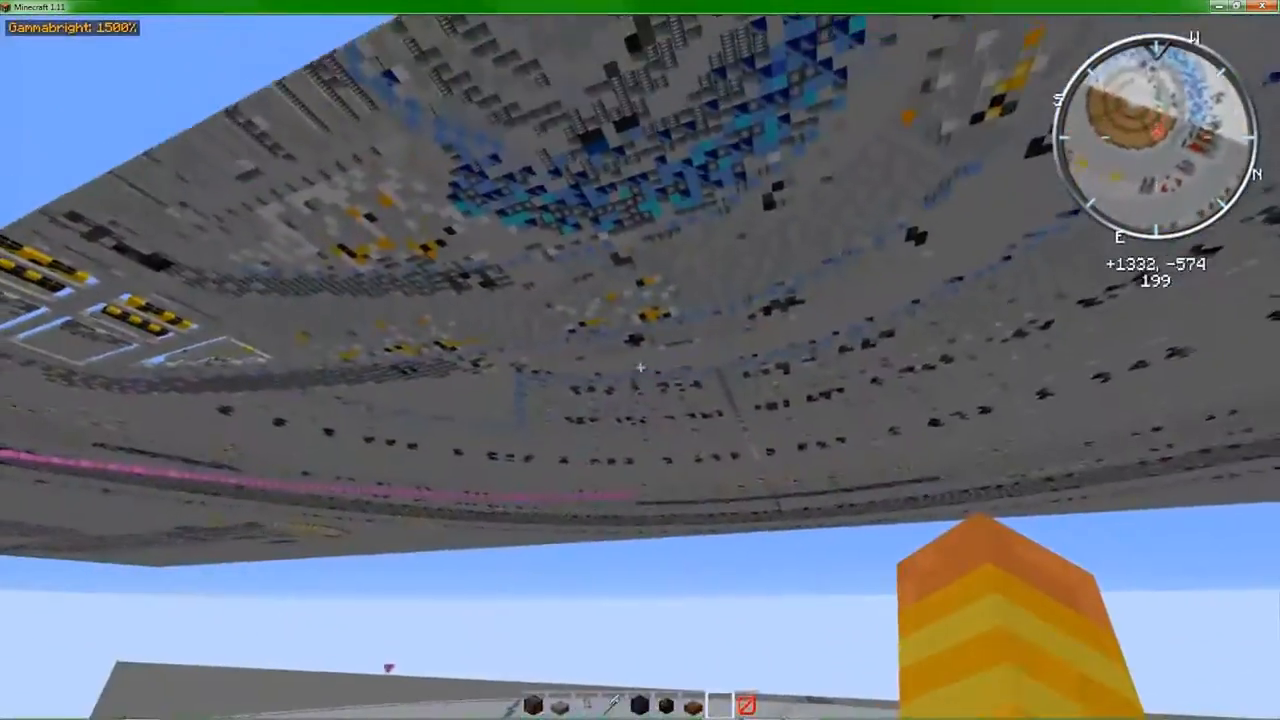
pyautogui.moveTo(640, 367)
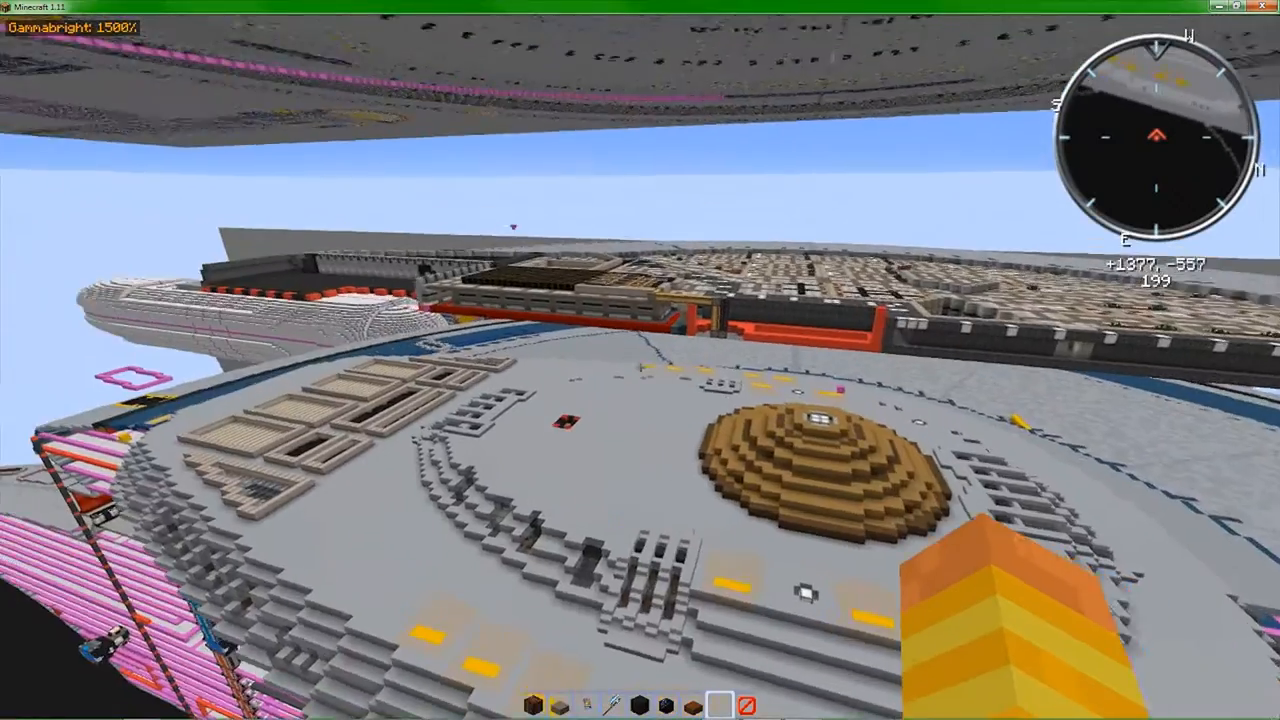
pyautogui.moveTo(640, 360)
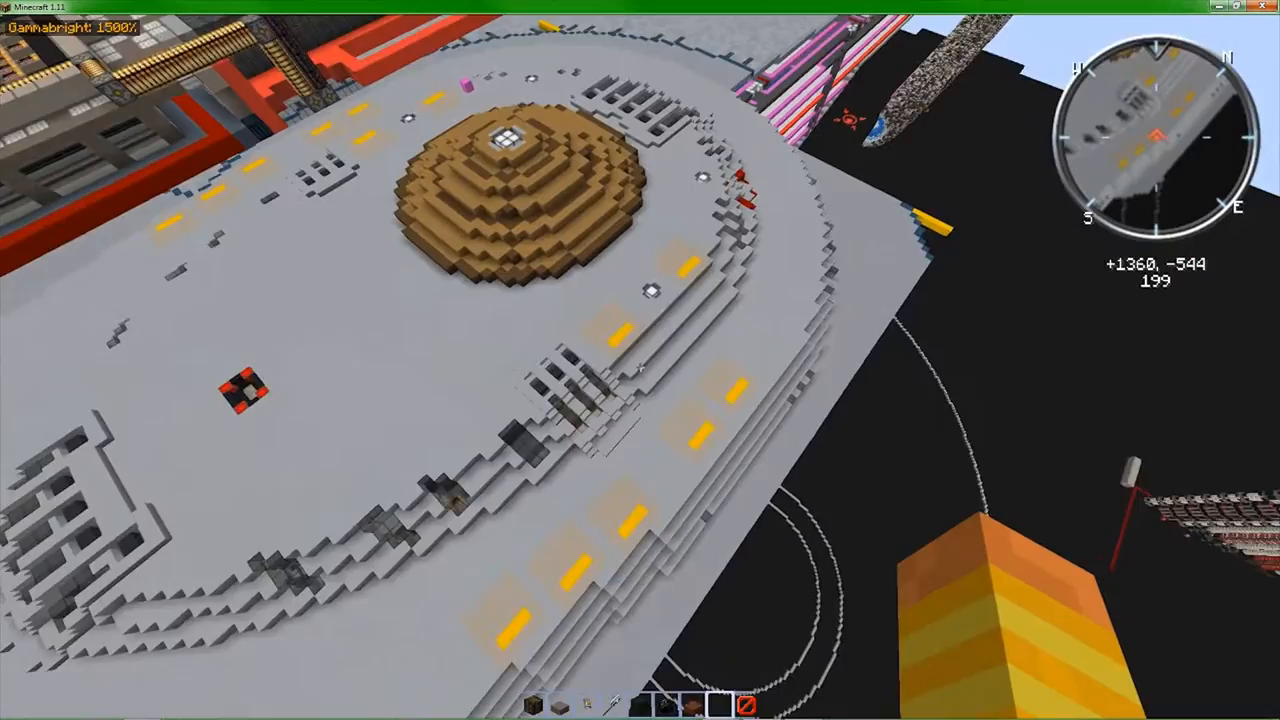
pyautogui.moveTo(640, 360)
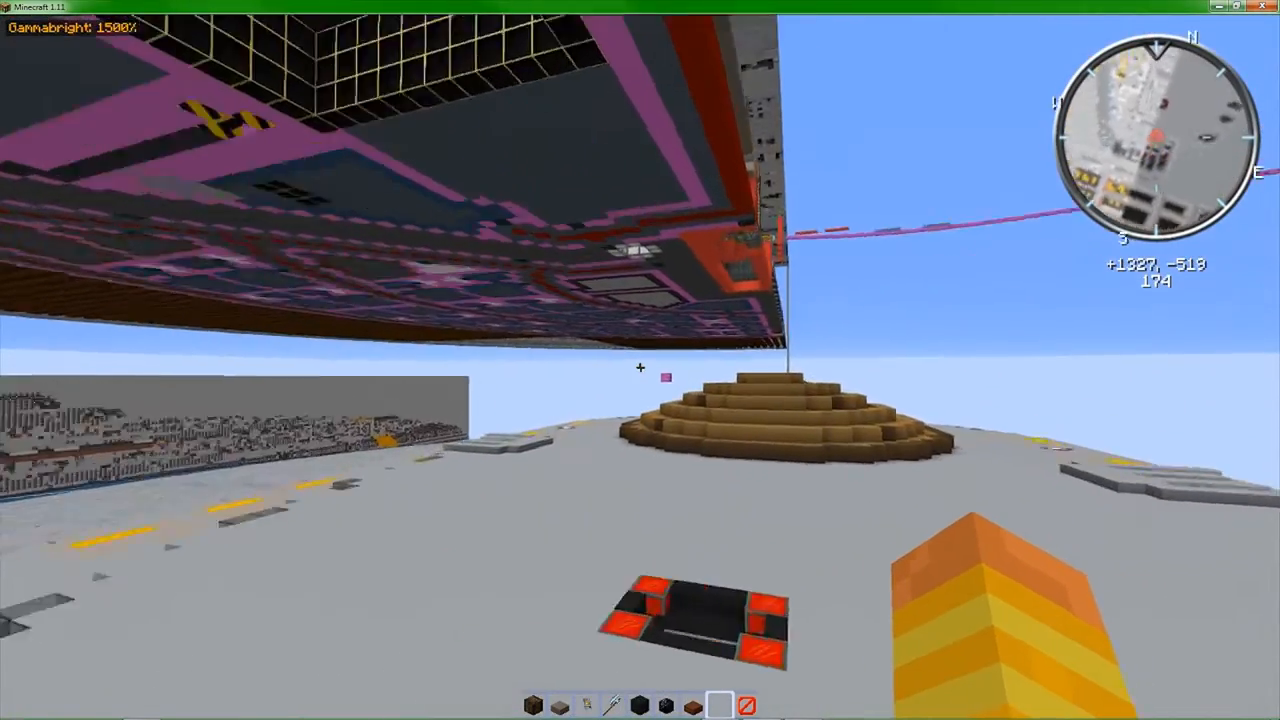
pyautogui.moveTo(640, 360)
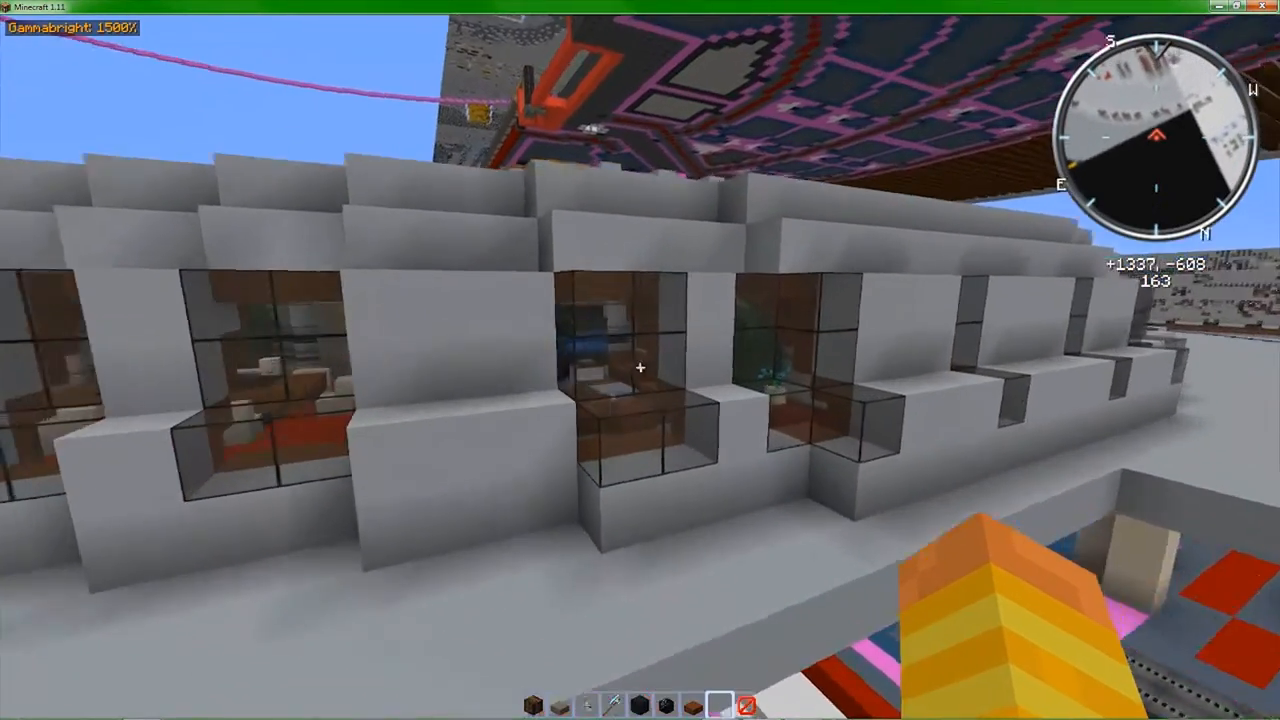
# - Pick a different item from the creative inventory to hold
pyautogui.press('e')
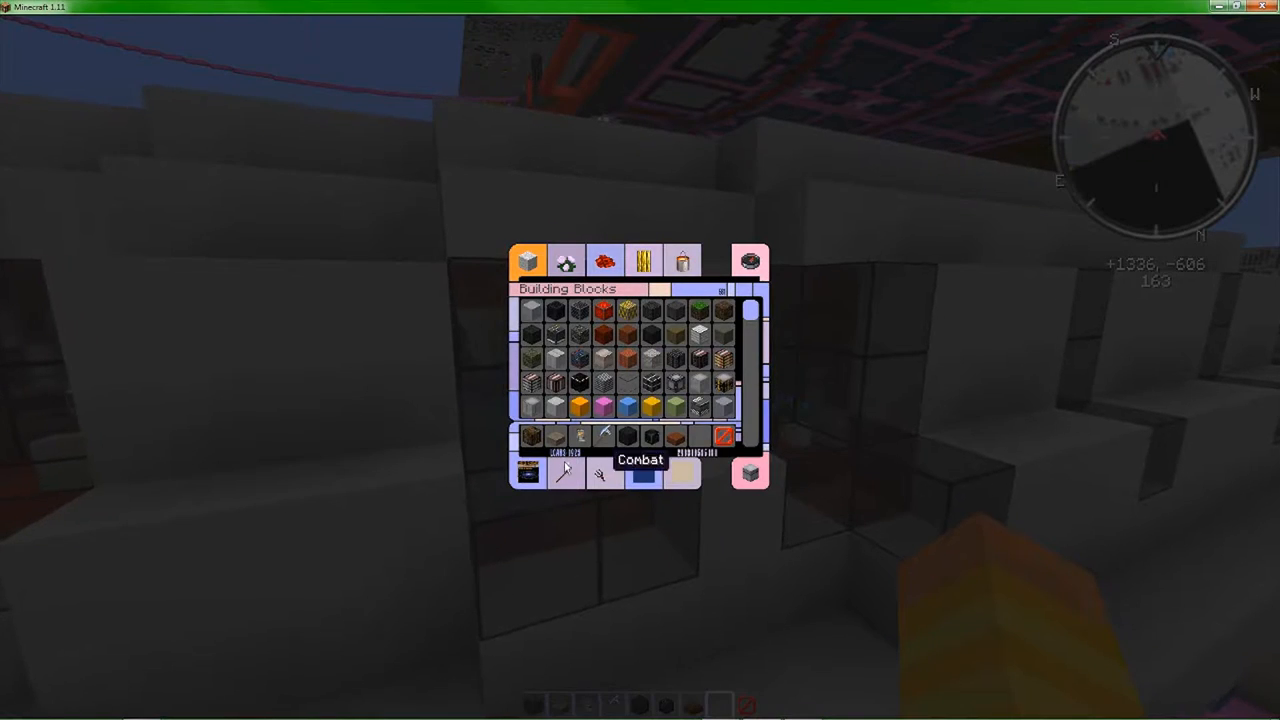
pyautogui.click(565, 262)
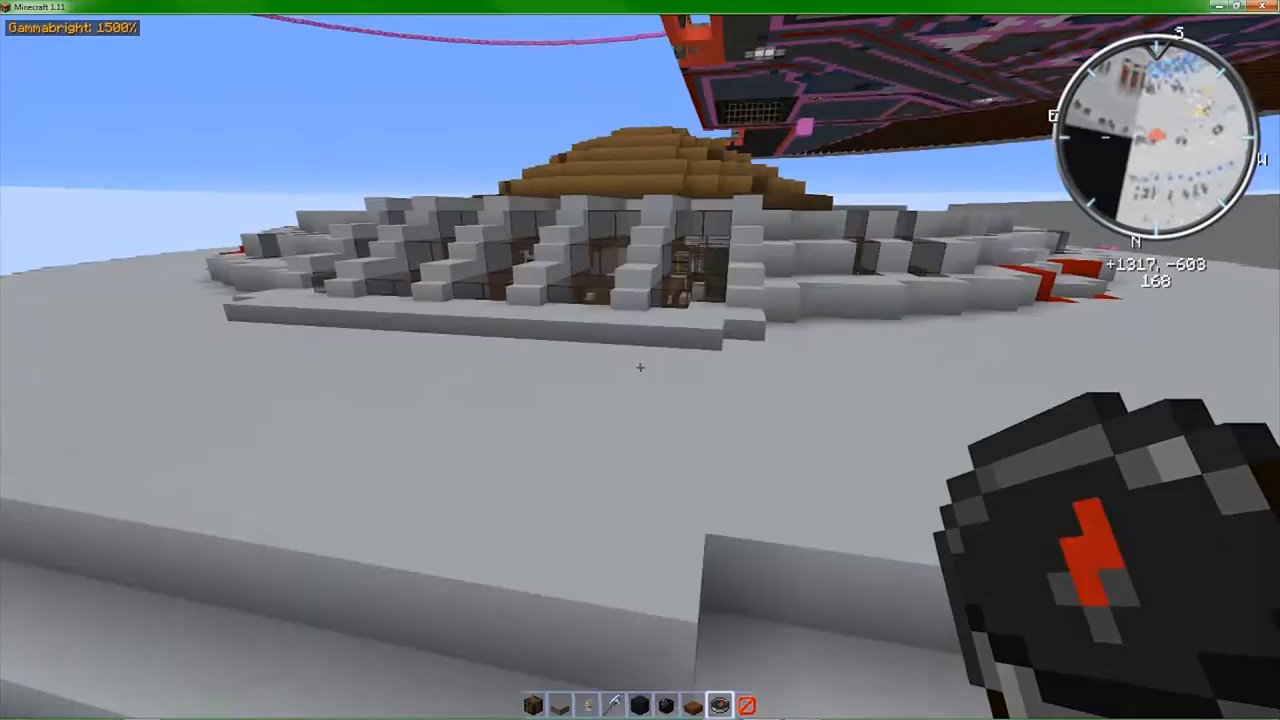
pyautogui.moveTo(640, 360)
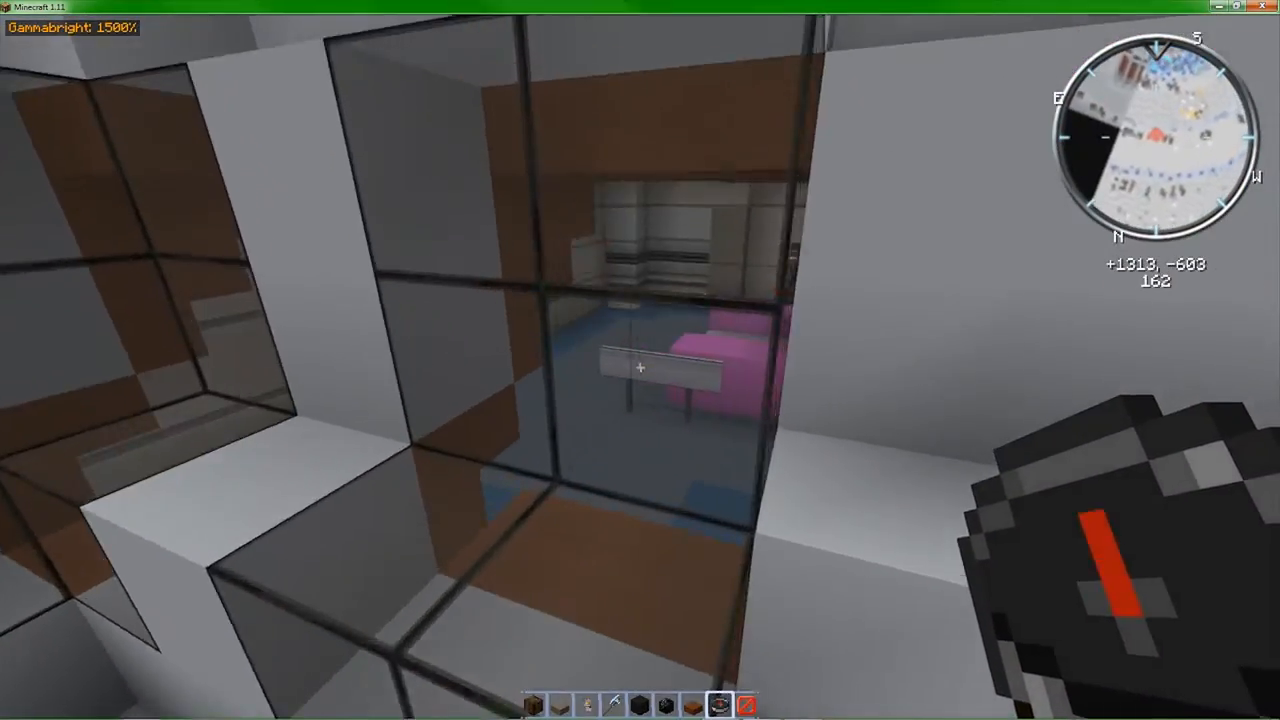
pyautogui.moveTo(640, 360)
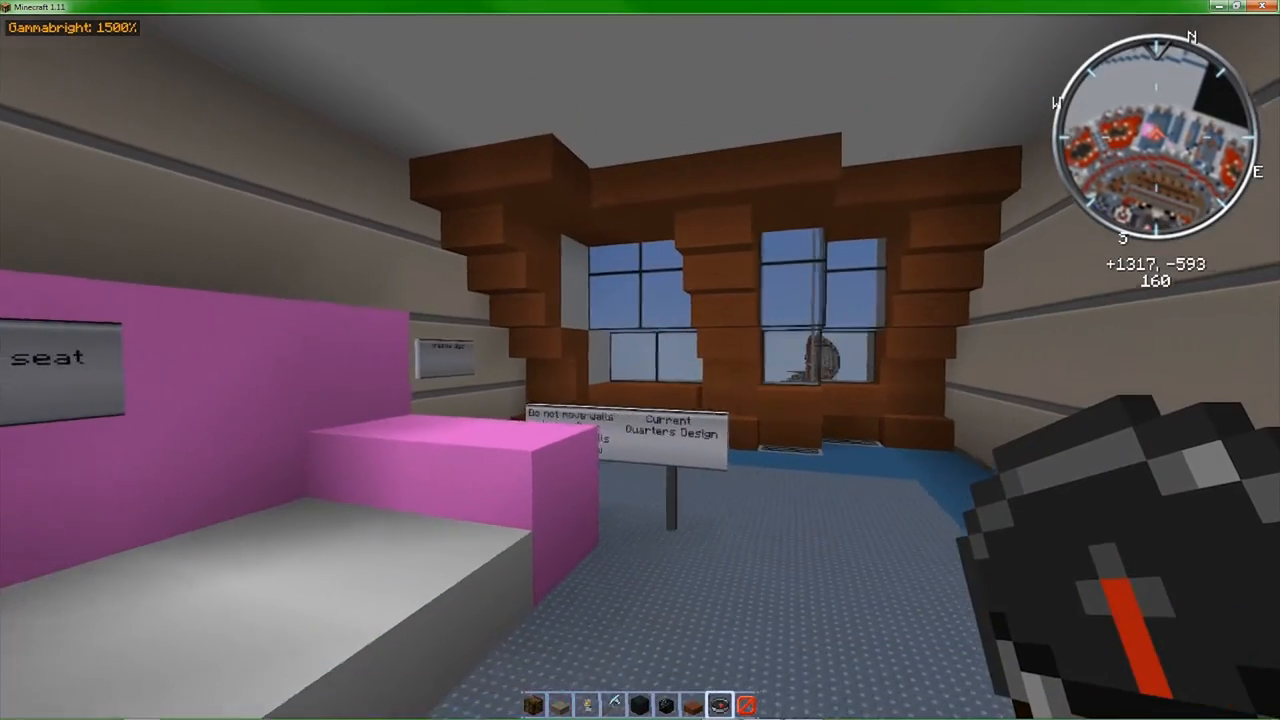
pyautogui.moveTo(640, 360)
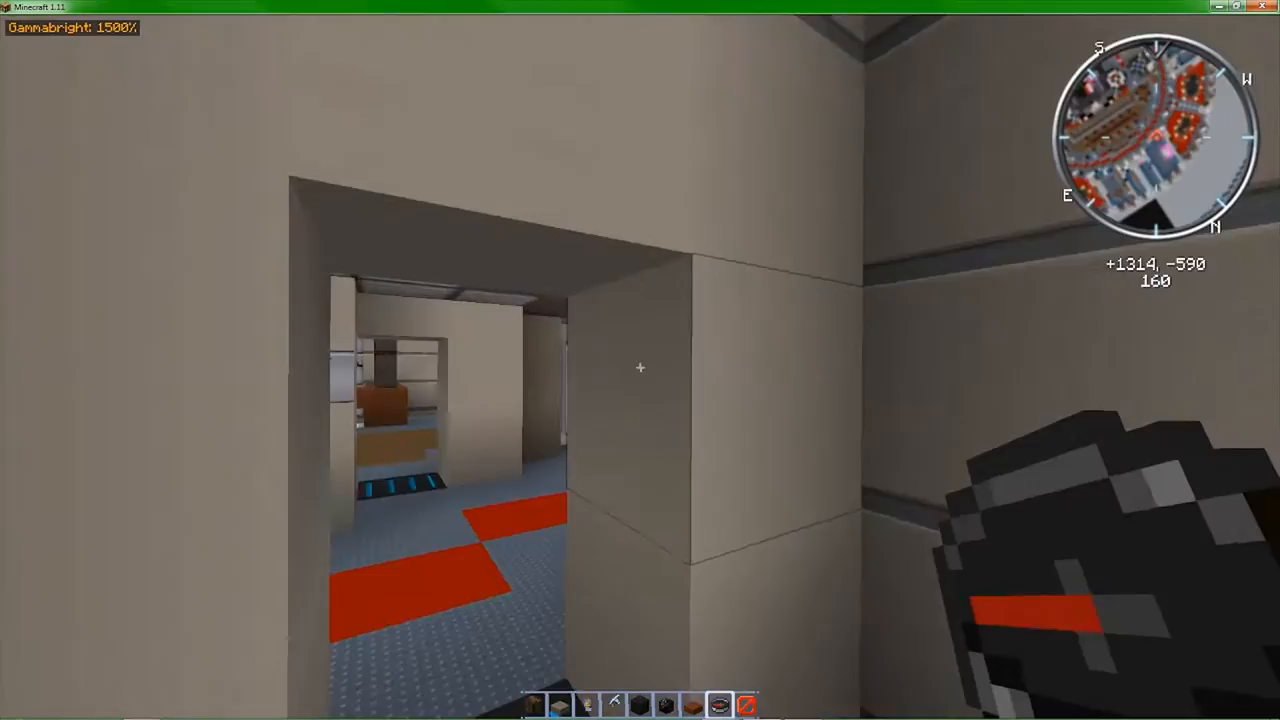
pyautogui.moveTo(640, 360)
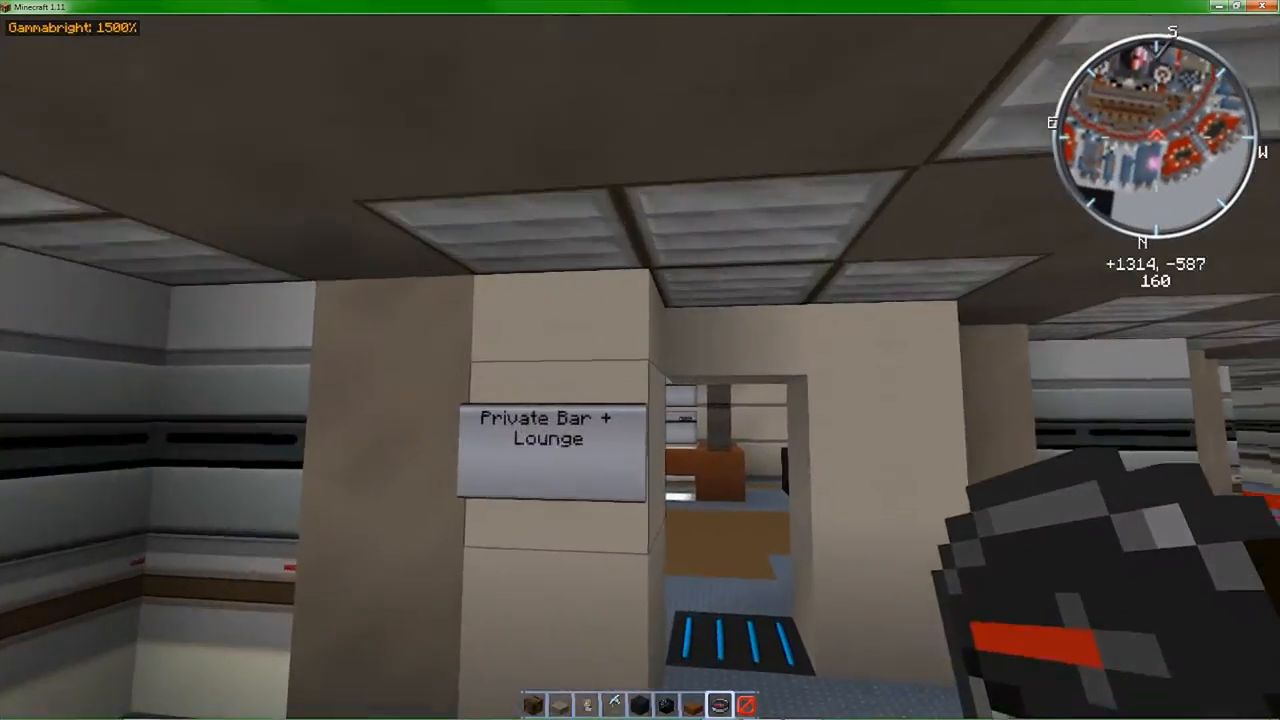
pyautogui.moveTo(640, 360)
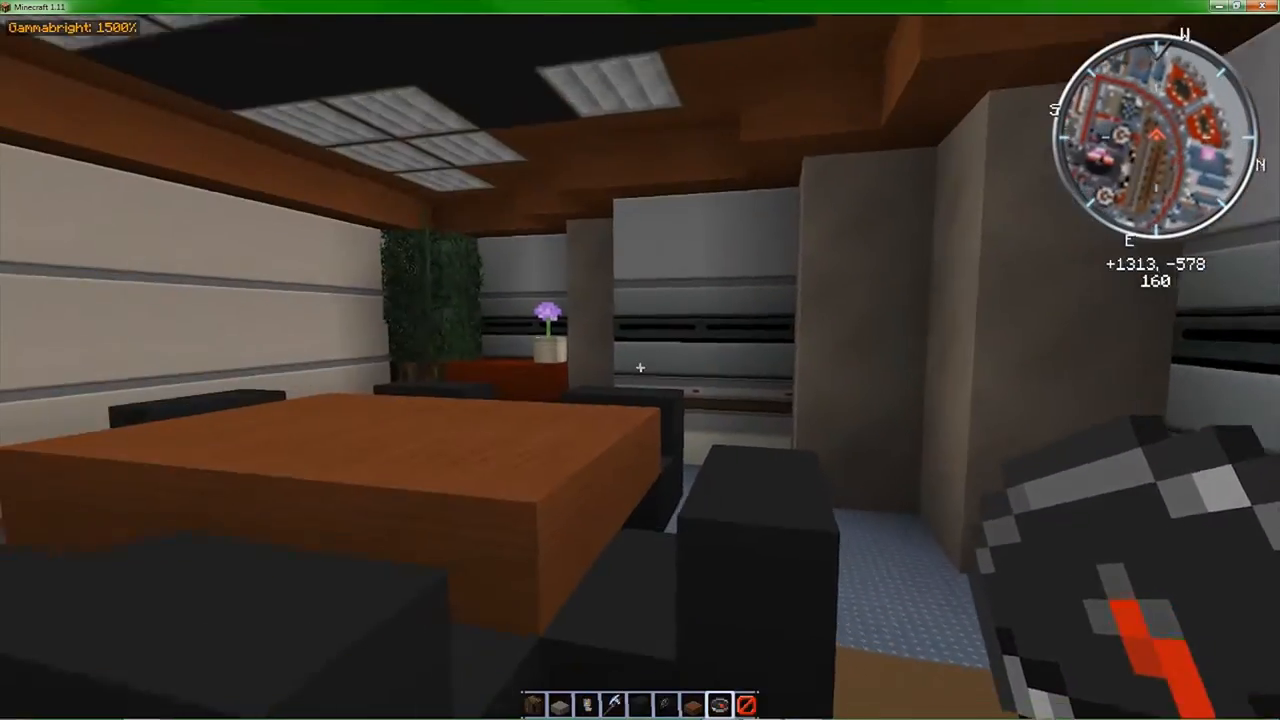
pyautogui.moveTo(640, 360)
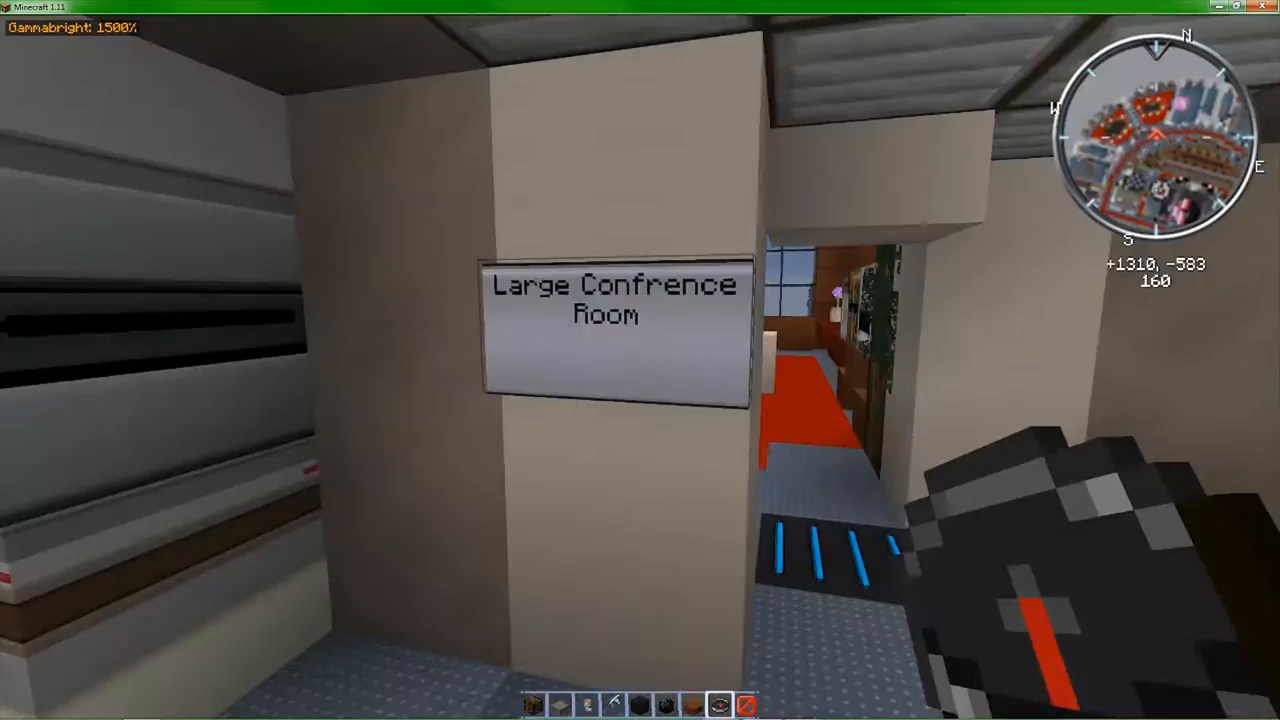
pyautogui.moveTo(640, 360)
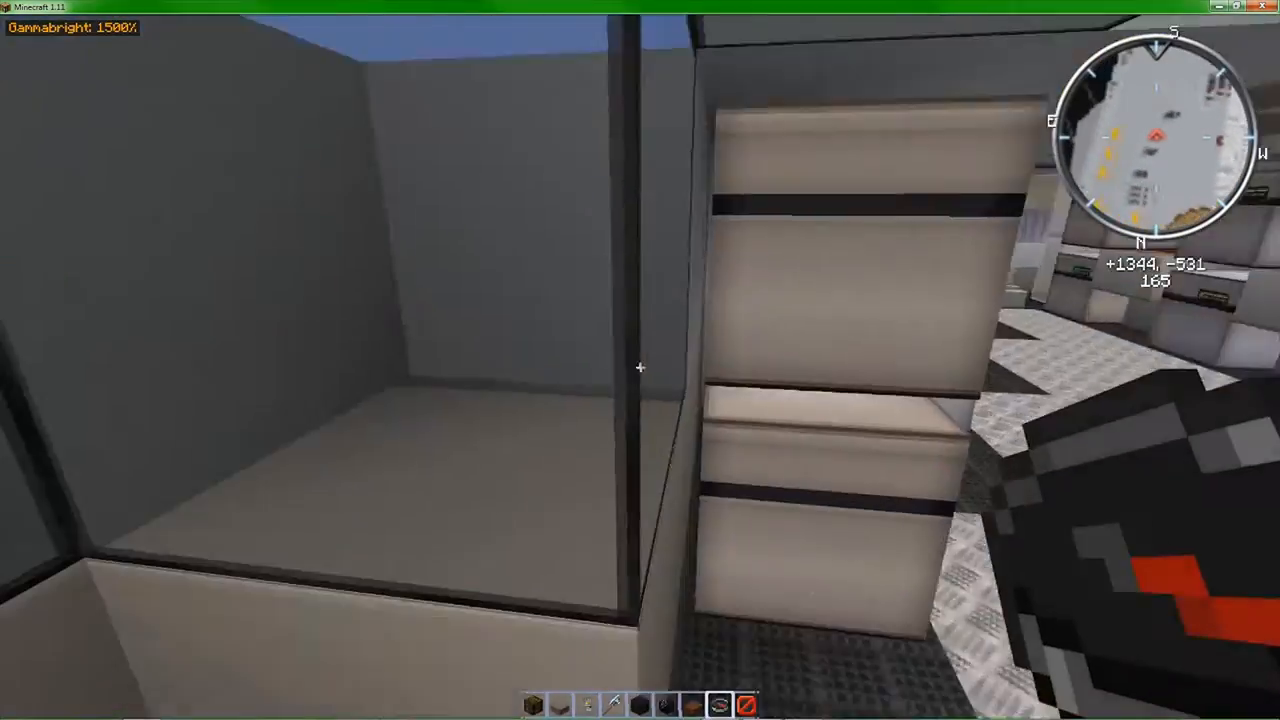
pyautogui.moveTo(640, 360)
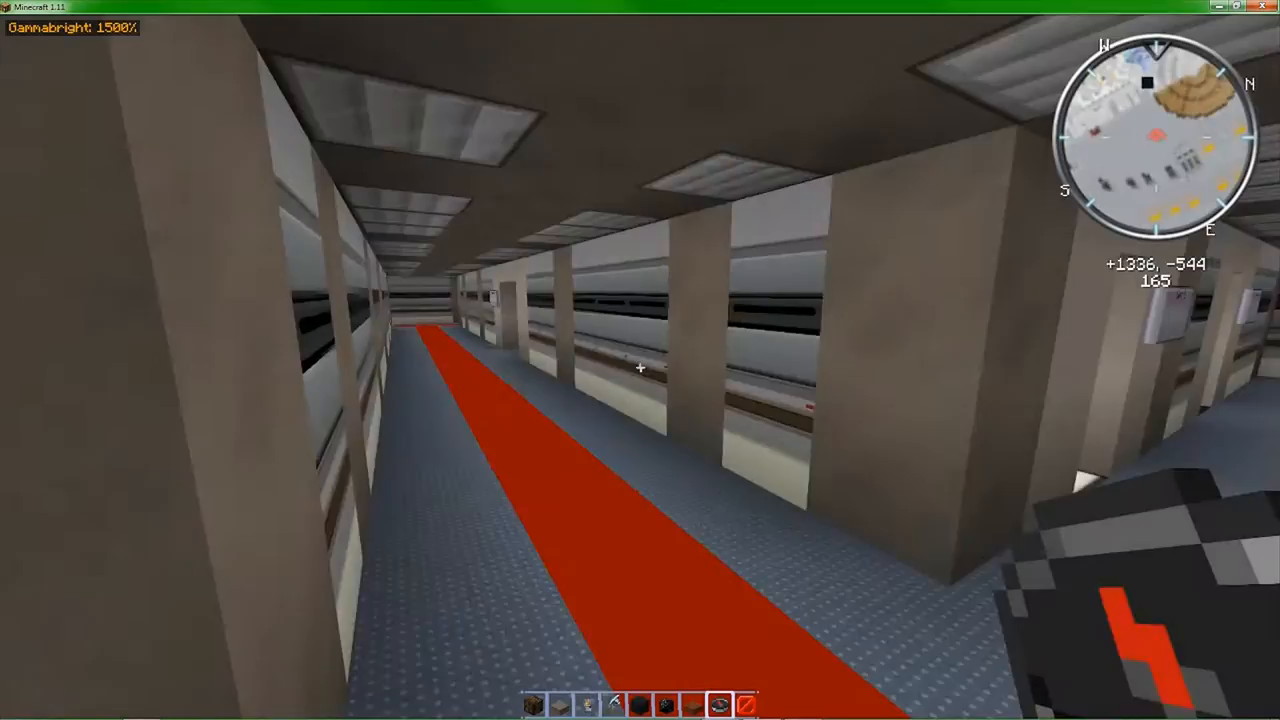
pyautogui.moveTo(640, 360)
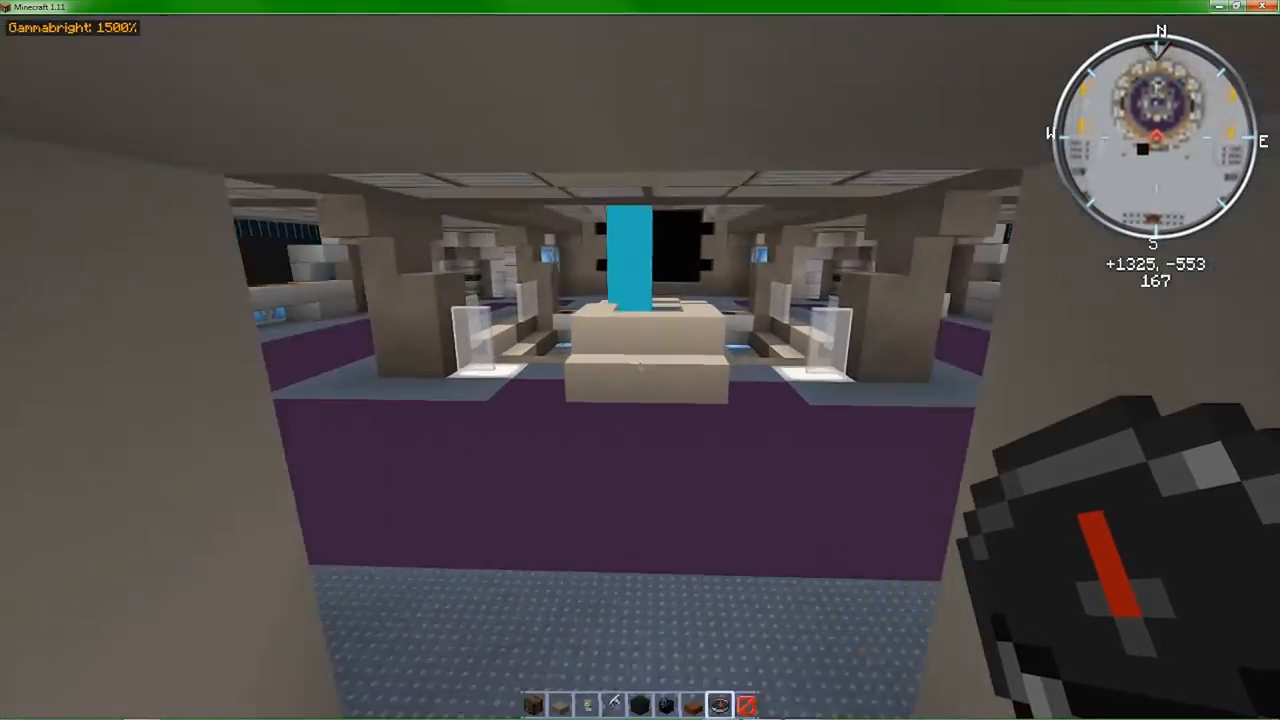
pyautogui.moveTo(640, 360)
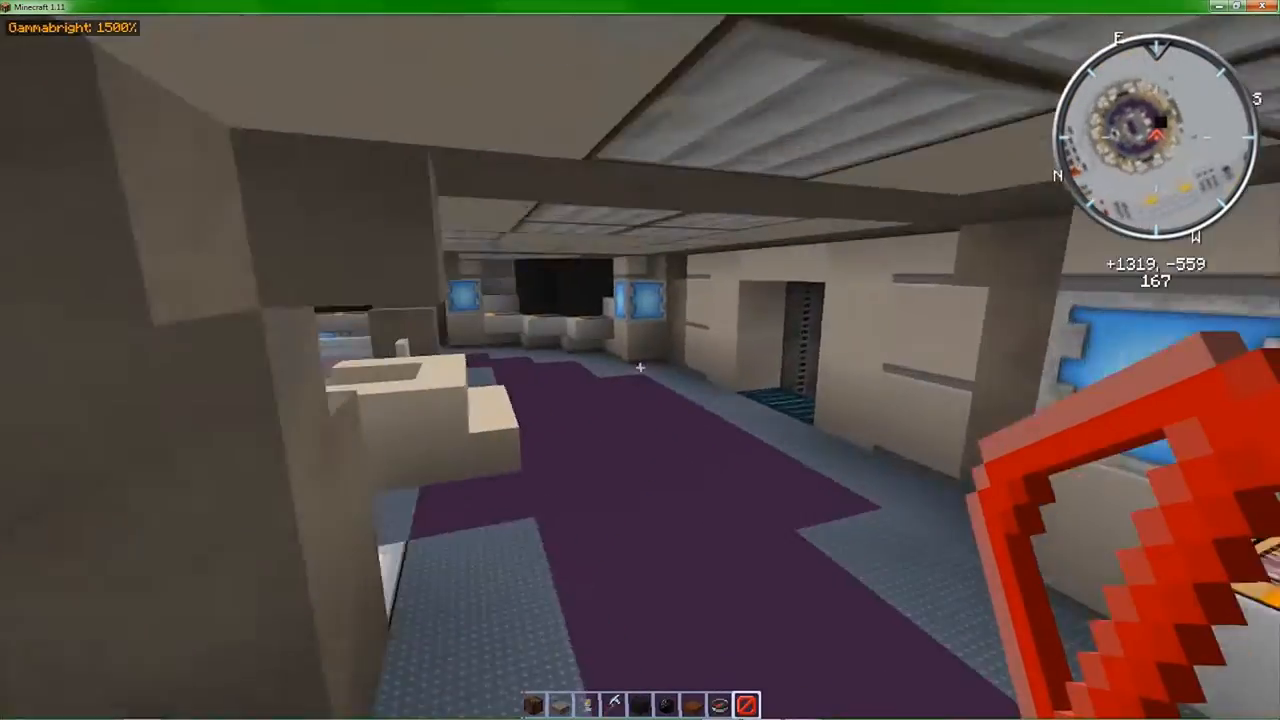
pyautogui.moveTo(640, 360)
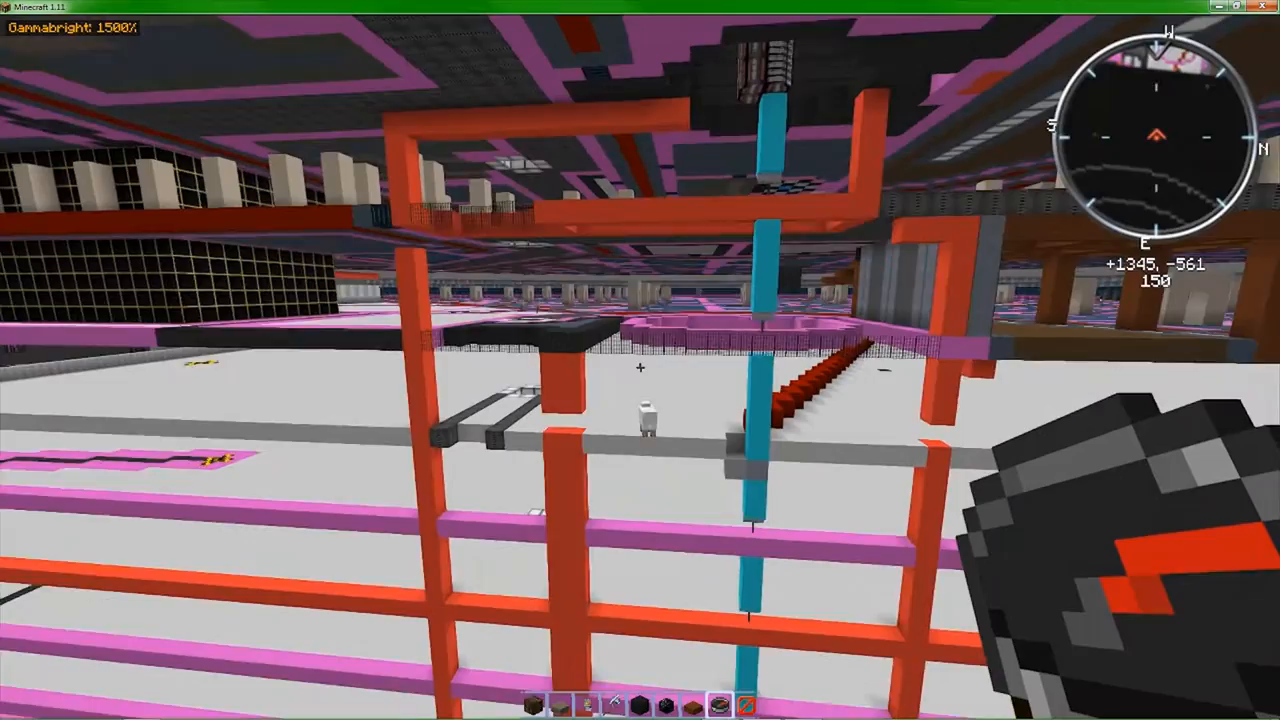
pyautogui.moveTo(640, 360)
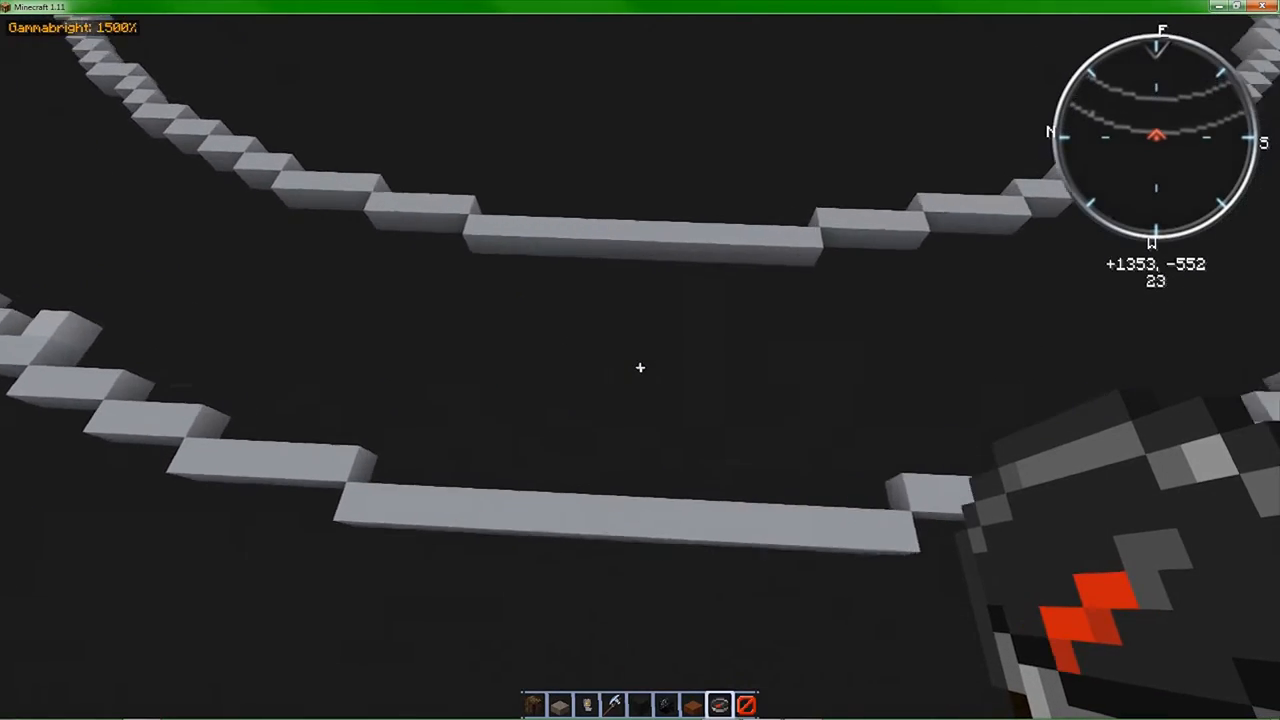
pyautogui.moveTo(640, 367)
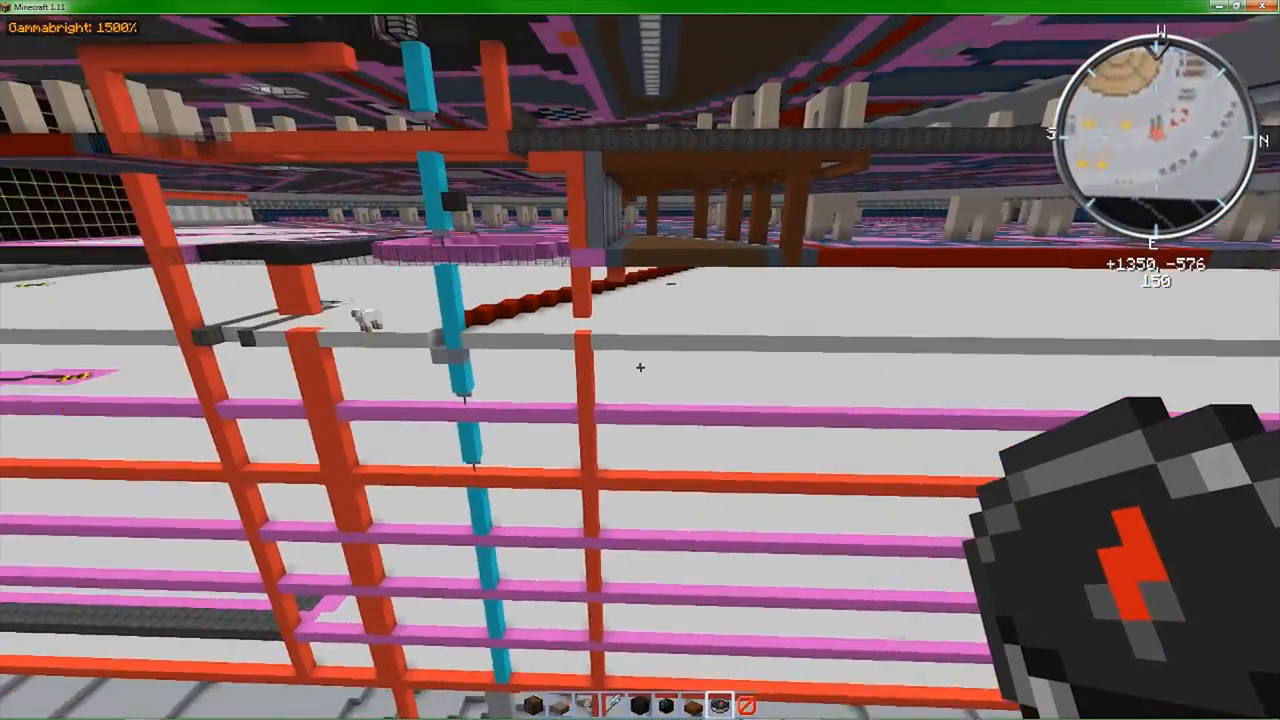
pyautogui.moveTo(640, 360)
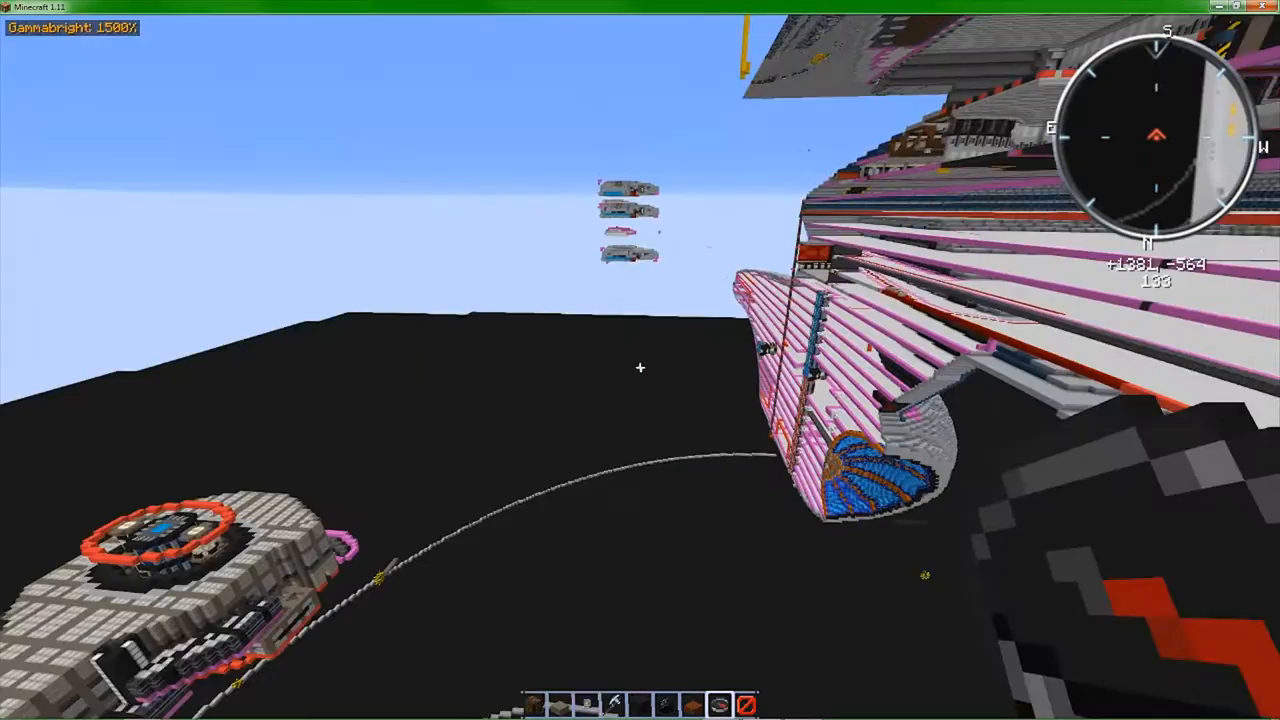
pyautogui.moveTo(640, 368)
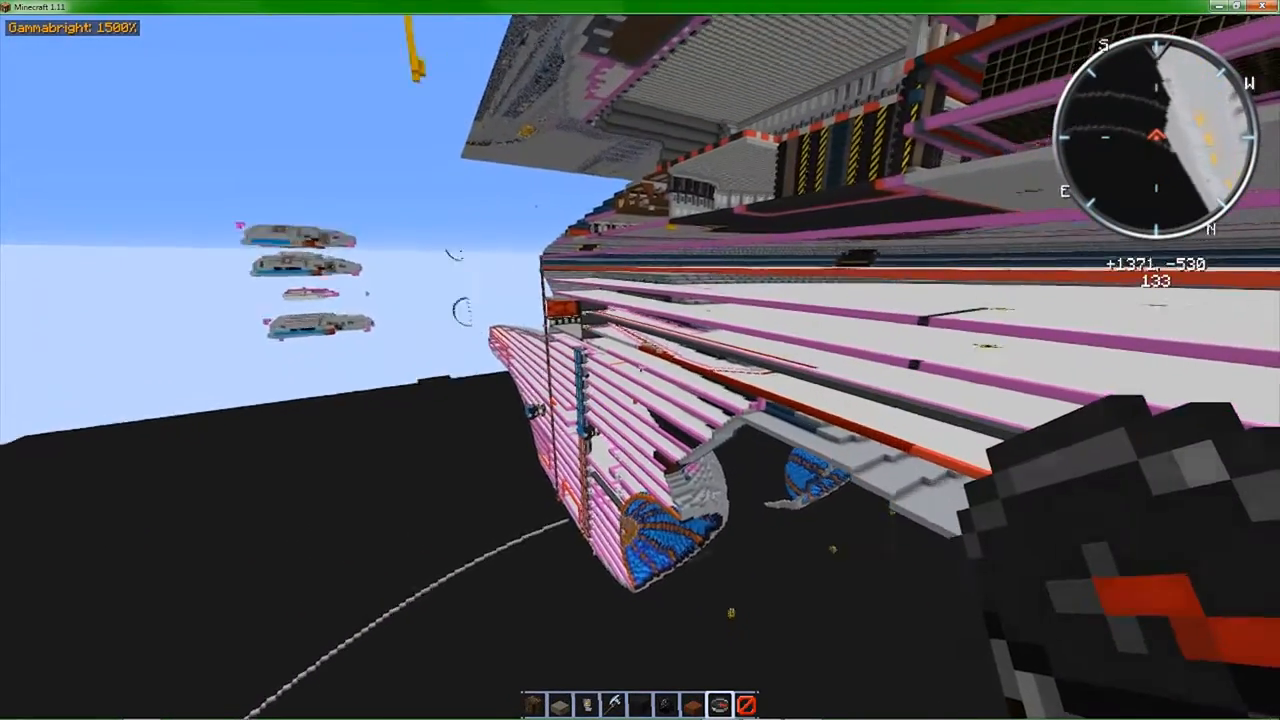
pyautogui.moveTo(640, 360)
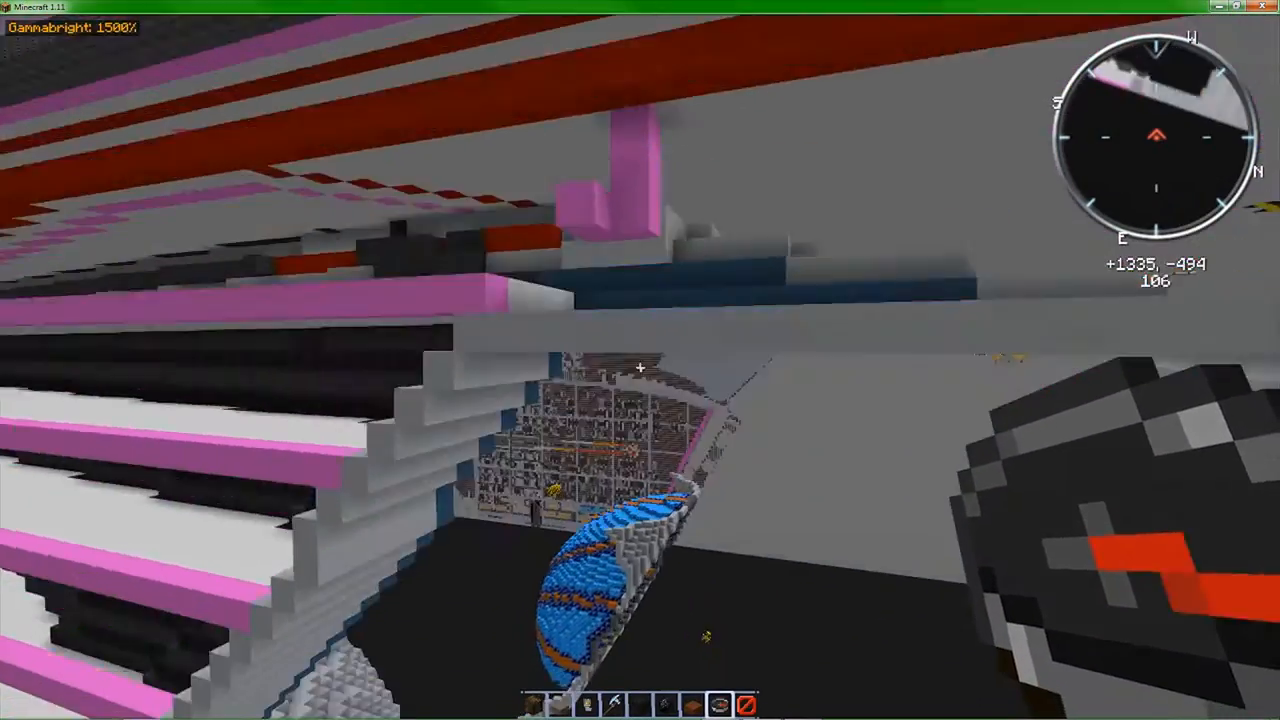
pyautogui.moveTo(640, 360)
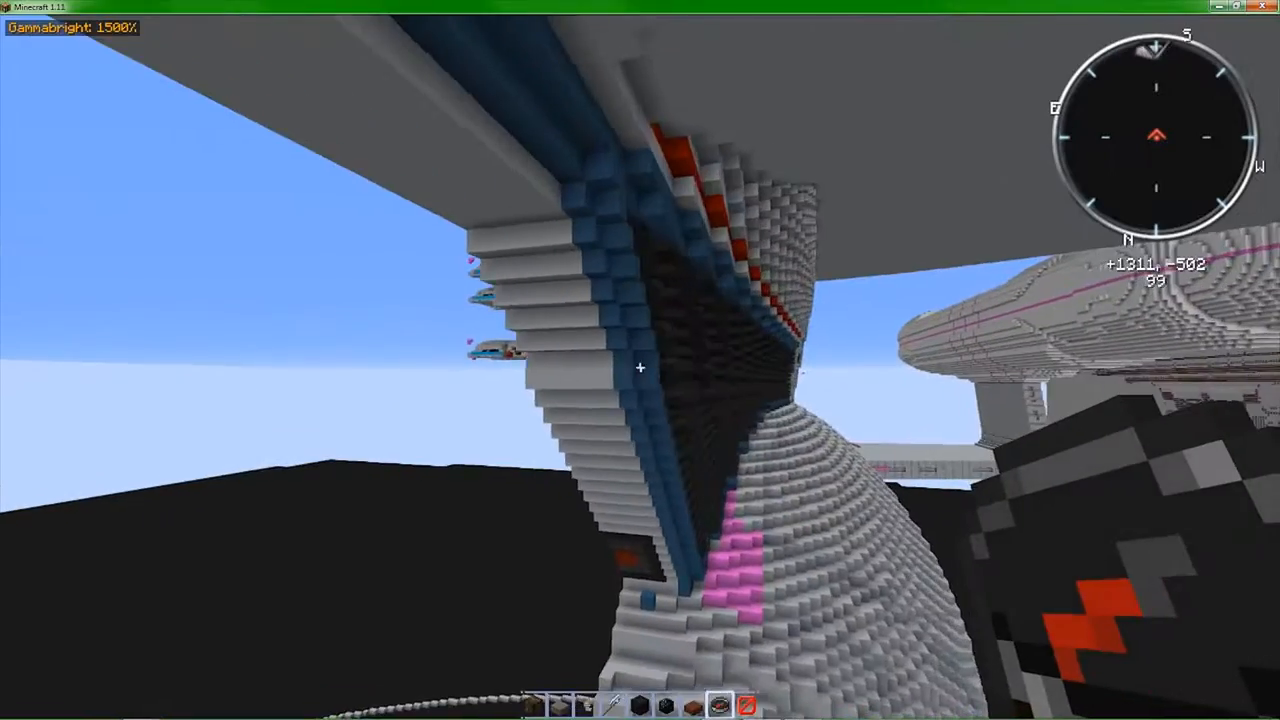
pyautogui.moveTo(640, 360)
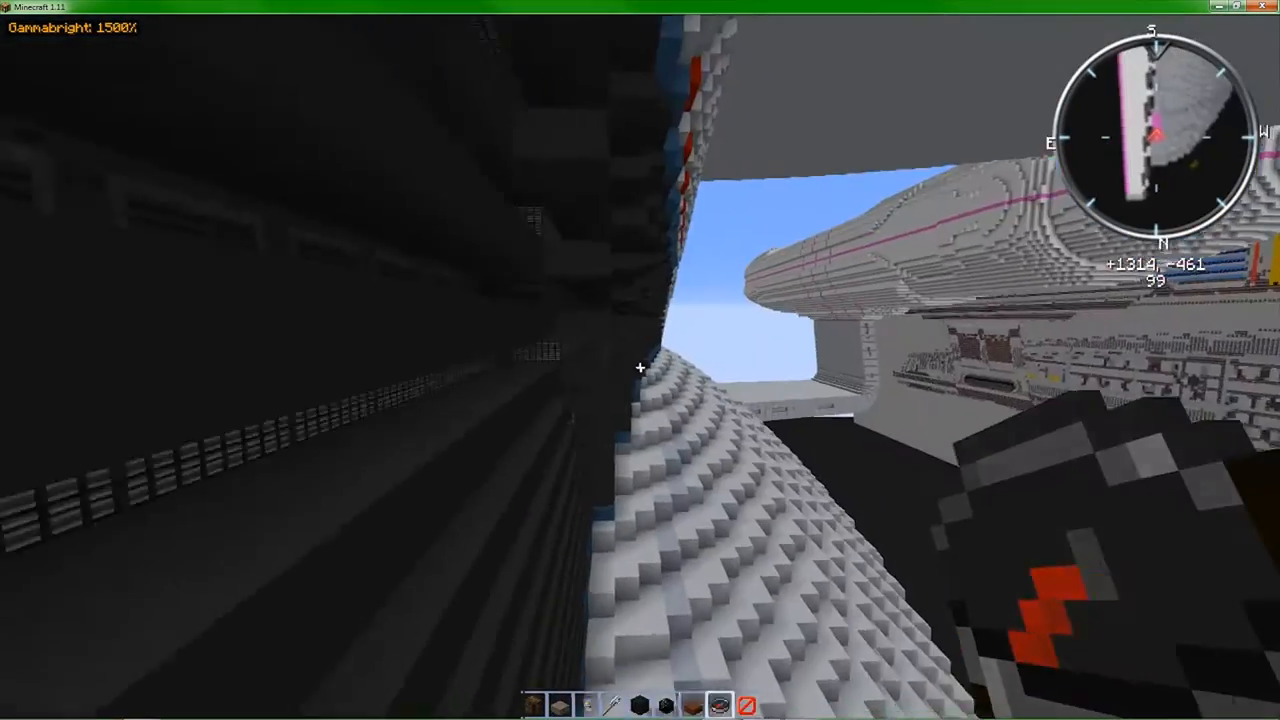
pyautogui.moveTo(640, 360)
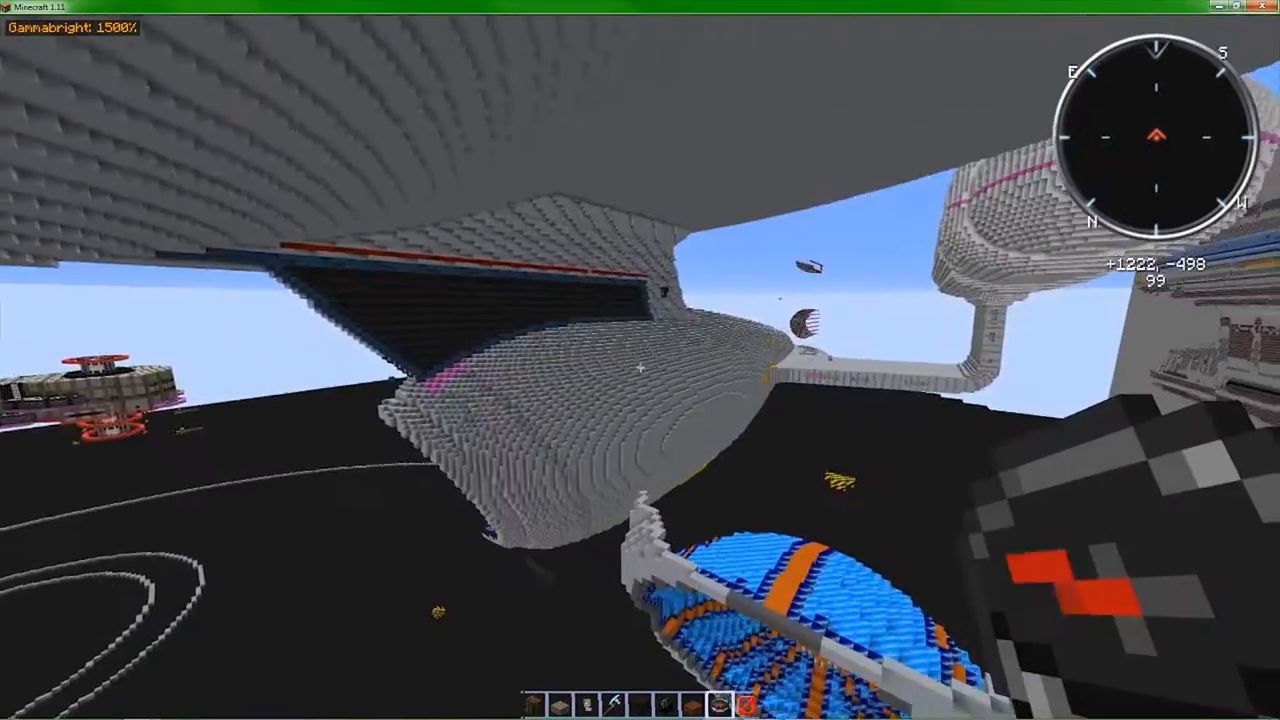
pyautogui.moveTo(640, 360)
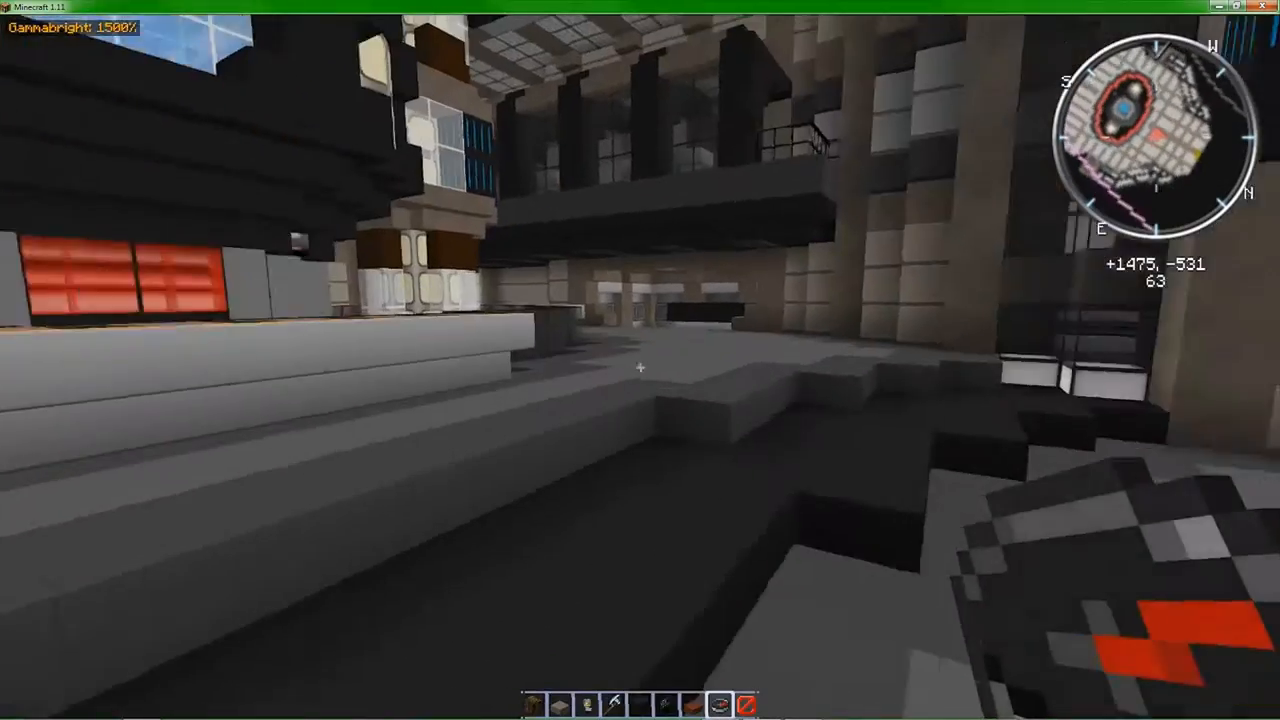
pyautogui.moveTo(640, 360)
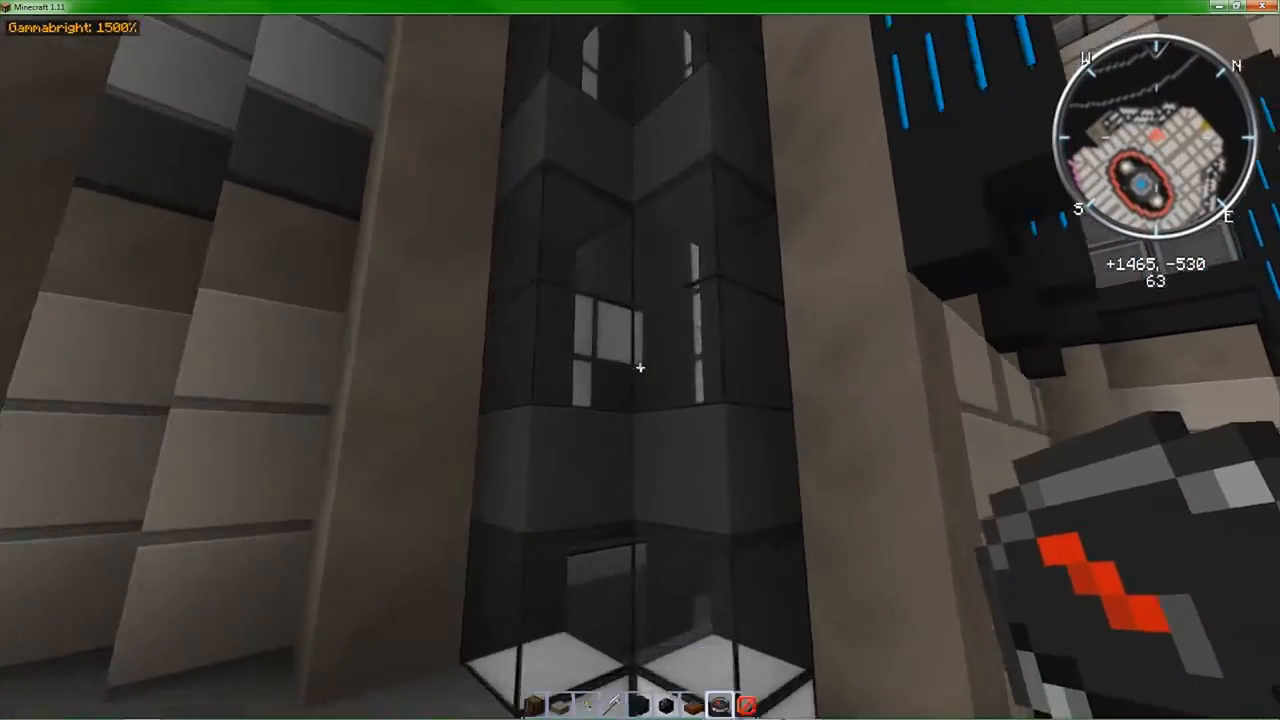
pyautogui.moveTo(640, 360)
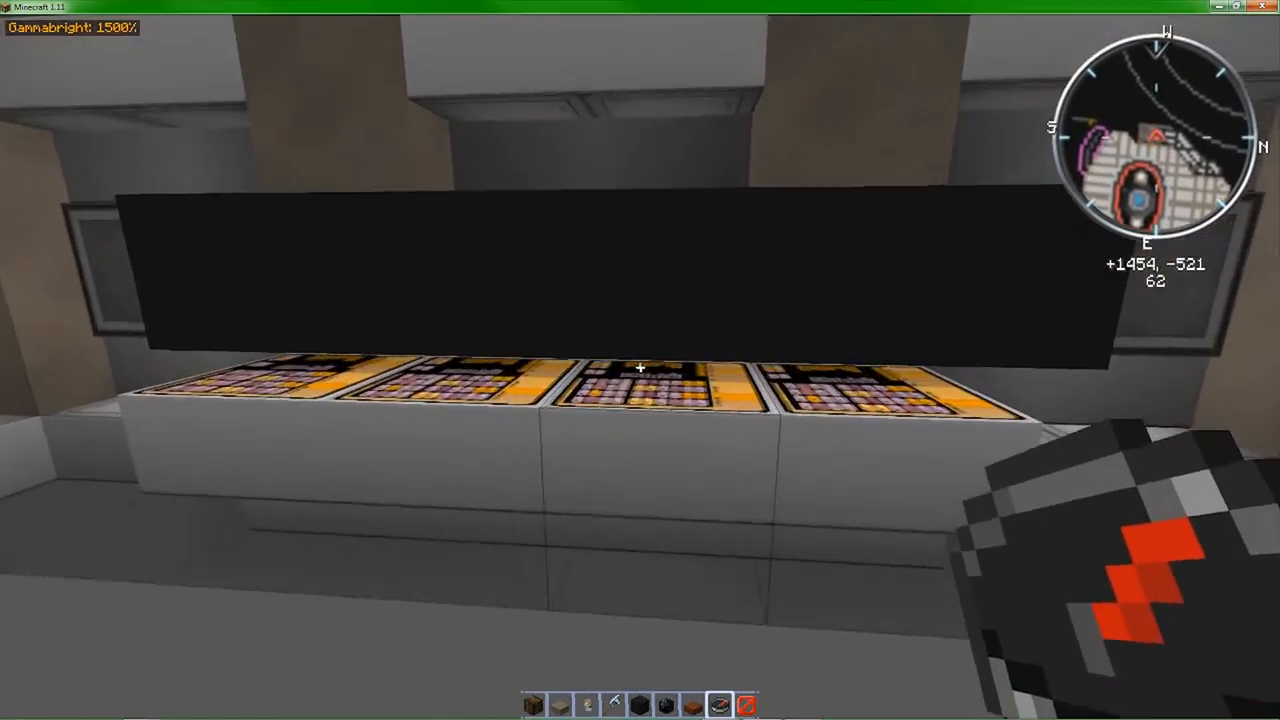
pyautogui.moveTo(640, 360)
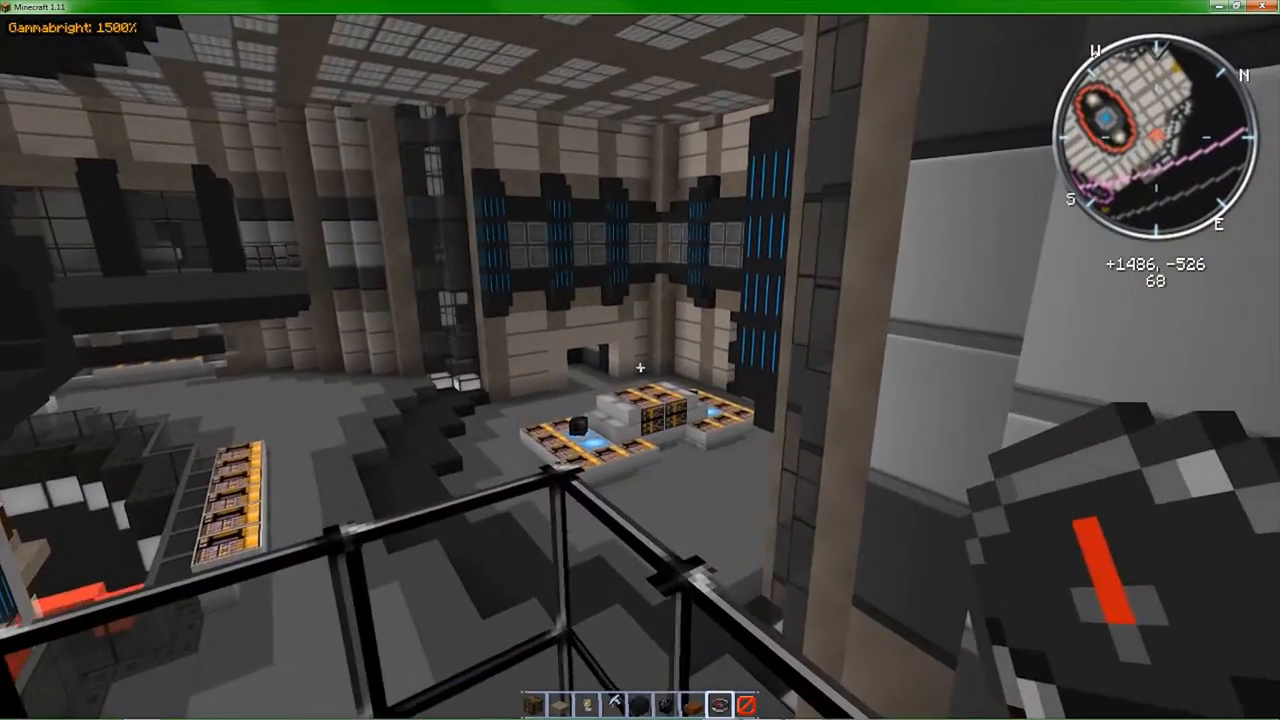
pyautogui.moveTo(640, 360)
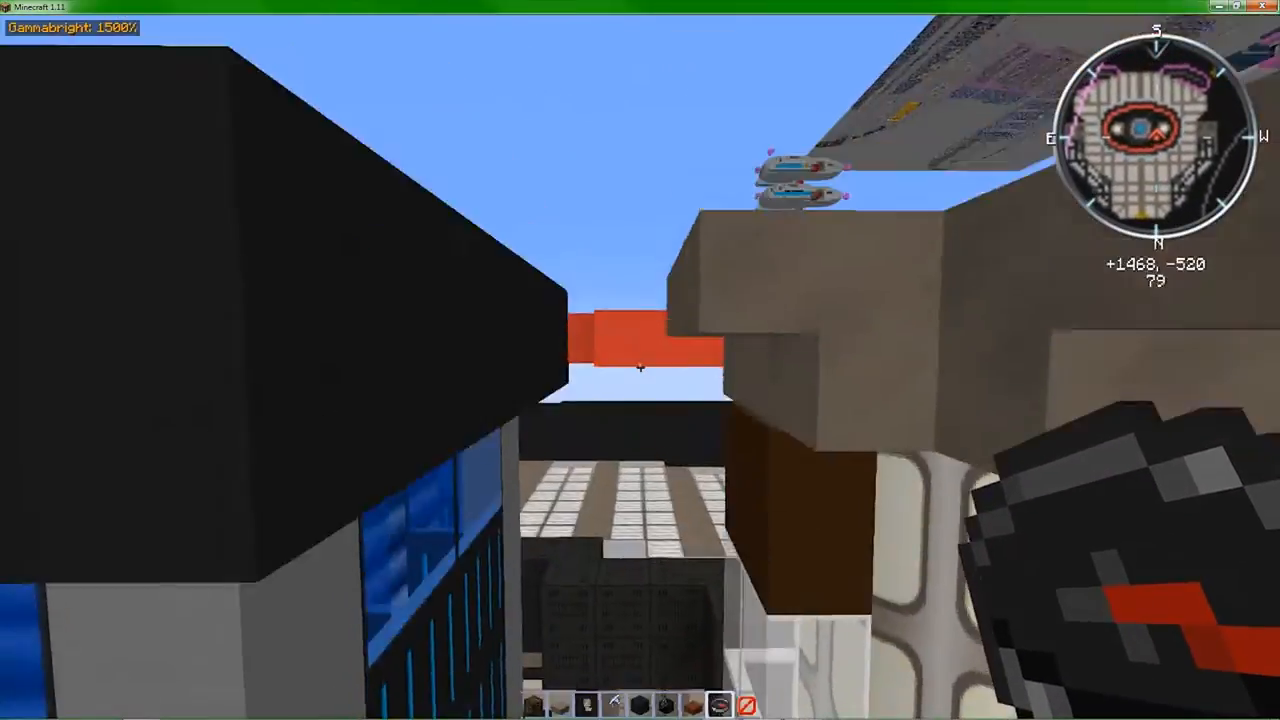
pyautogui.moveTo(640, 360)
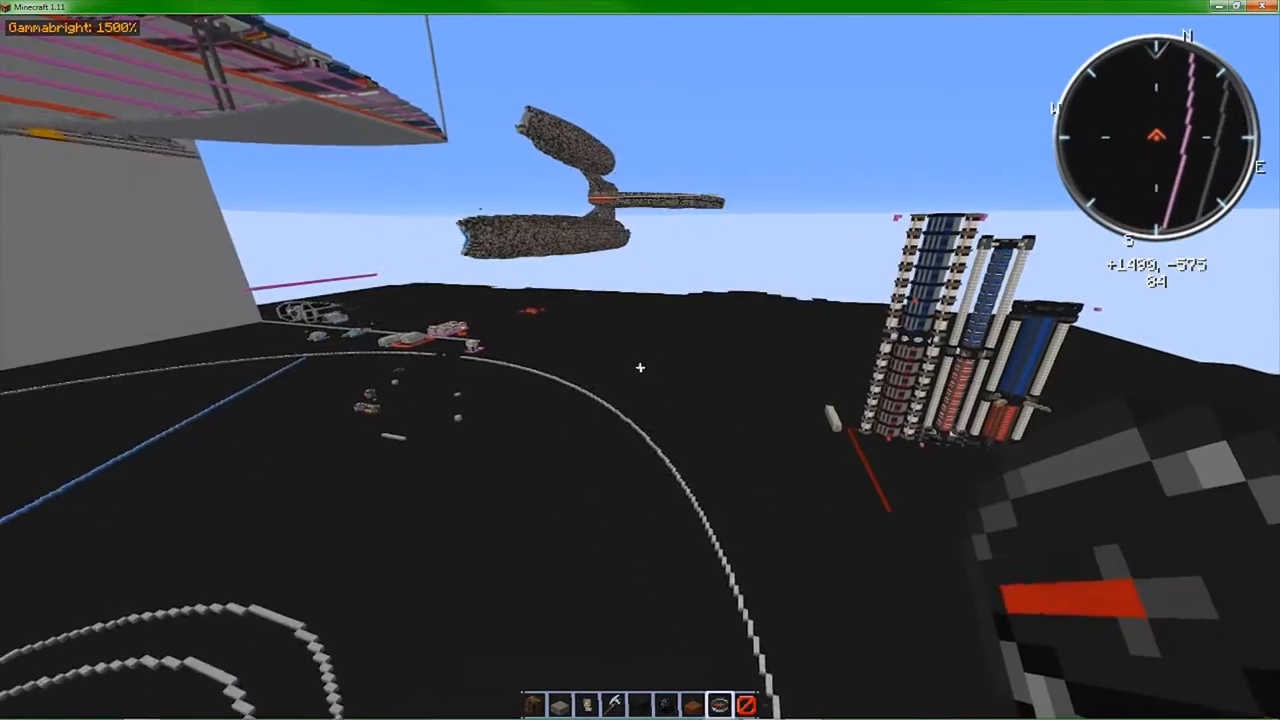
pyautogui.moveTo(640, 360)
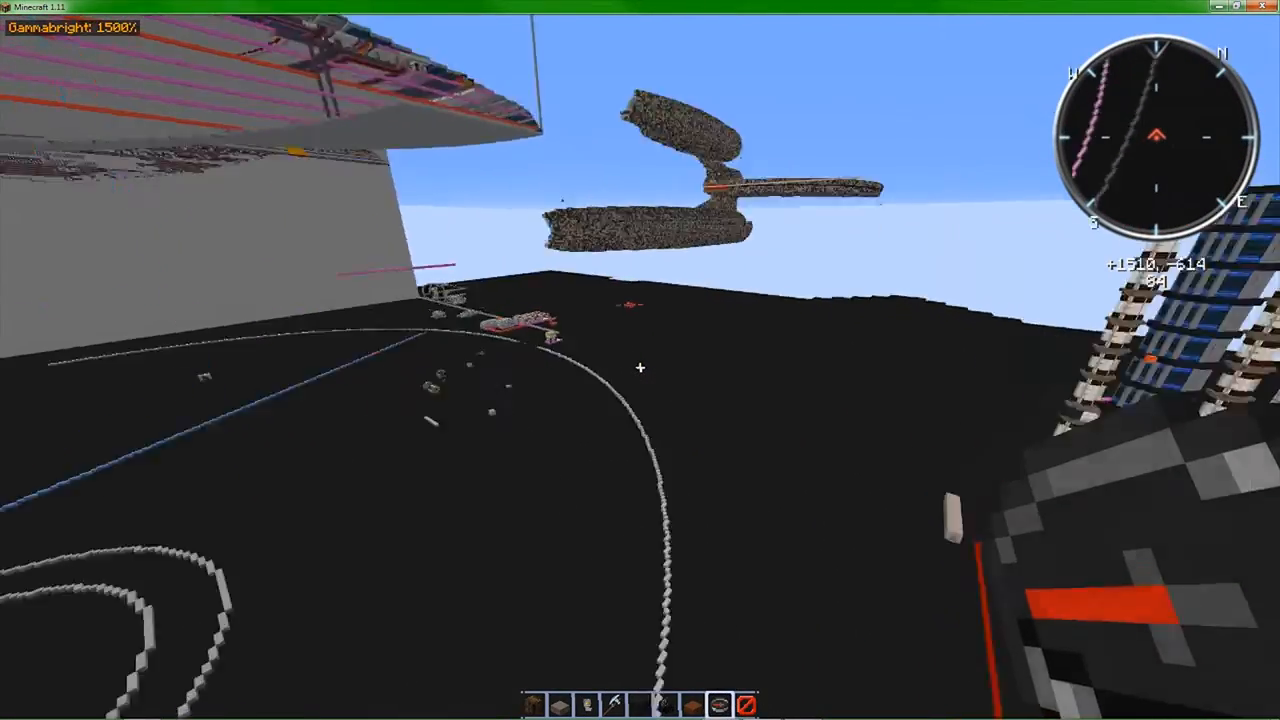
pyautogui.moveTo(640, 360)
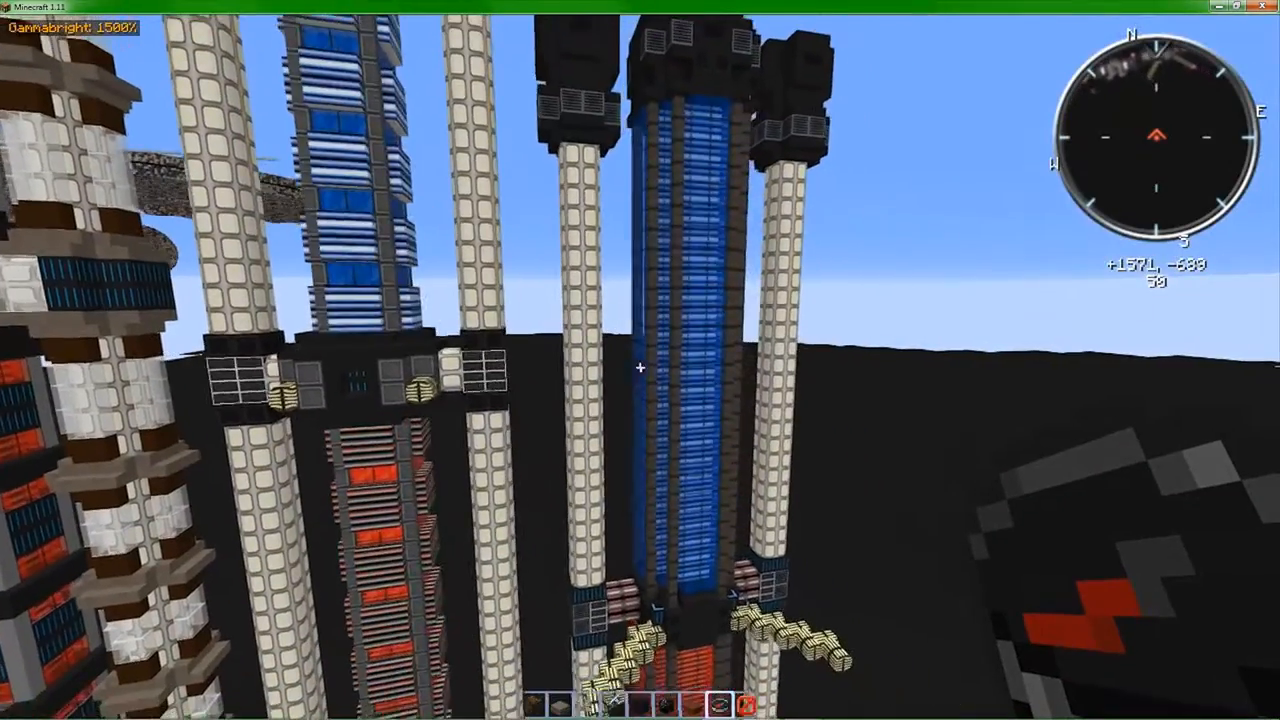
pyautogui.moveTo(640, 360)
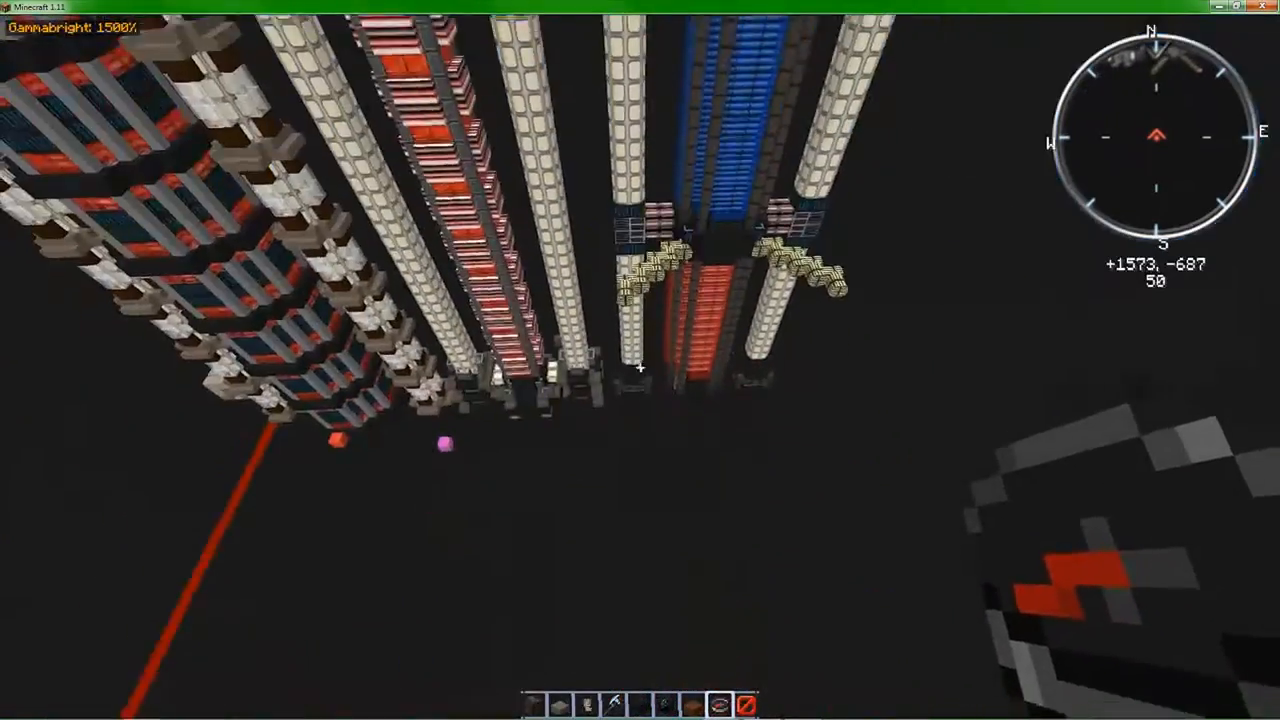
pyautogui.moveTo(640, 360)
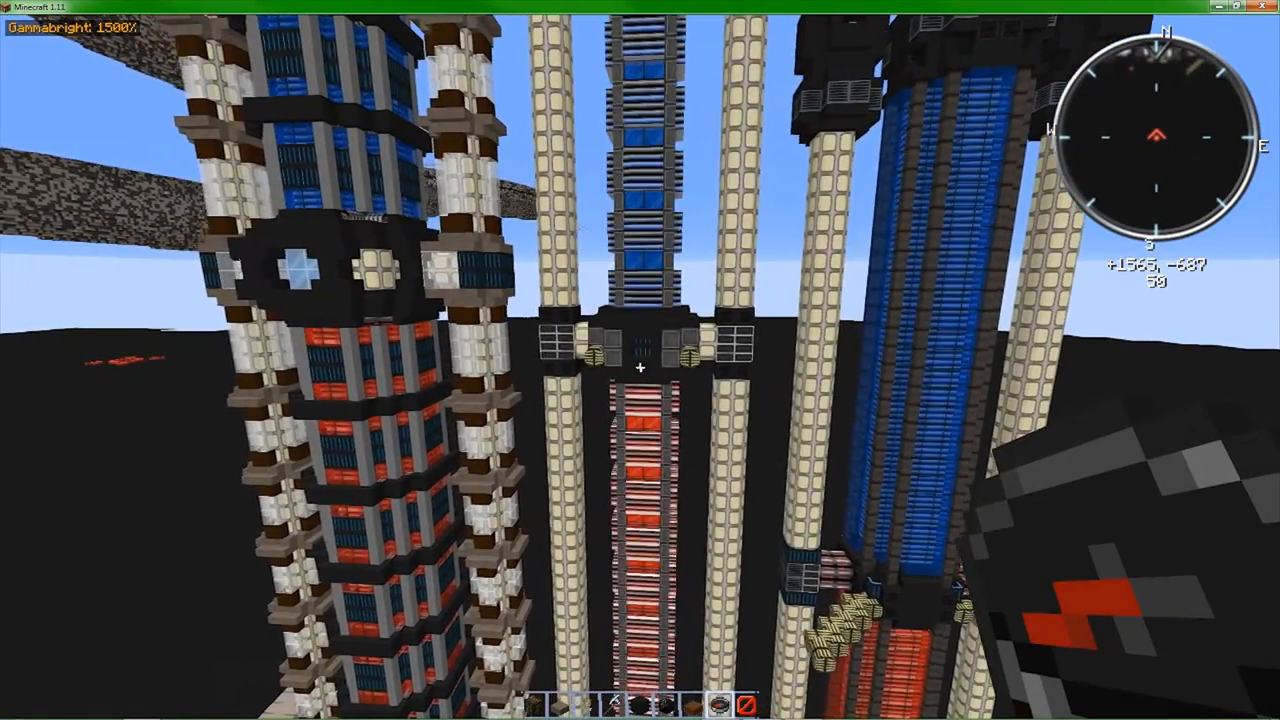
pyautogui.moveTo(640, 360)
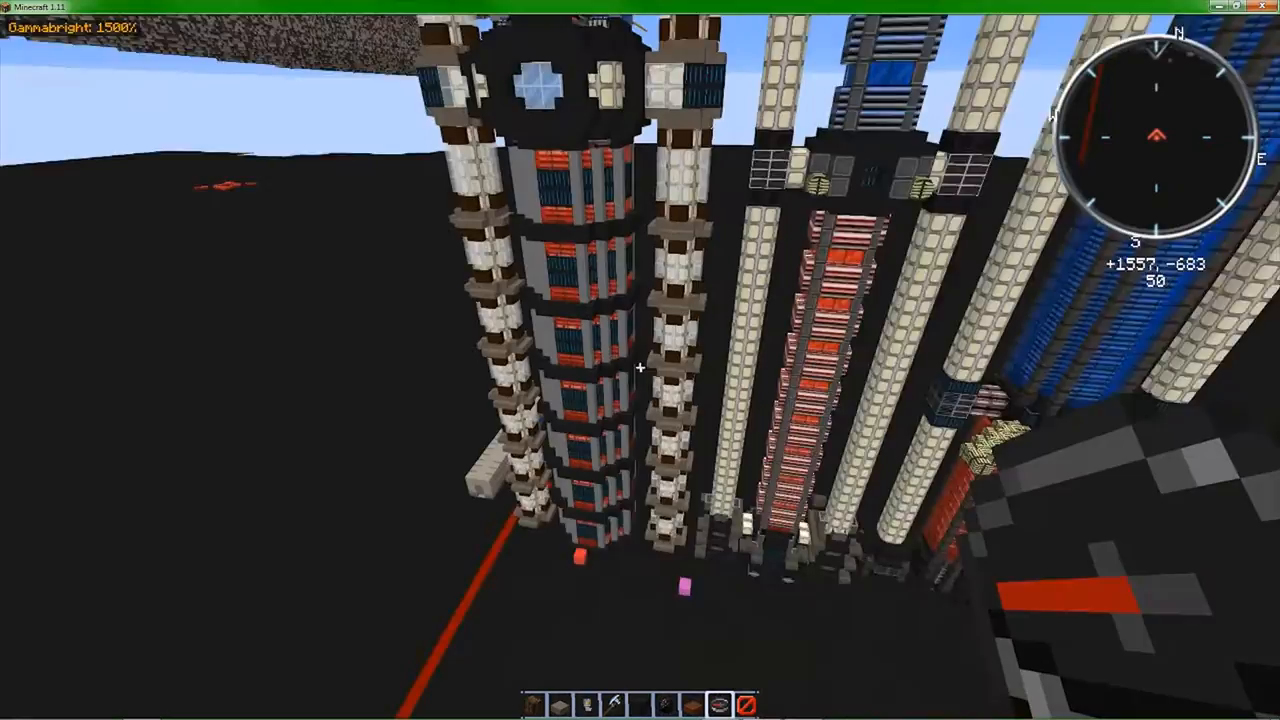
pyautogui.moveTo(640, 360)
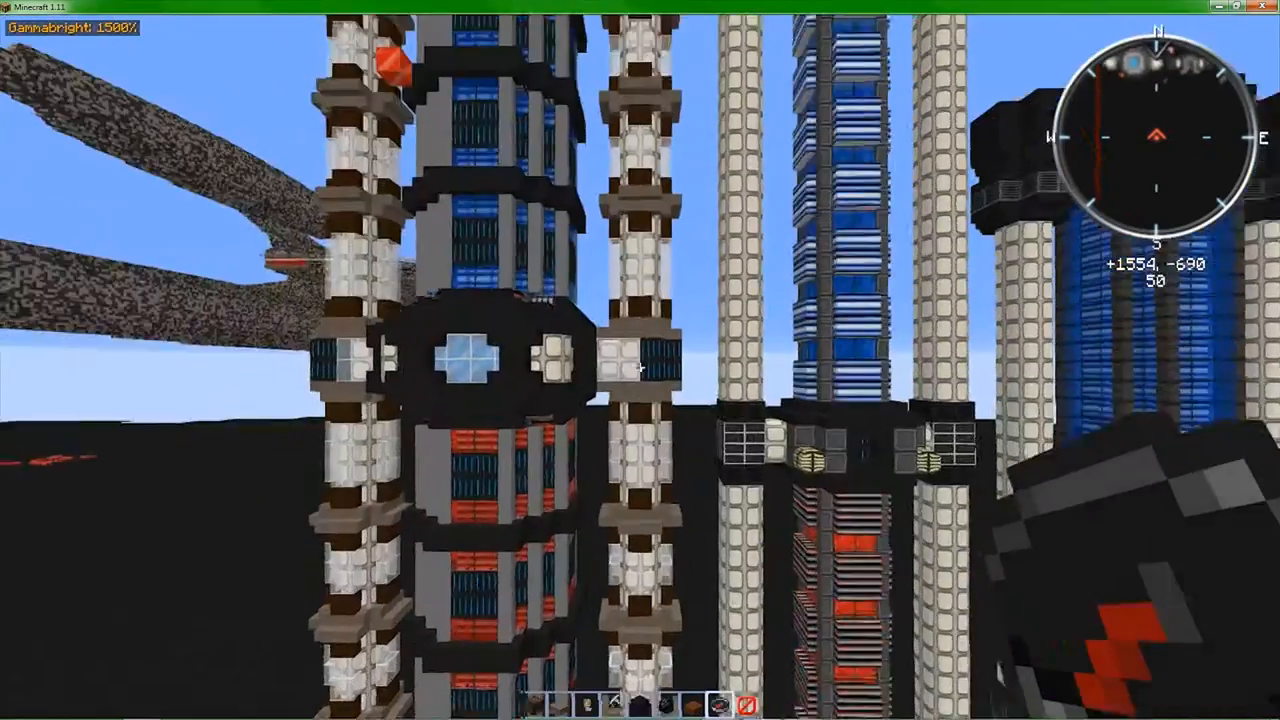
pyautogui.moveTo(640, 360)
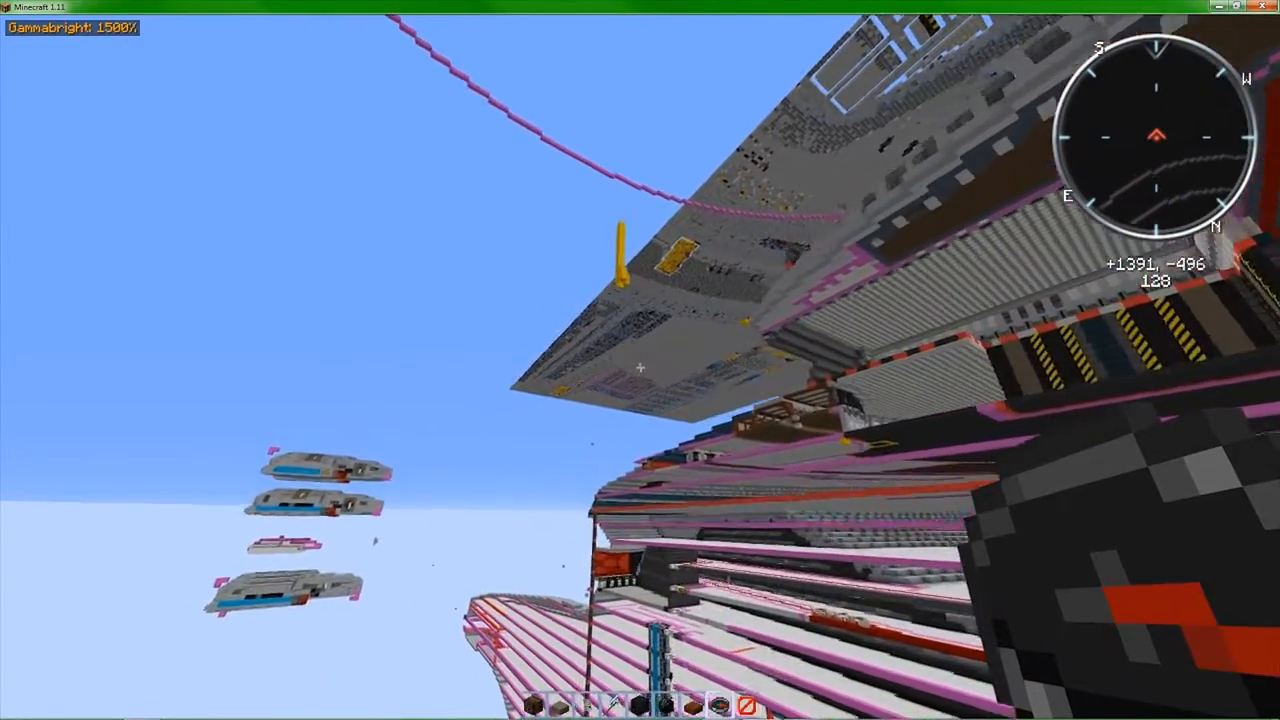
pyautogui.moveTo(640, 360)
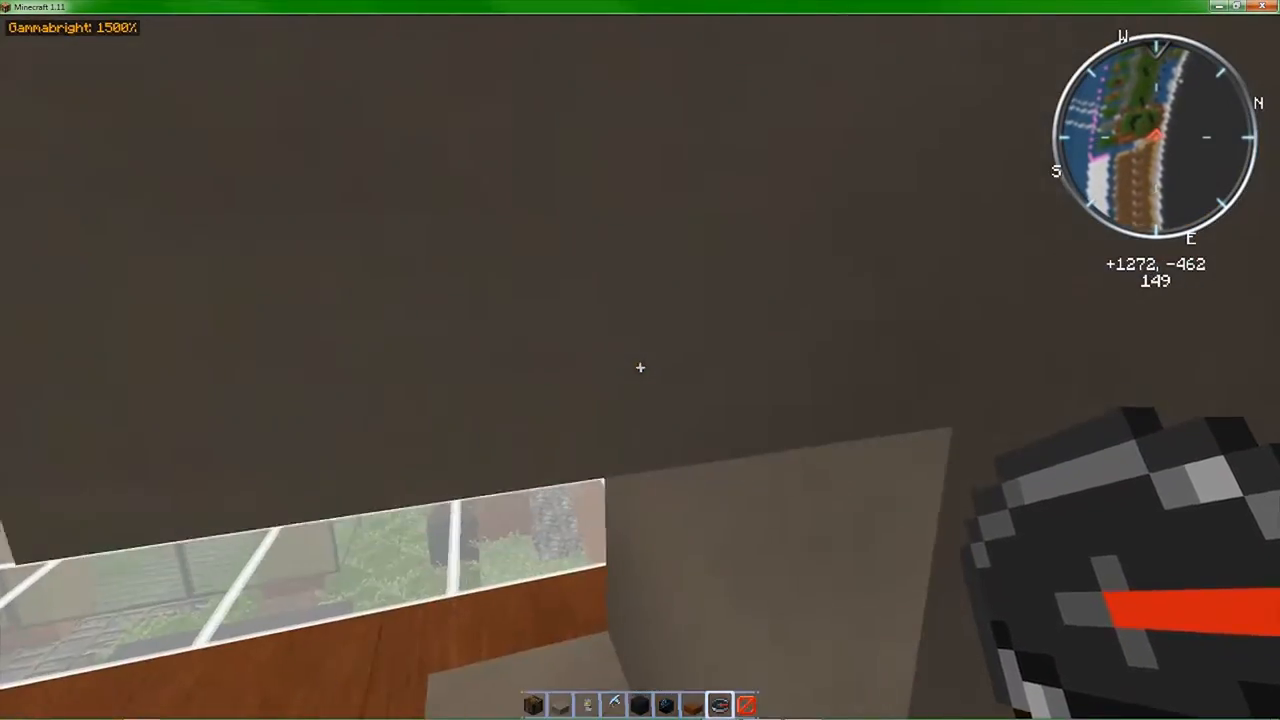
pyautogui.moveTo(640, 367)
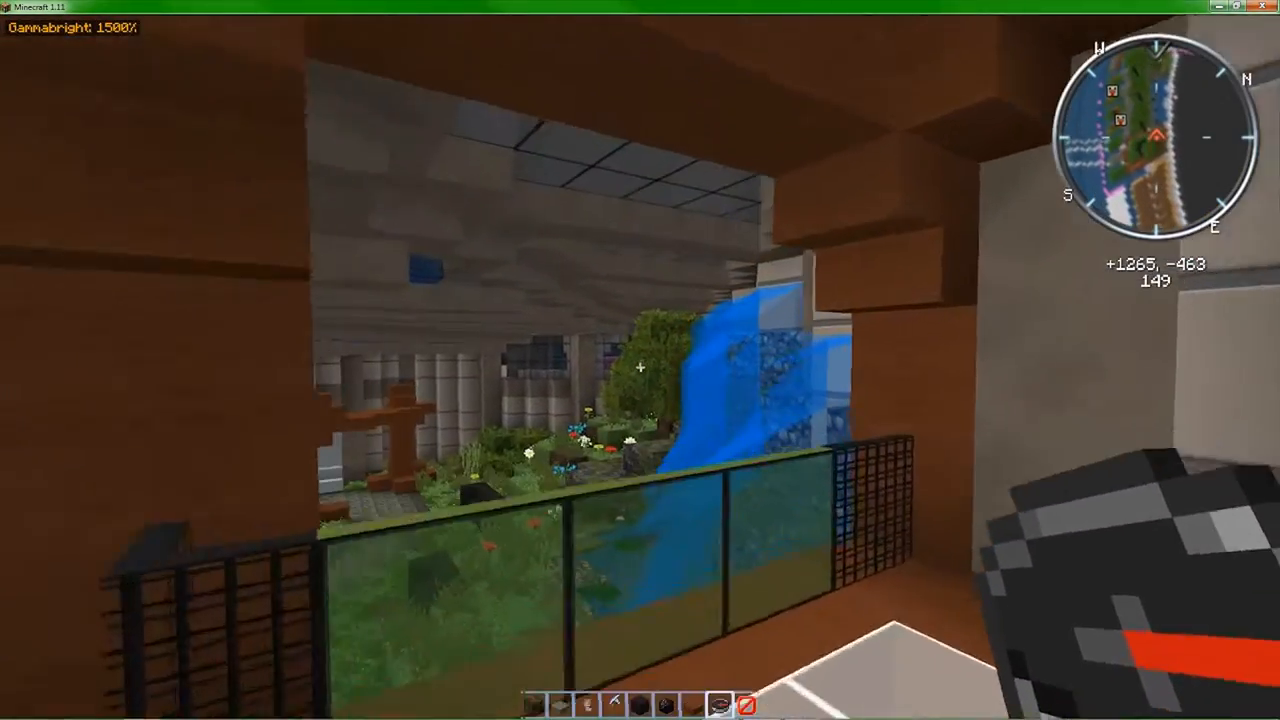
pyautogui.moveTo(640, 360)
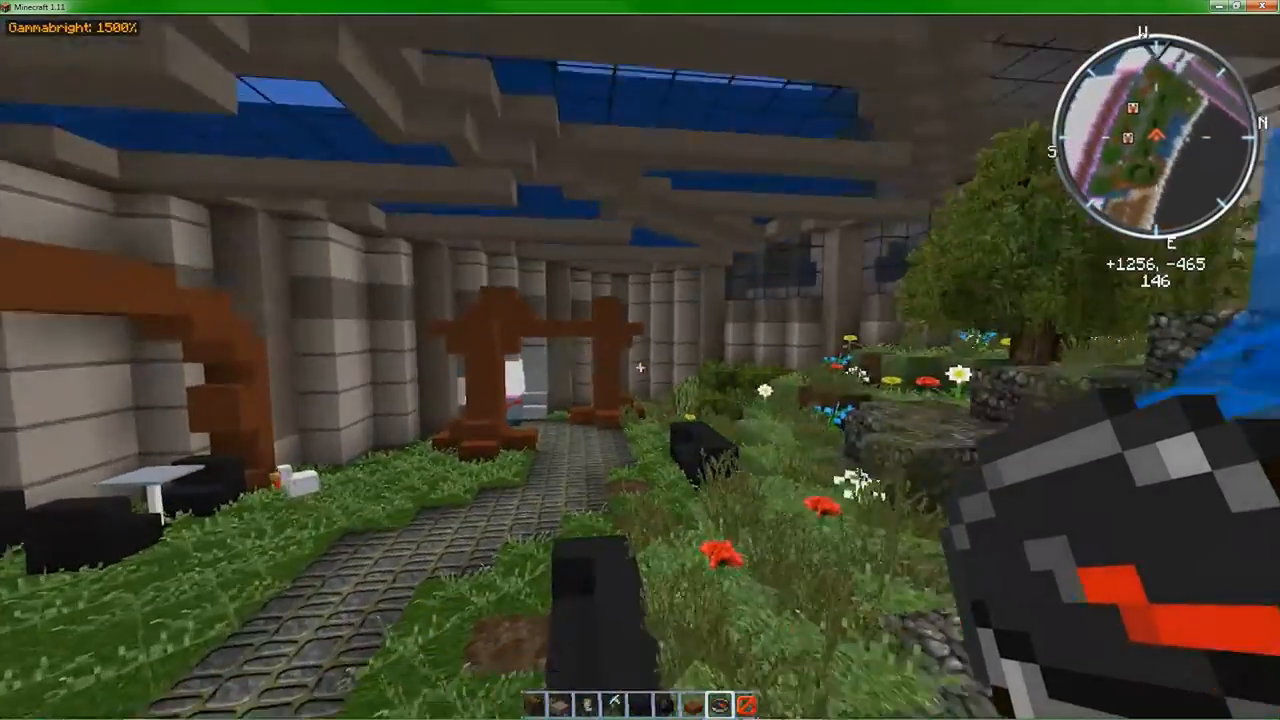
pyautogui.moveTo(640, 360)
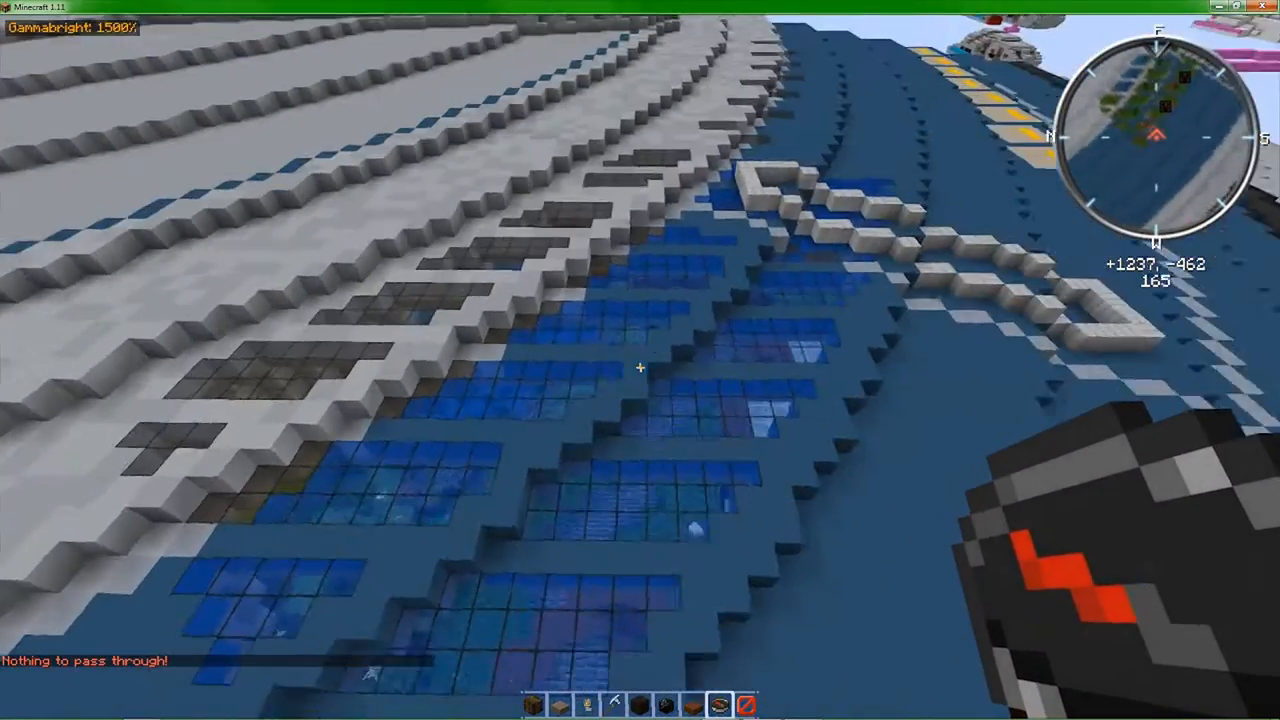
pyautogui.moveTo(640, 360)
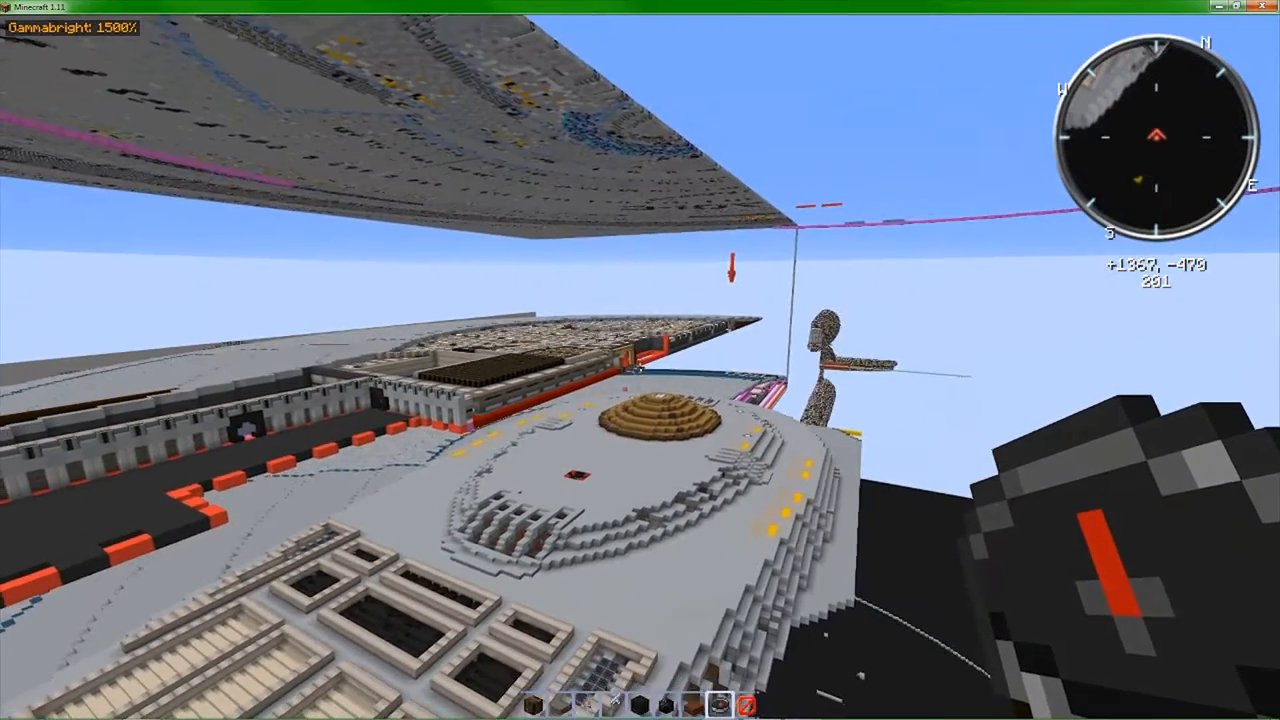
pyautogui.moveTo(640, 360)
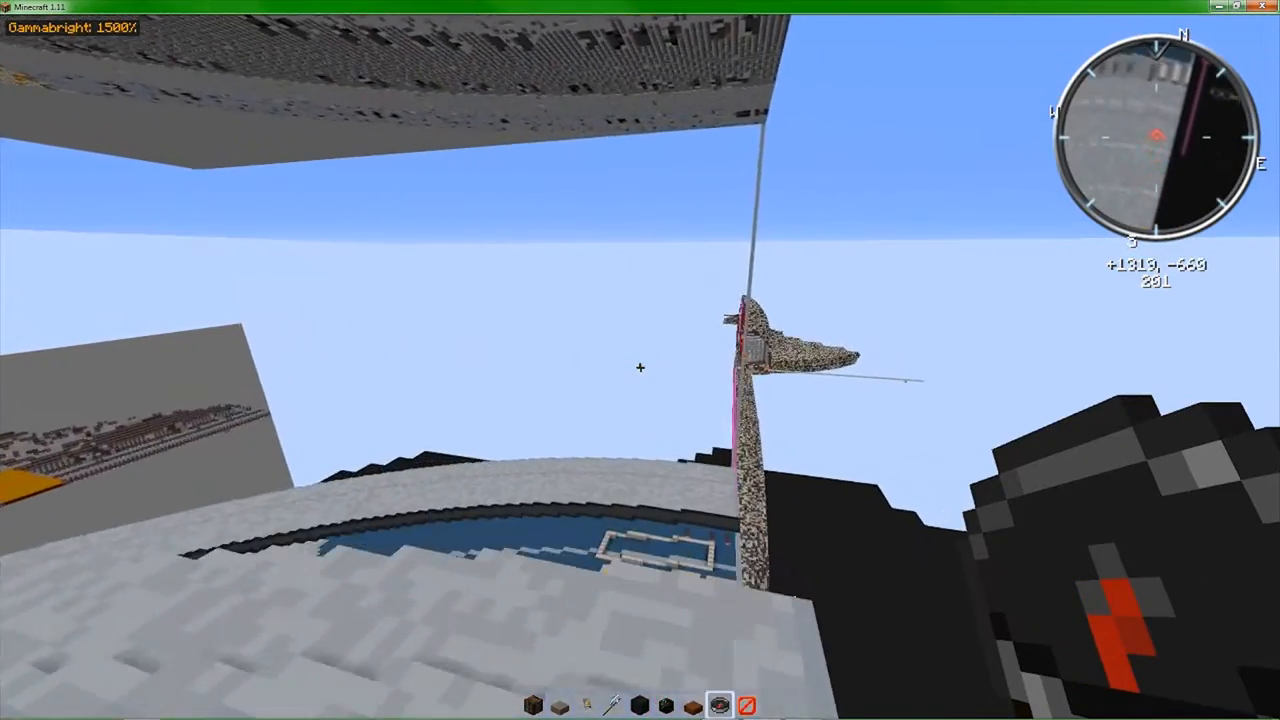
pyautogui.moveTo(640, 367)
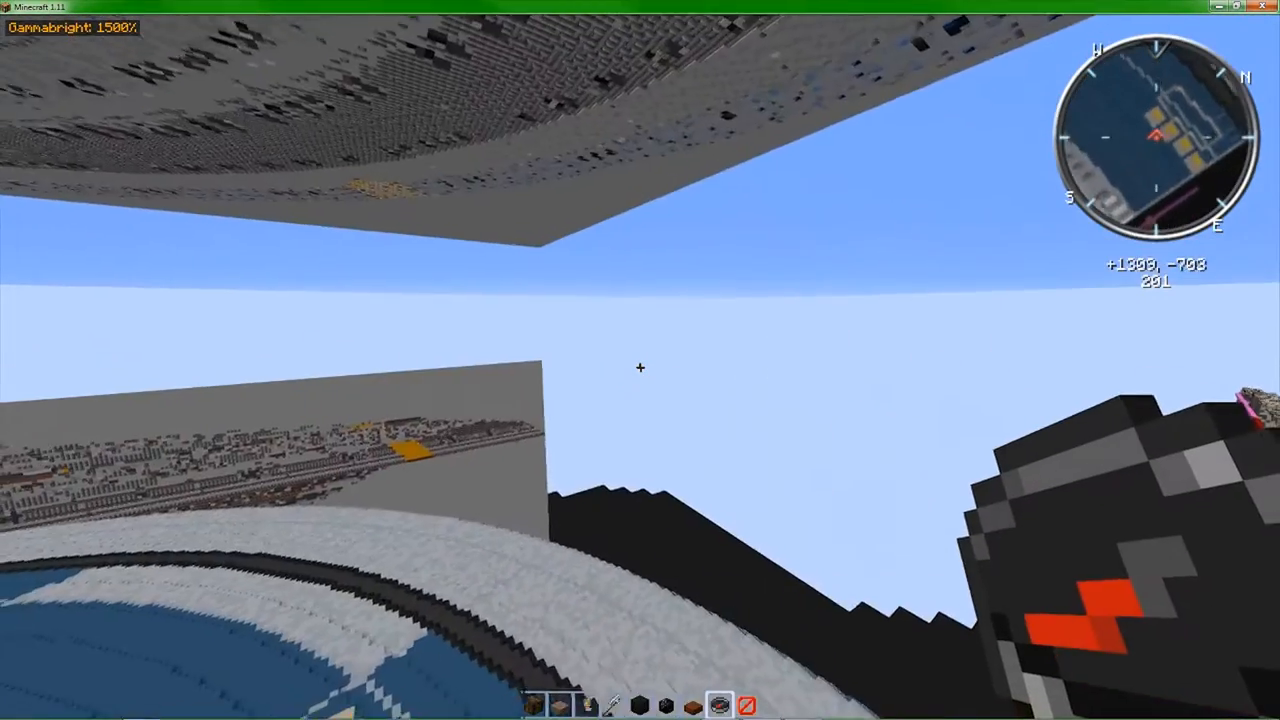
pyautogui.moveTo(640, 368)
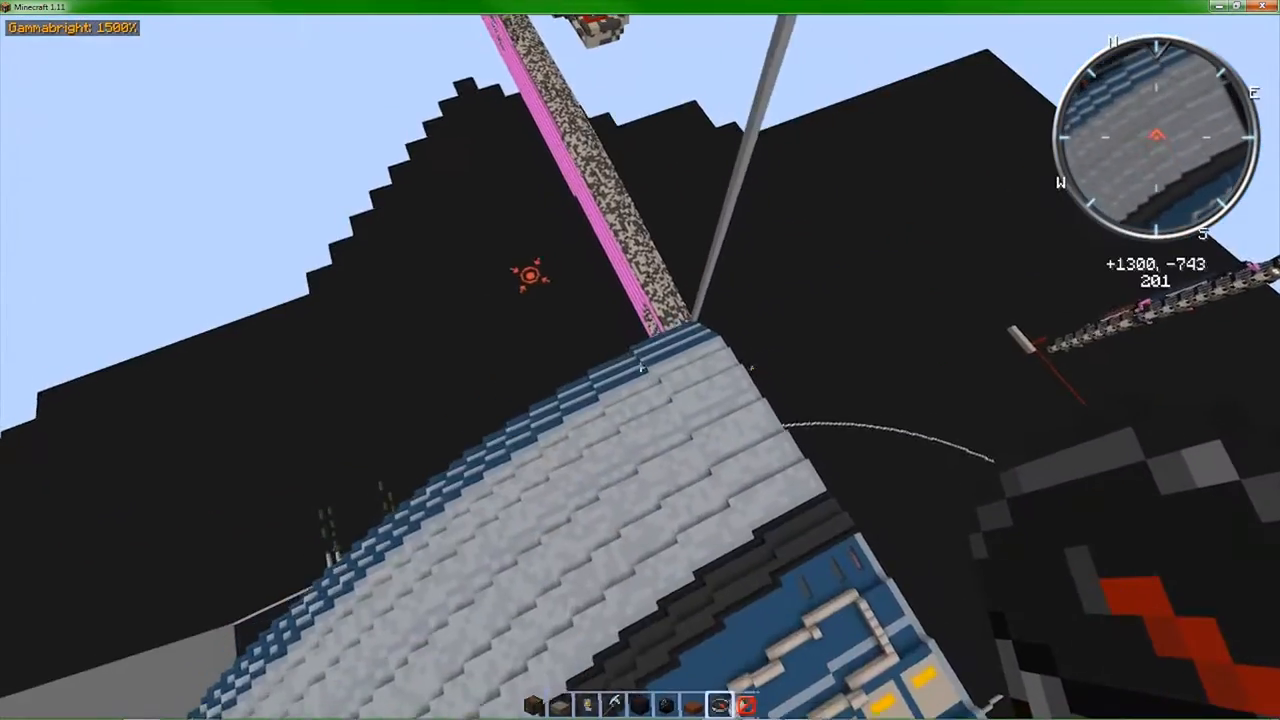
pyautogui.moveTo(640, 360)
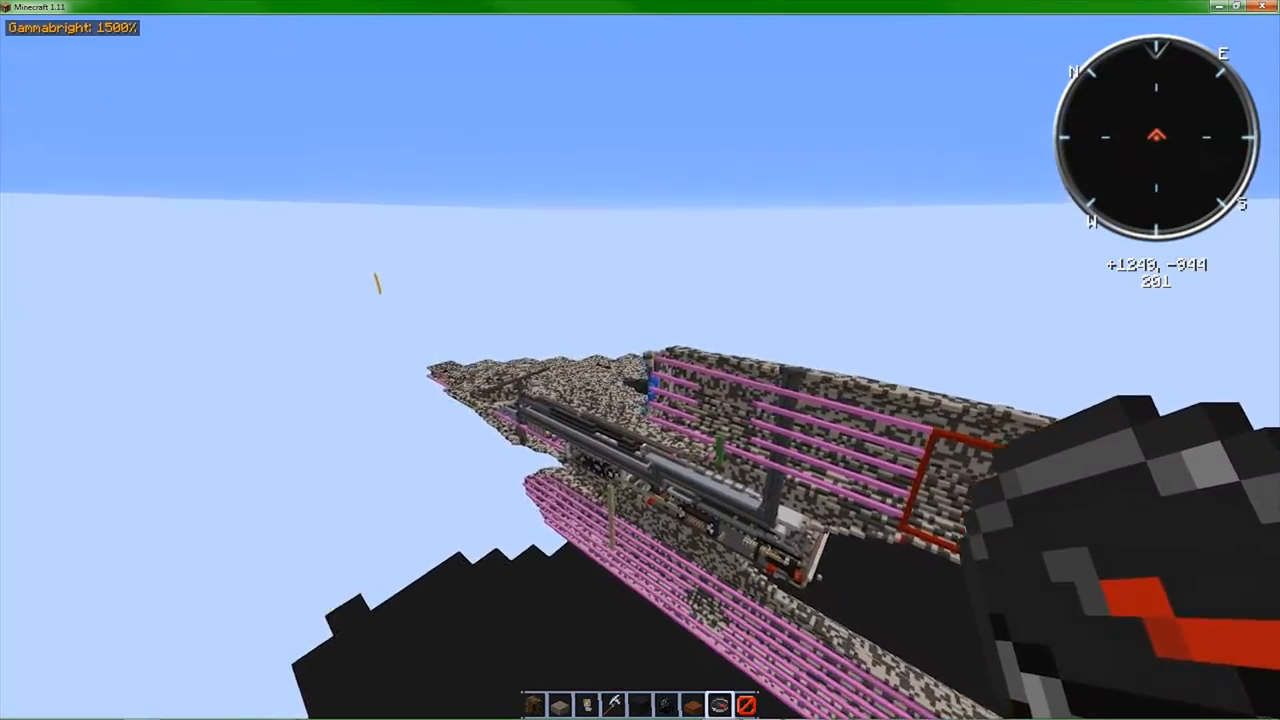
pyautogui.moveTo(640, 360)
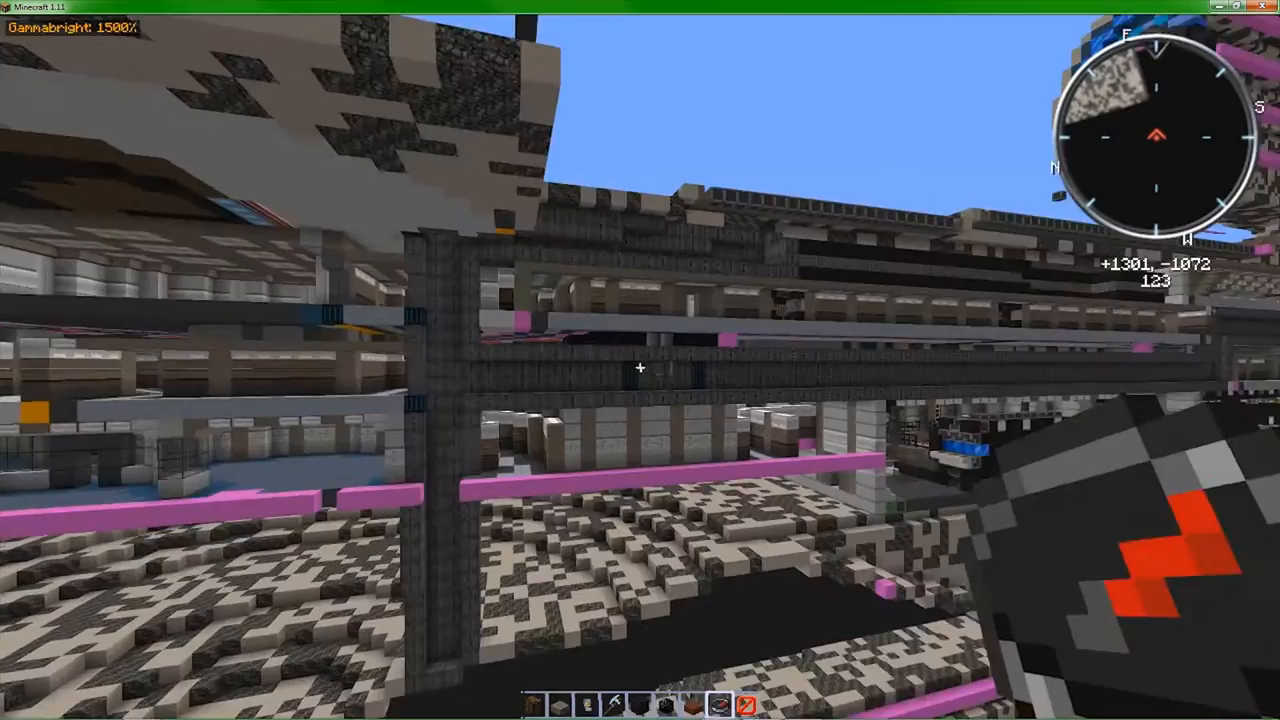
pyautogui.moveTo(640, 360)
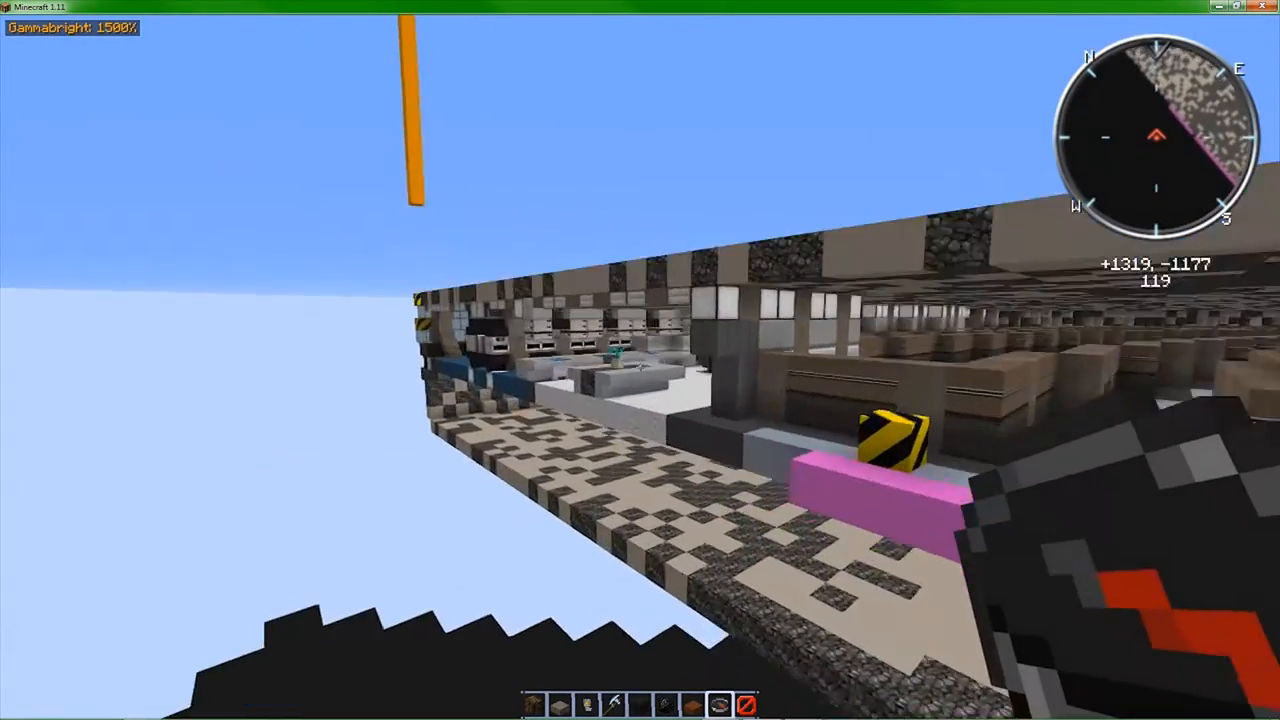
pyautogui.moveTo(640, 360)
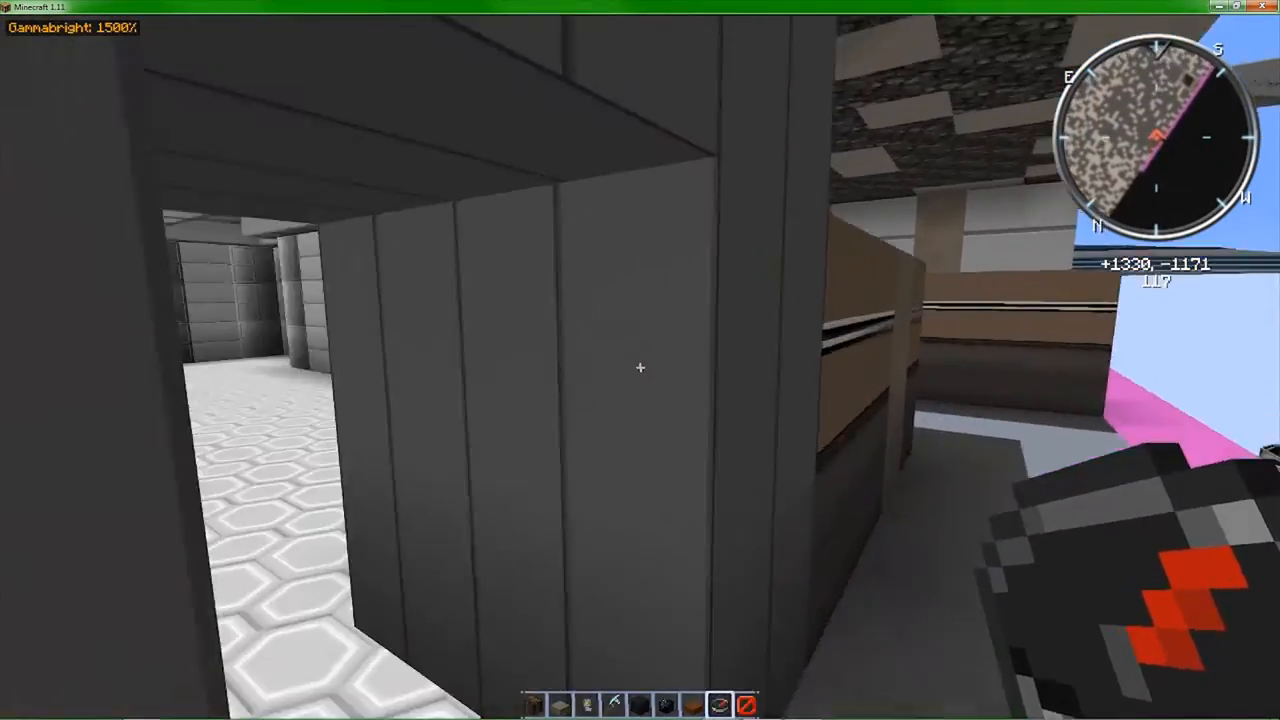
pyautogui.moveTo(640, 360)
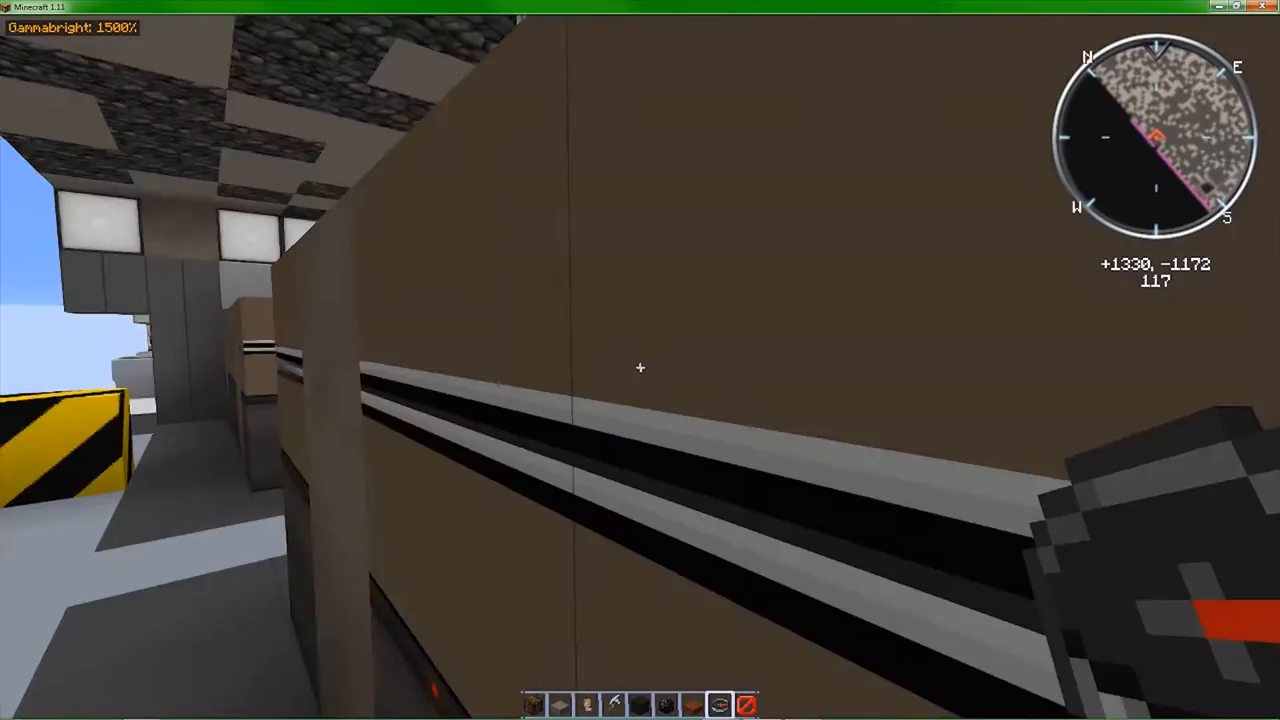
pyautogui.moveTo(640, 367)
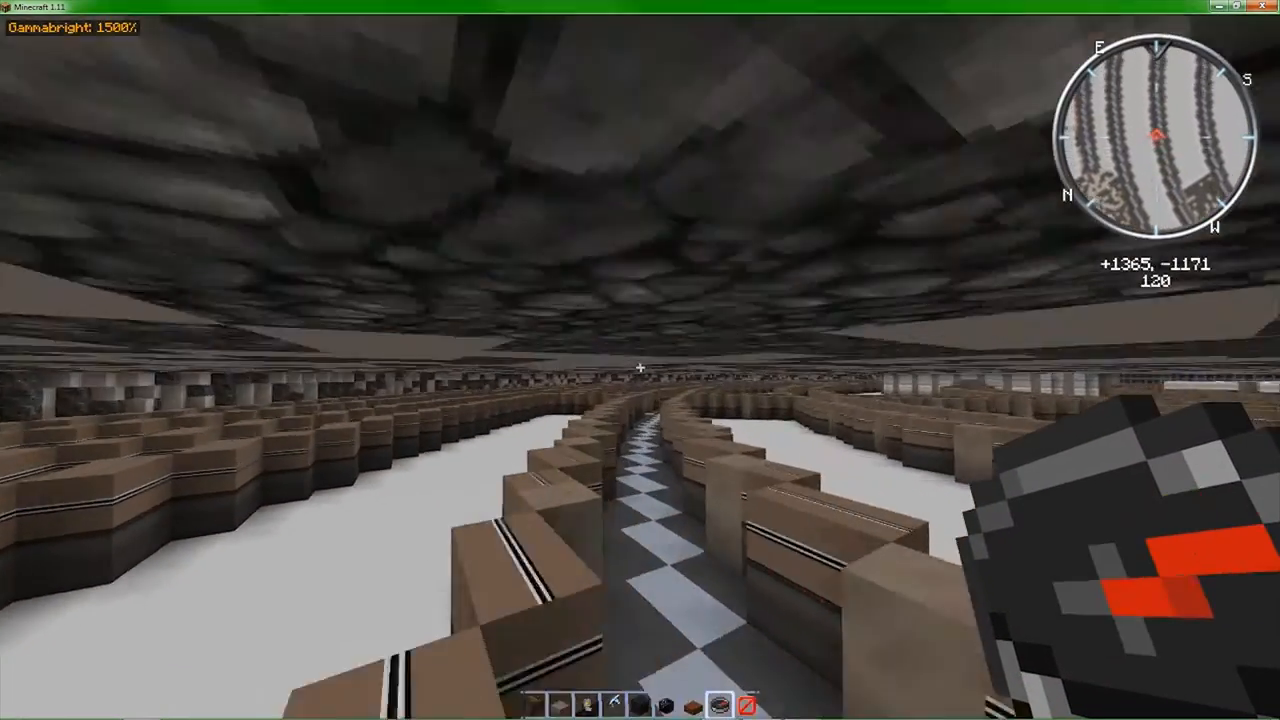
pyautogui.moveTo(640, 360)
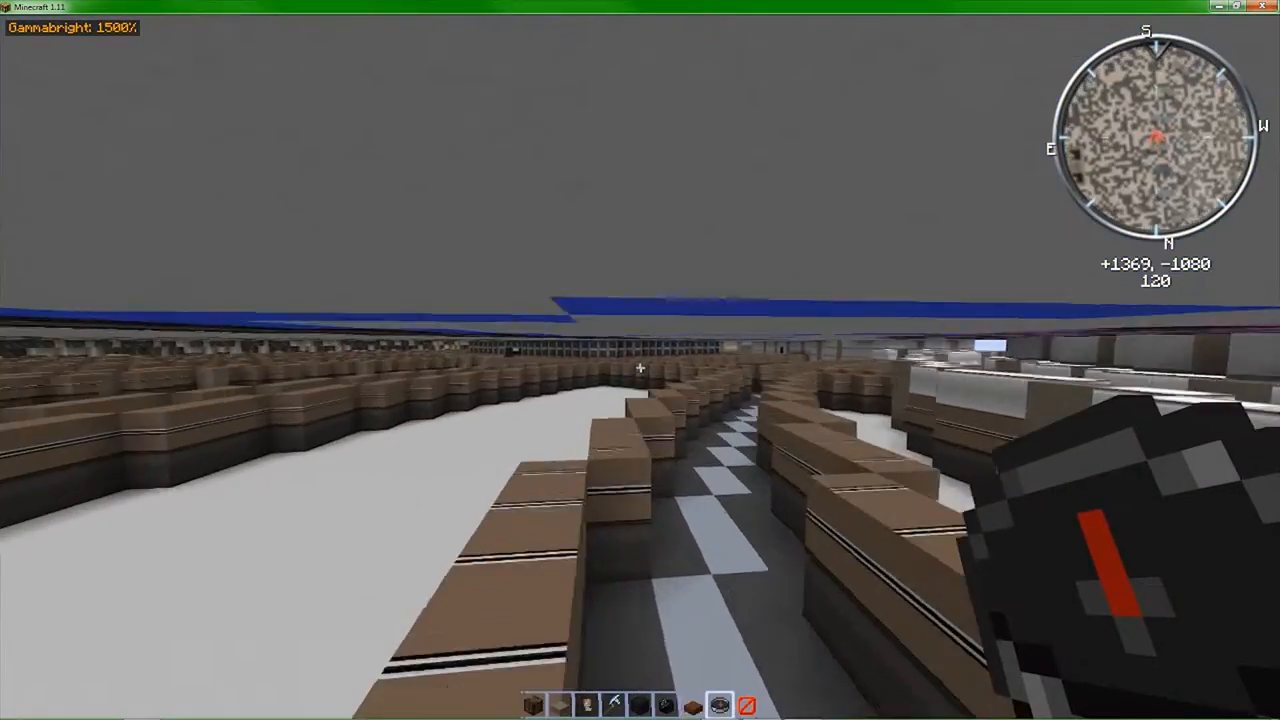
pyautogui.moveTo(640, 360)
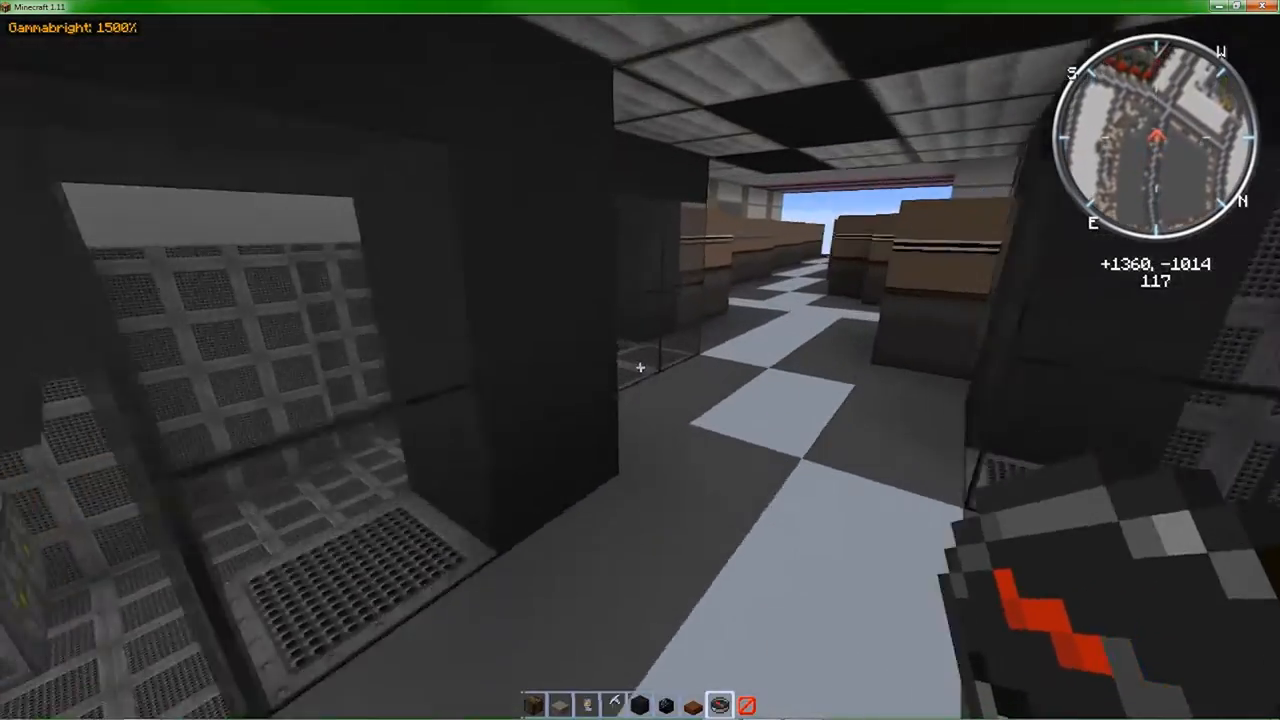
pyautogui.moveTo(640, 360)
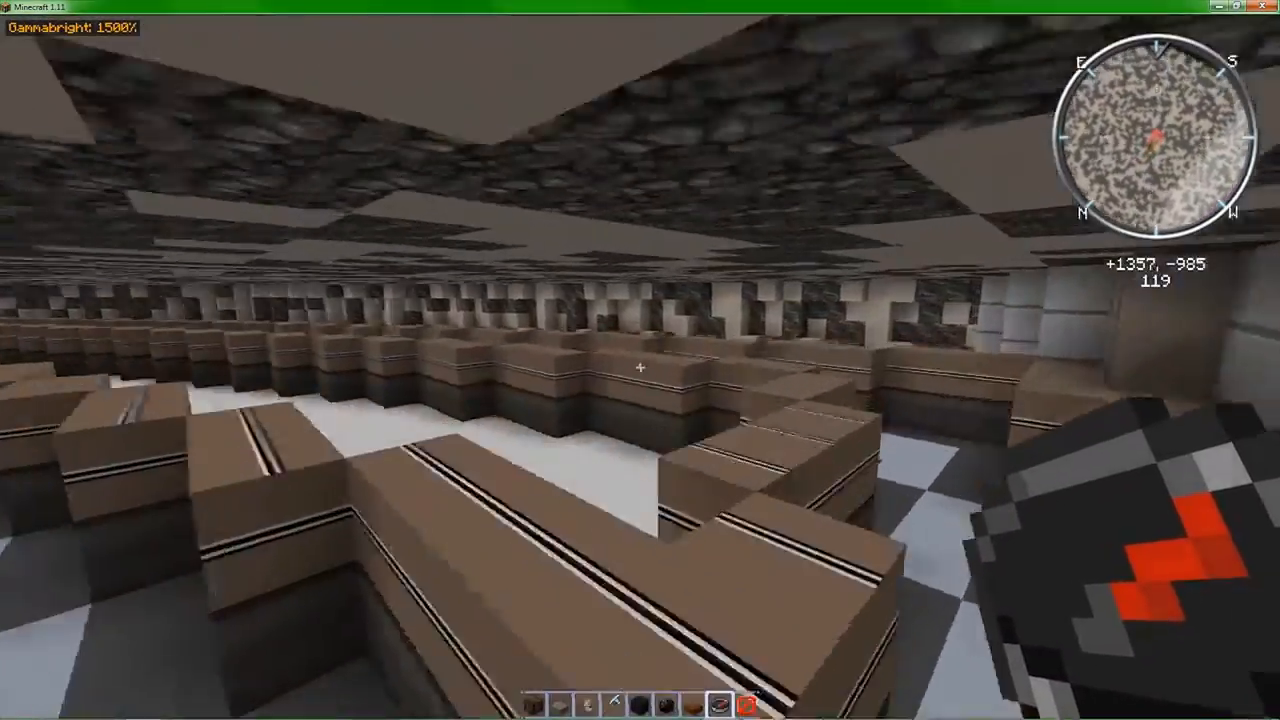
pyautogui.moveTo(640, 360)
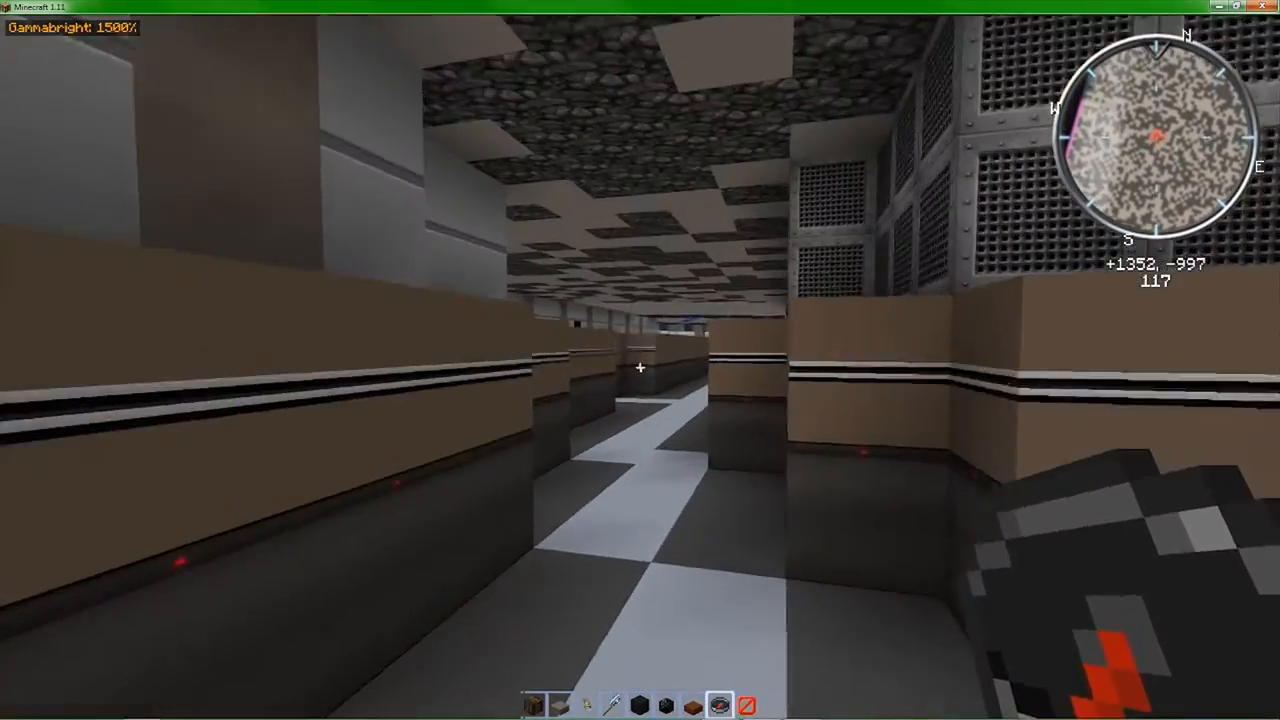
pyautogui.moveTo(640, 367)
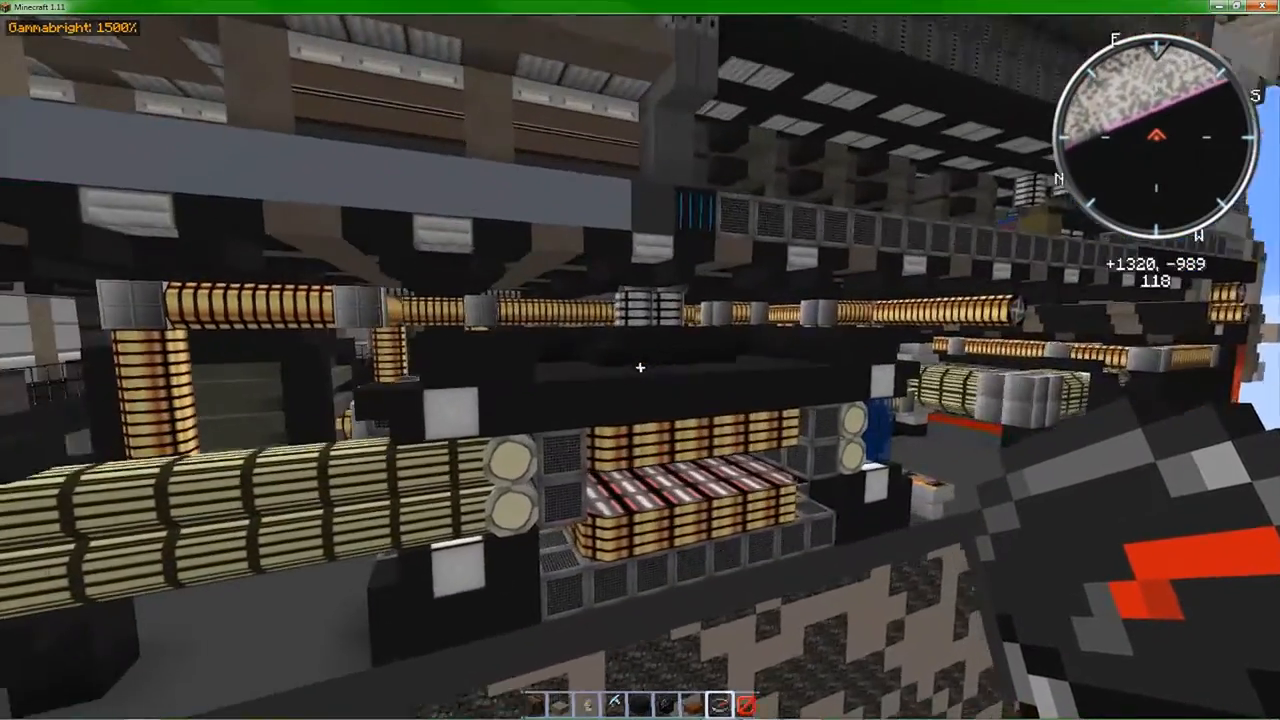
pyautogui.moveTo(640, 360)
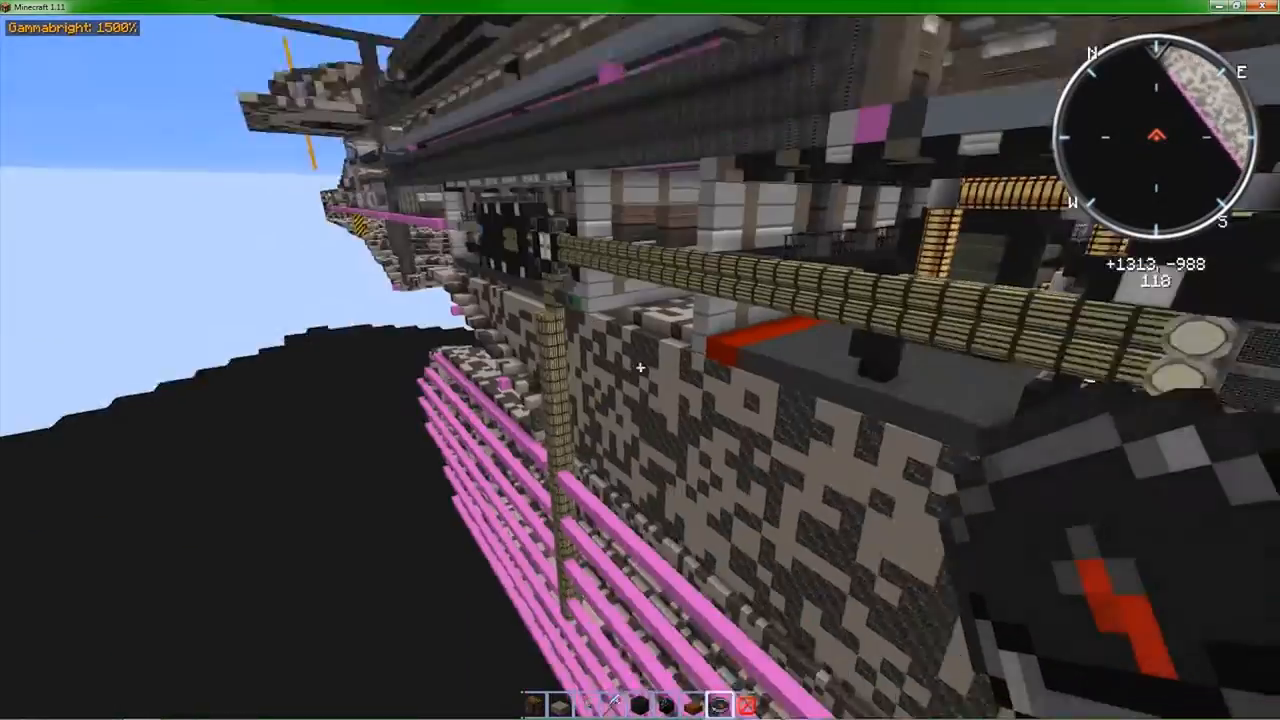
pyautogui.moveTo(640, 360)
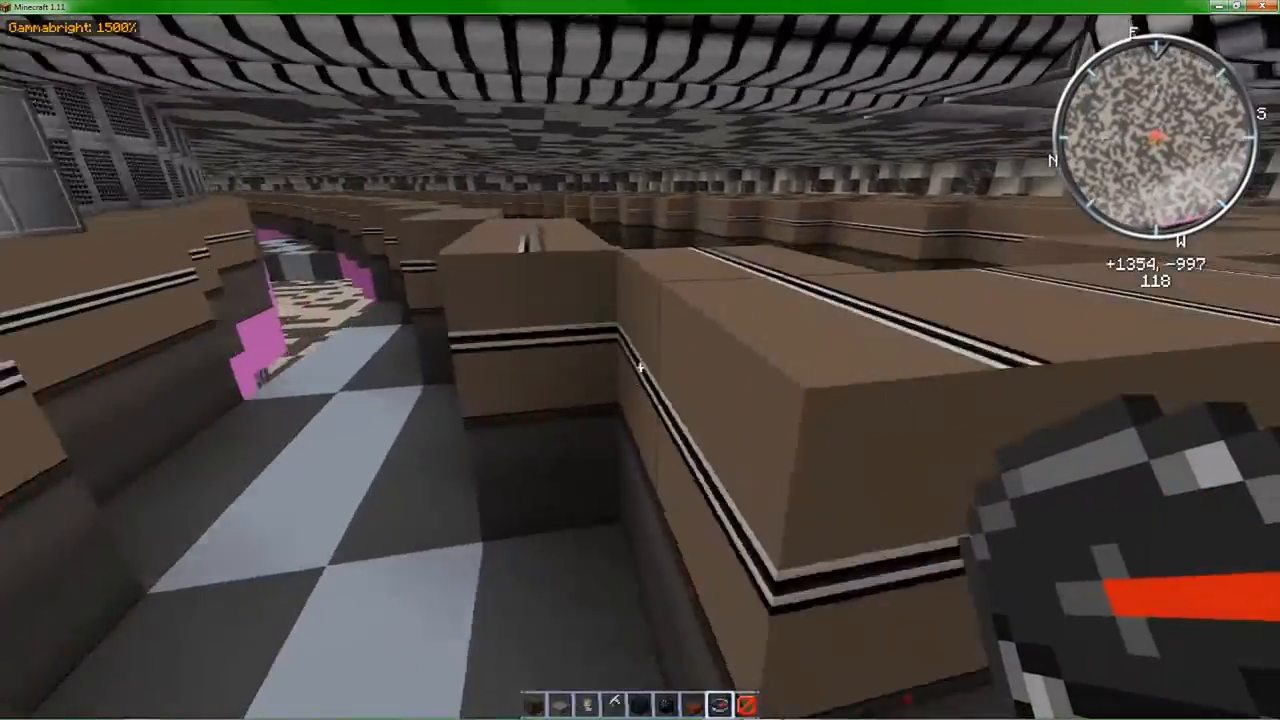
pyautogui.moveTo(640, 360)
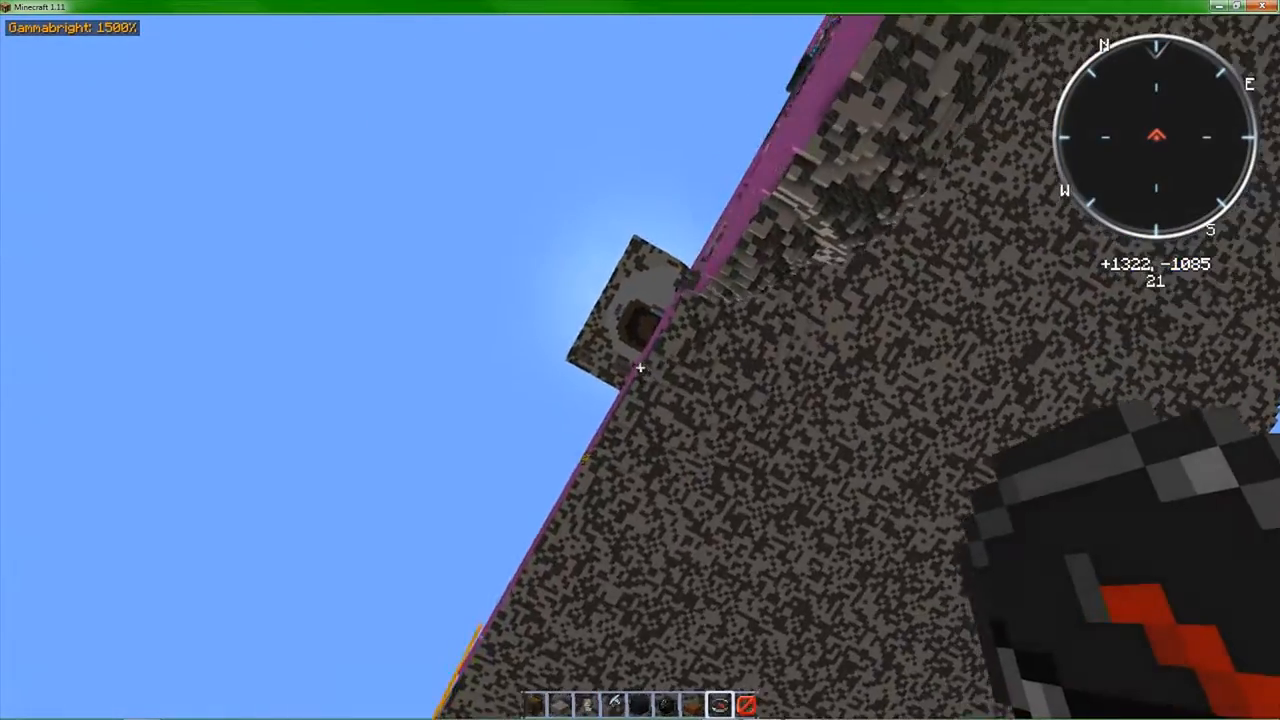
pyautogui.moveTo(640, 360)
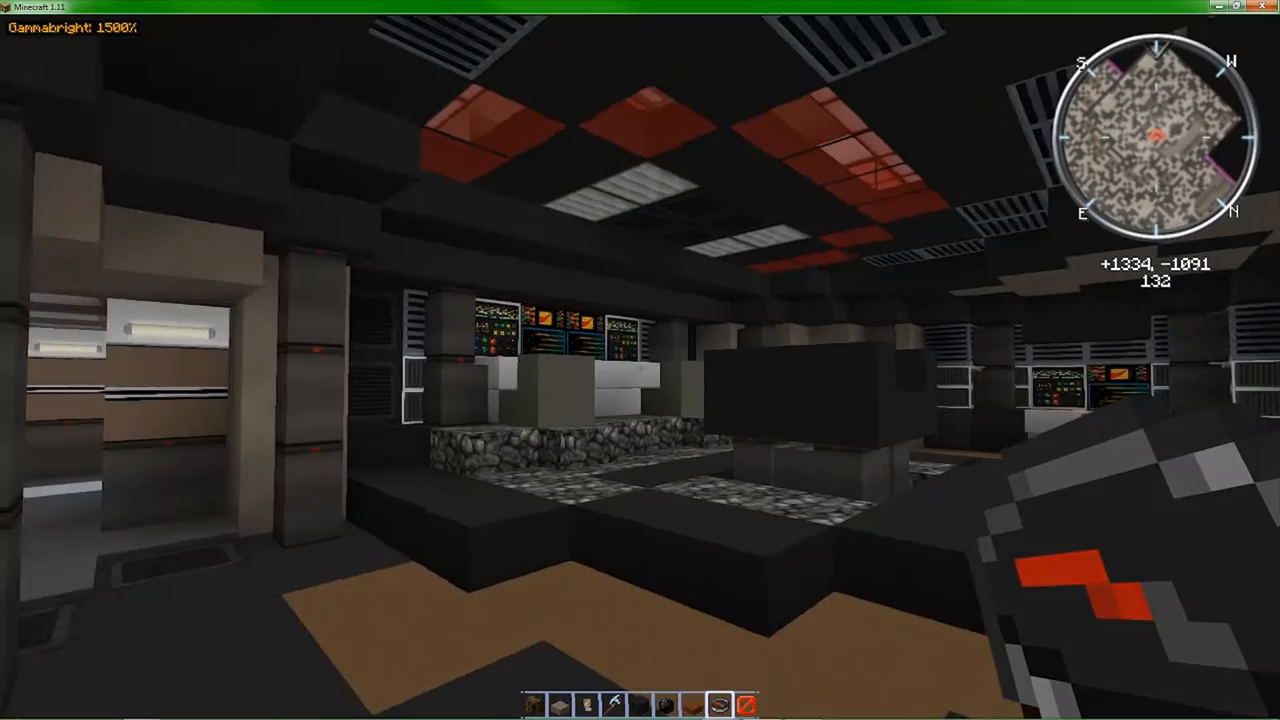
pyautogui.moveTo(640, 360)
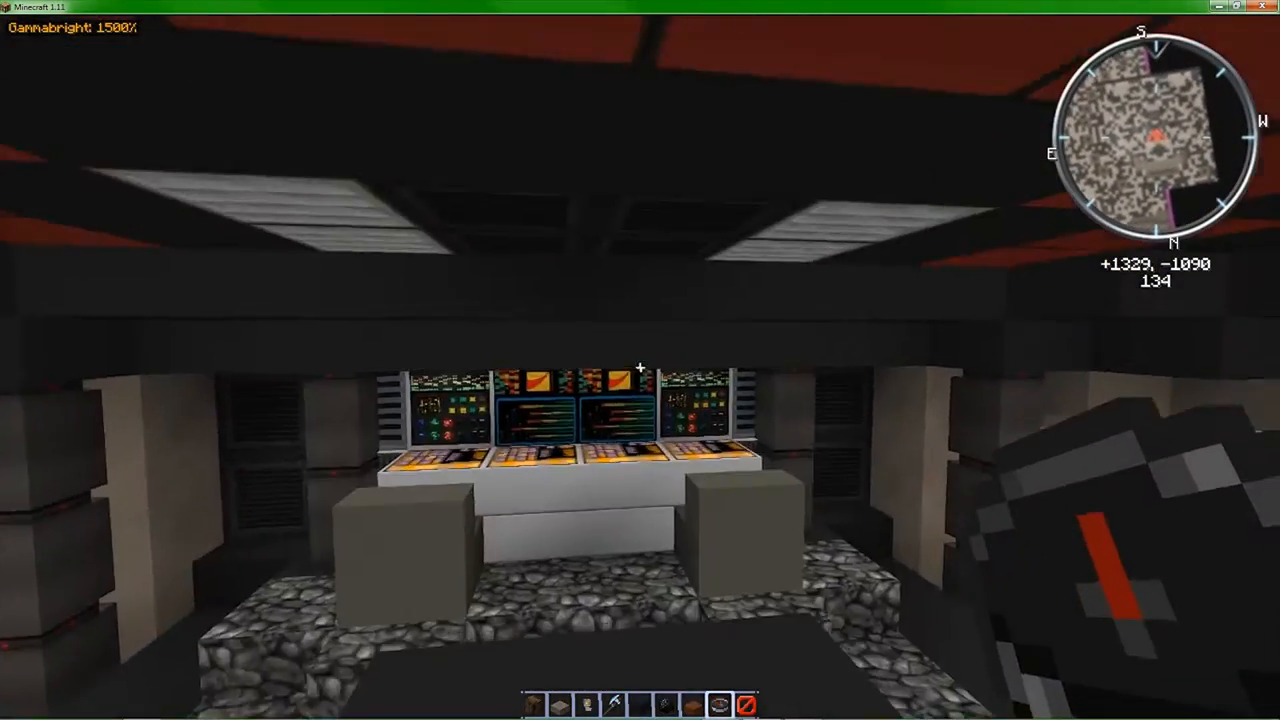
pyautogui.moveTo(640, 360)
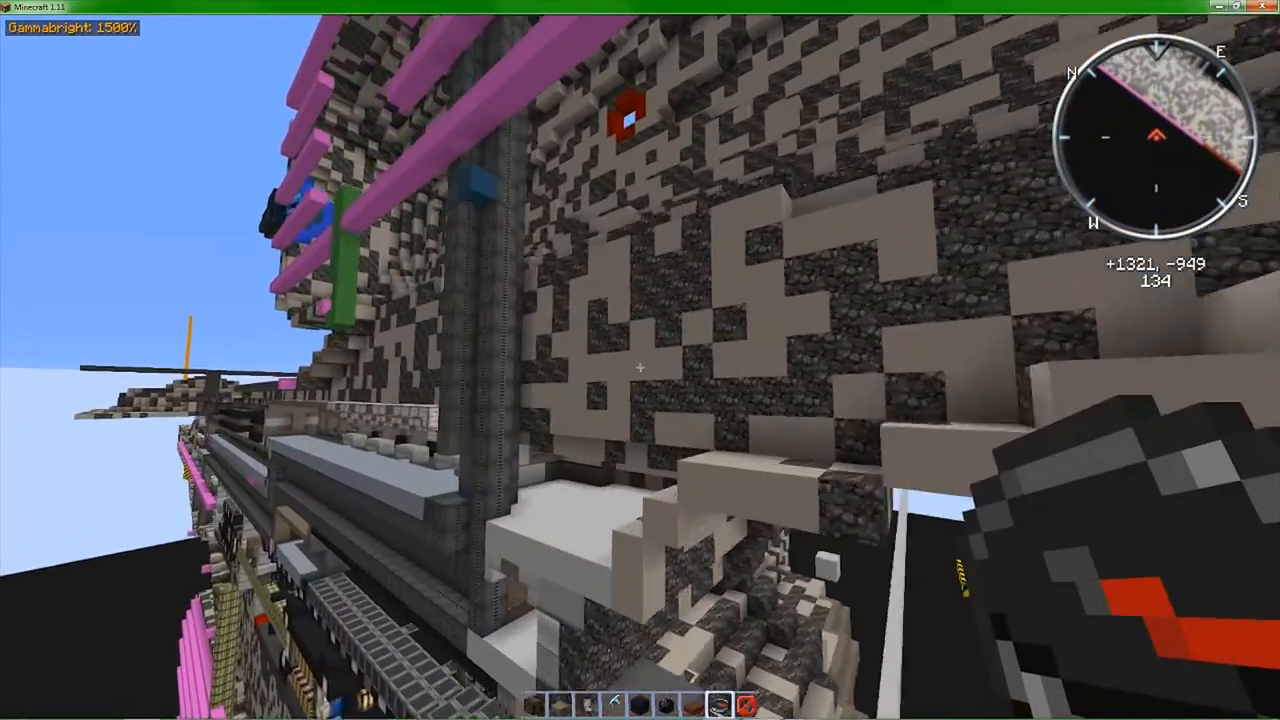
pyautogui.moveTo(640, 360)
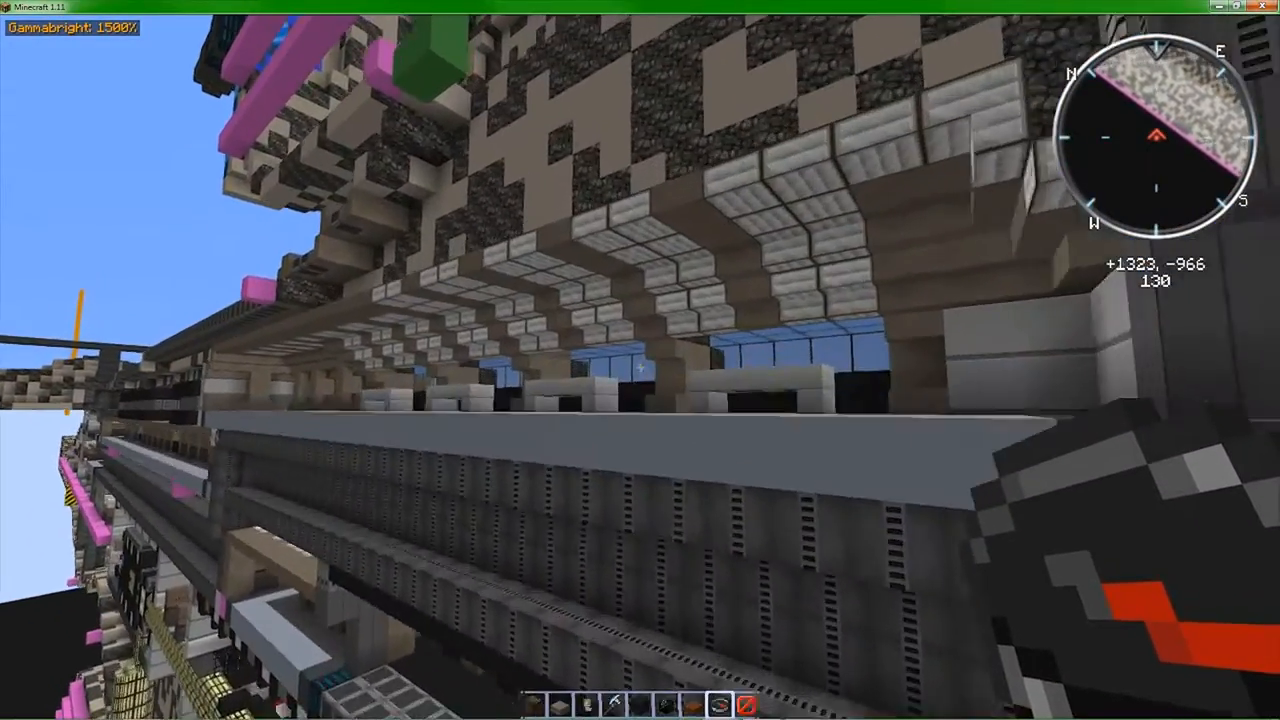
pyautogui.moveTo(640, 360)
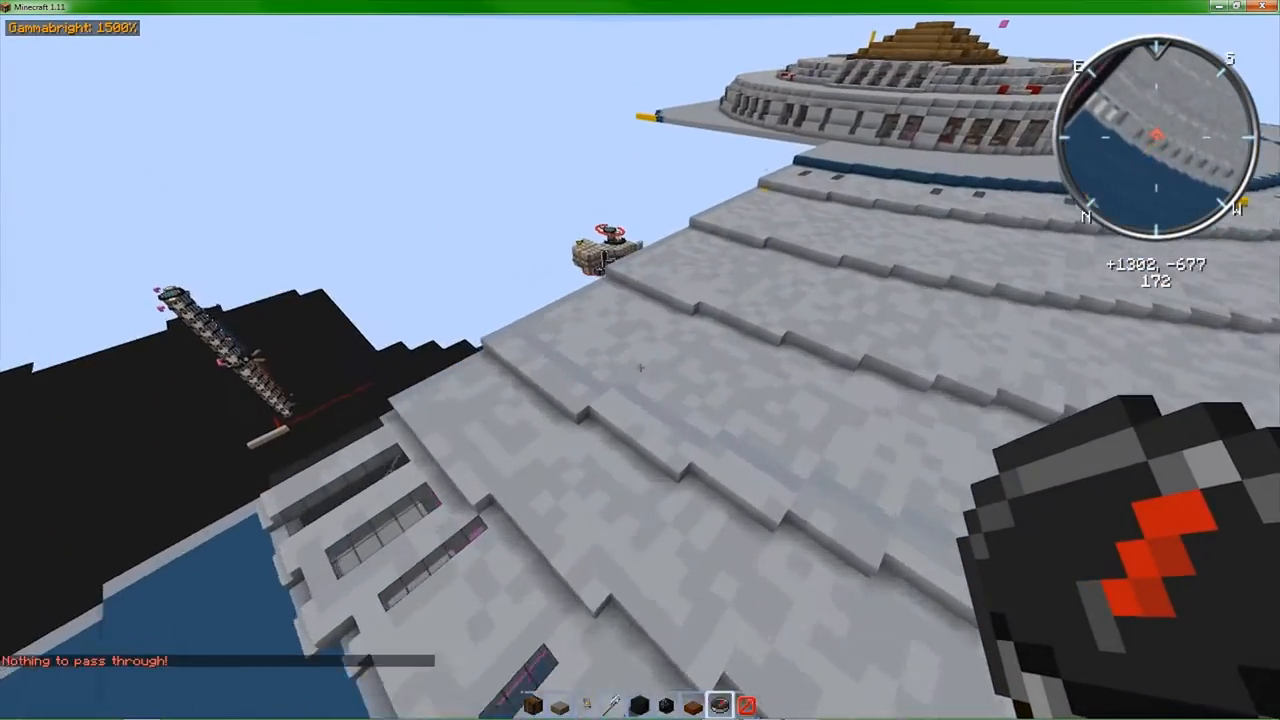
pyautogui.moveTo(640, 360)
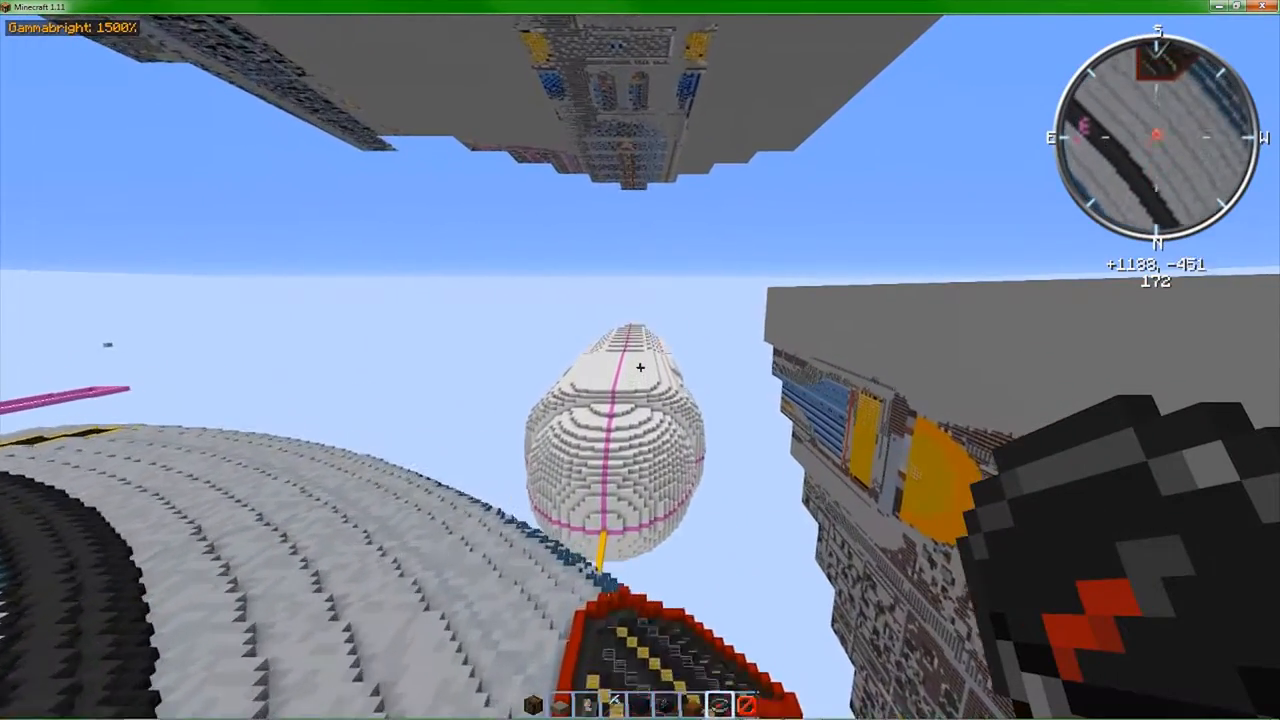
pyautogui.moveTo(640, 360)
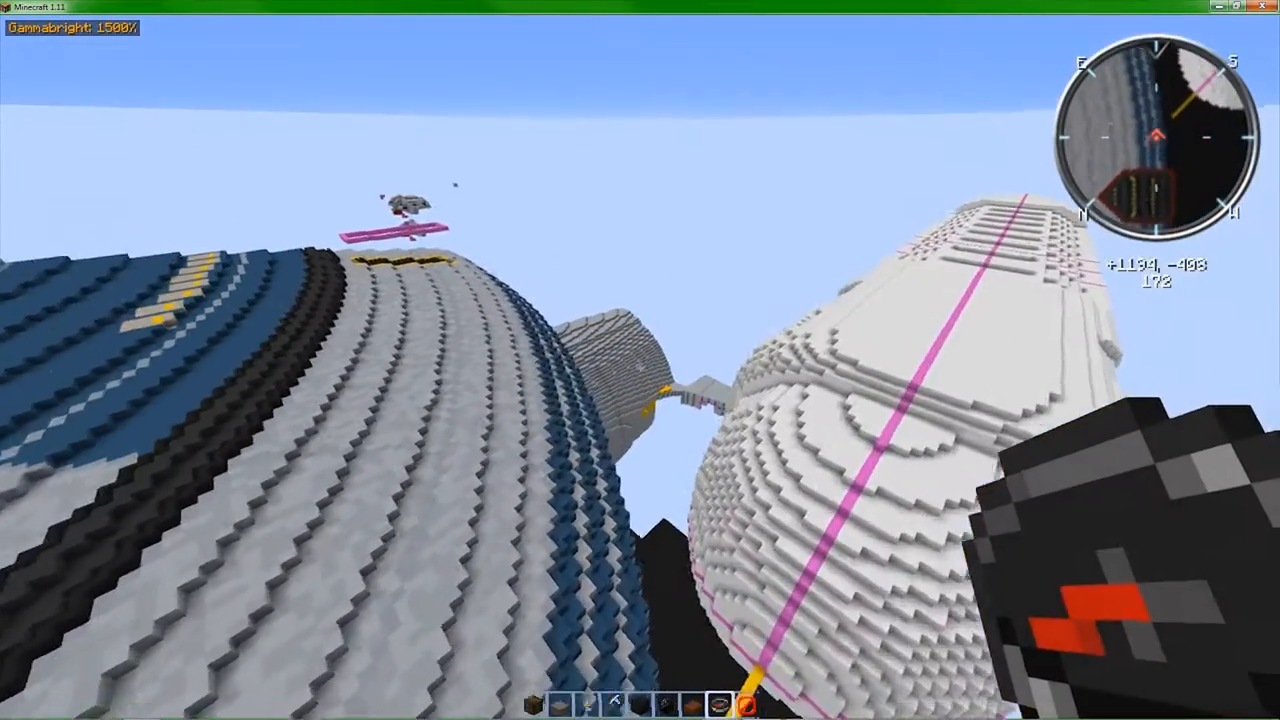
pyautogui.moveTo(640, 360)
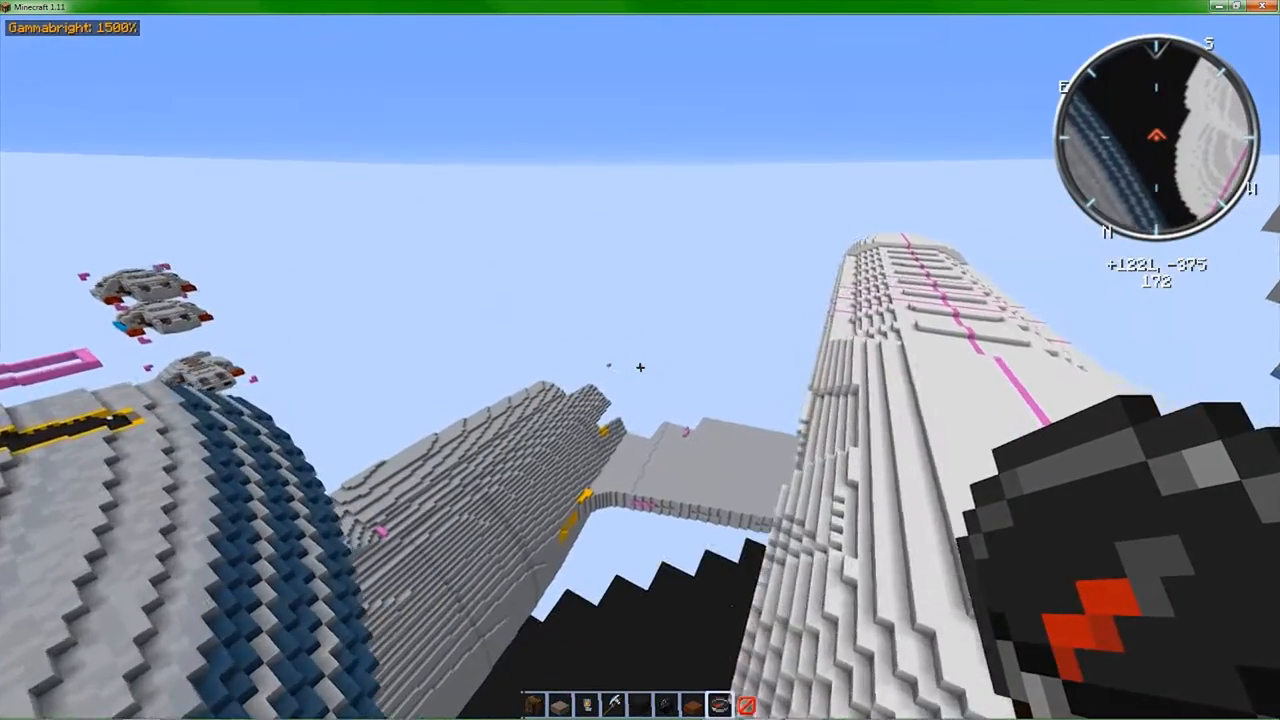
pyautogui.moveTo(640, 360)
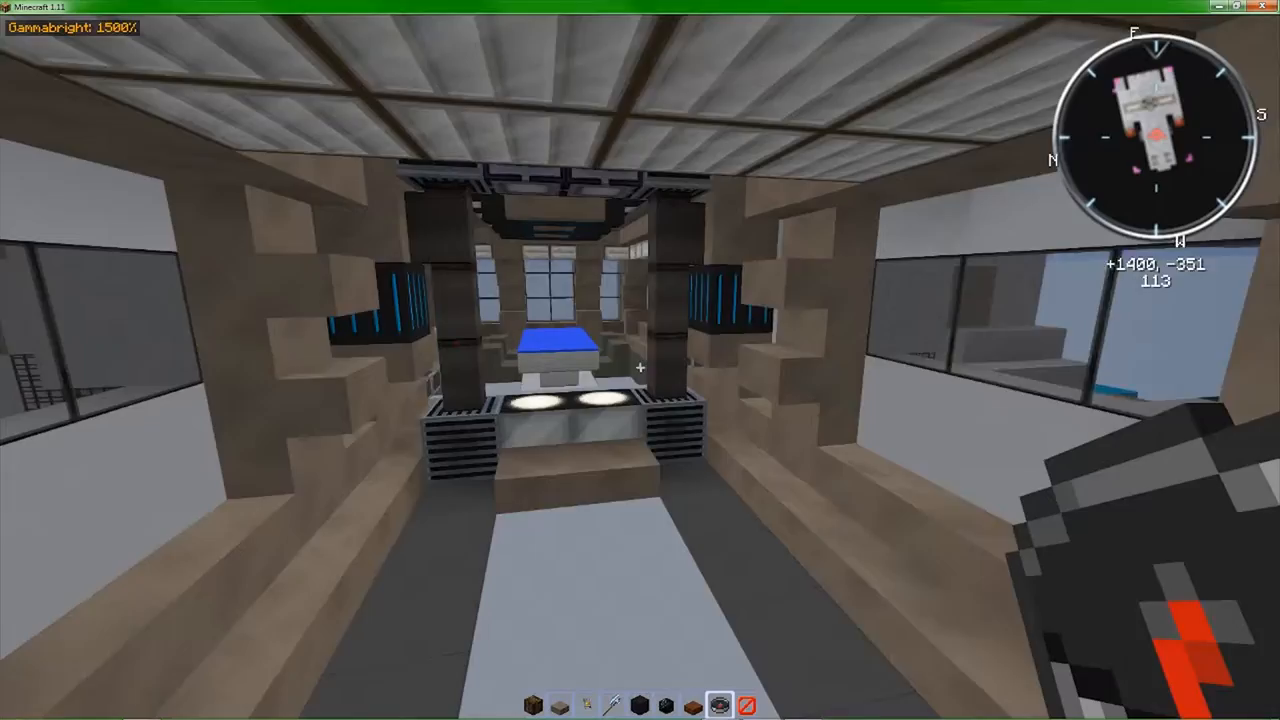
pyautogui.moveTo(640, 360)
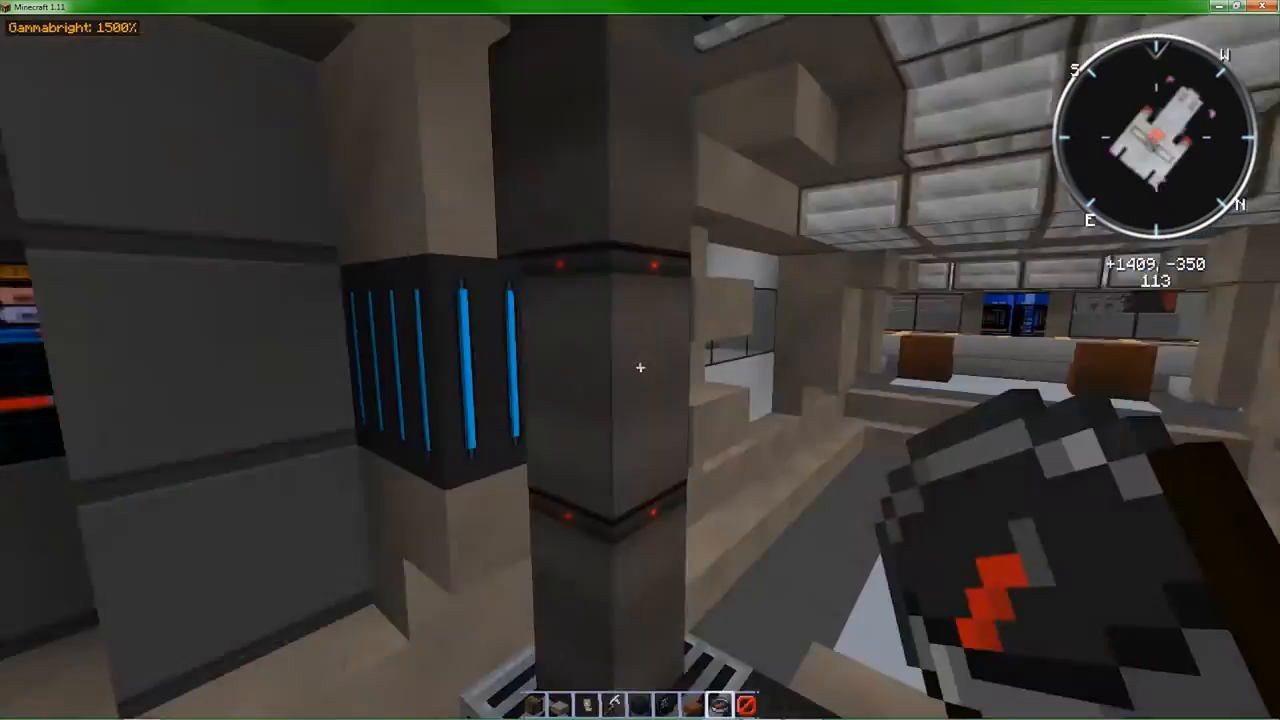
pyautogui.moveTo(640, 360)
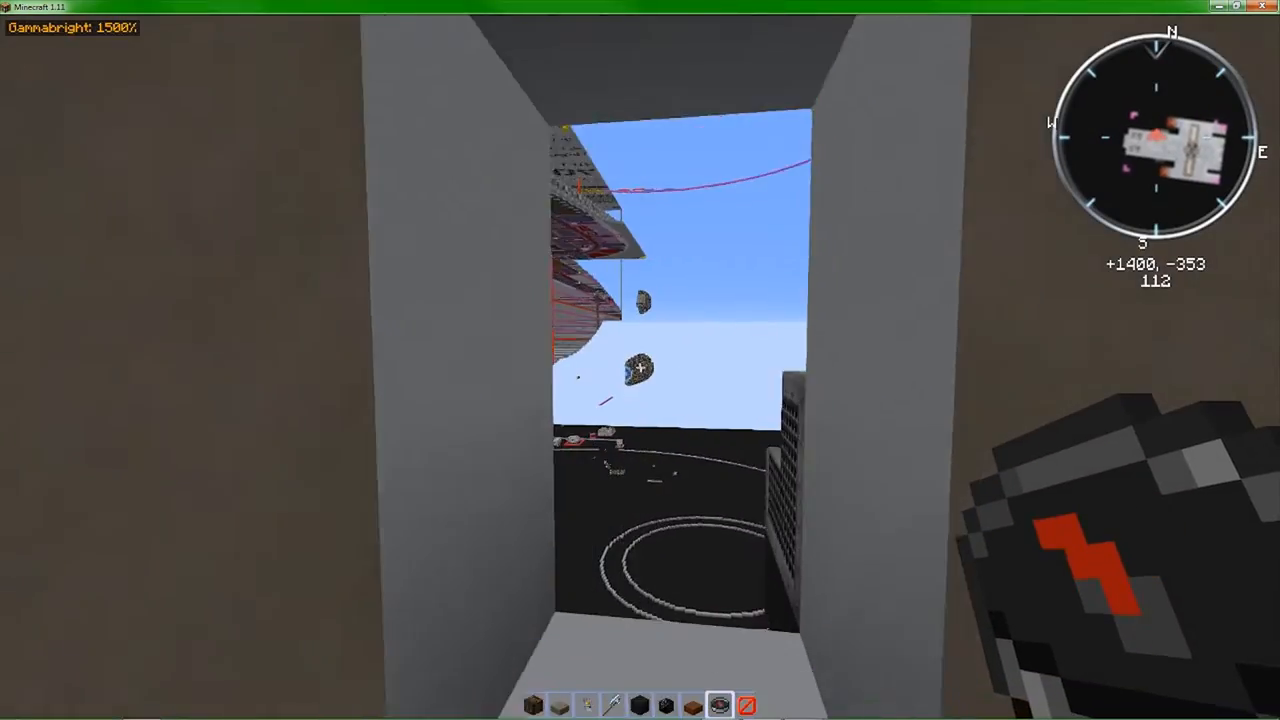
pyautogui.moveTo(640, 360)
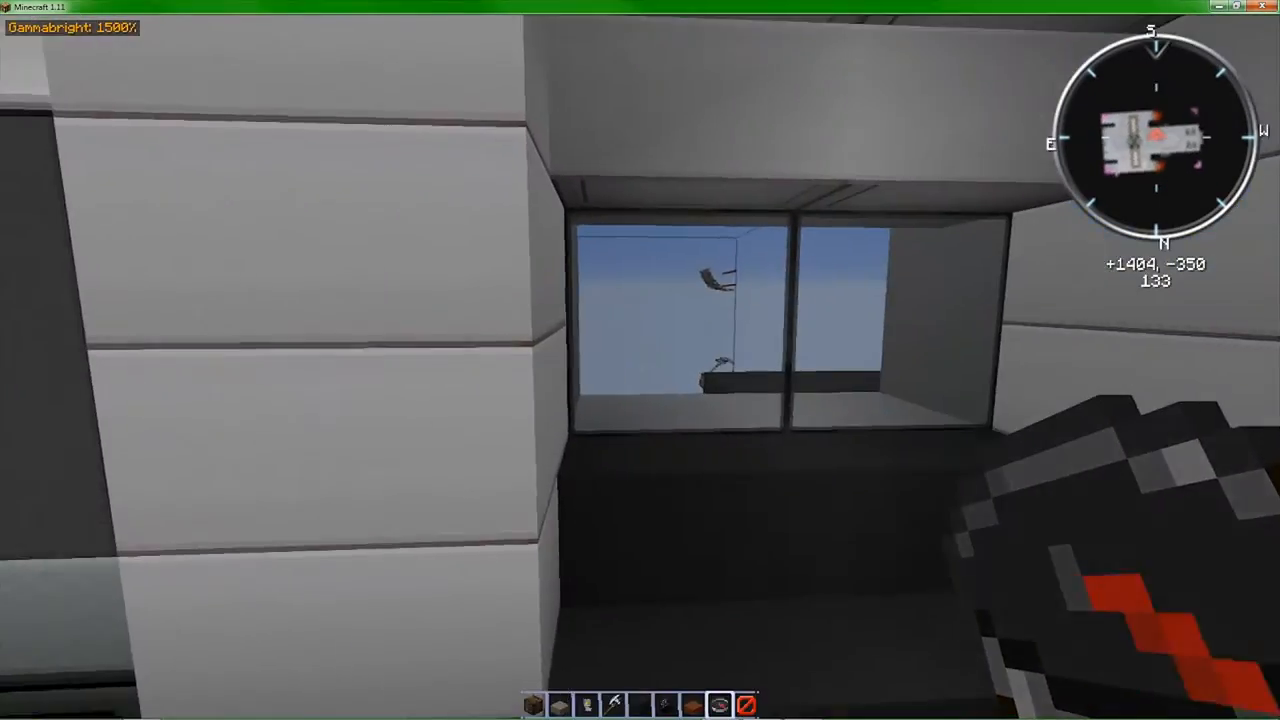
pyautogui.moveTo(640, 360)
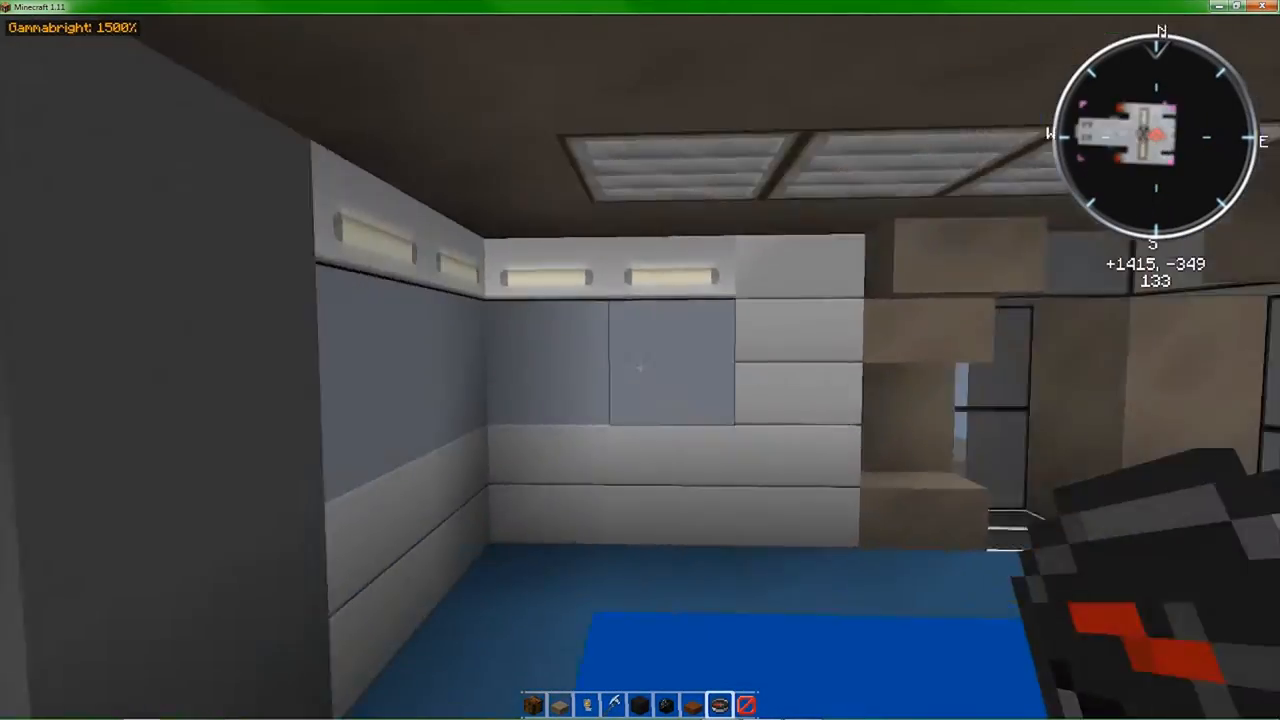
pyautogui.moveTo(640, 360)
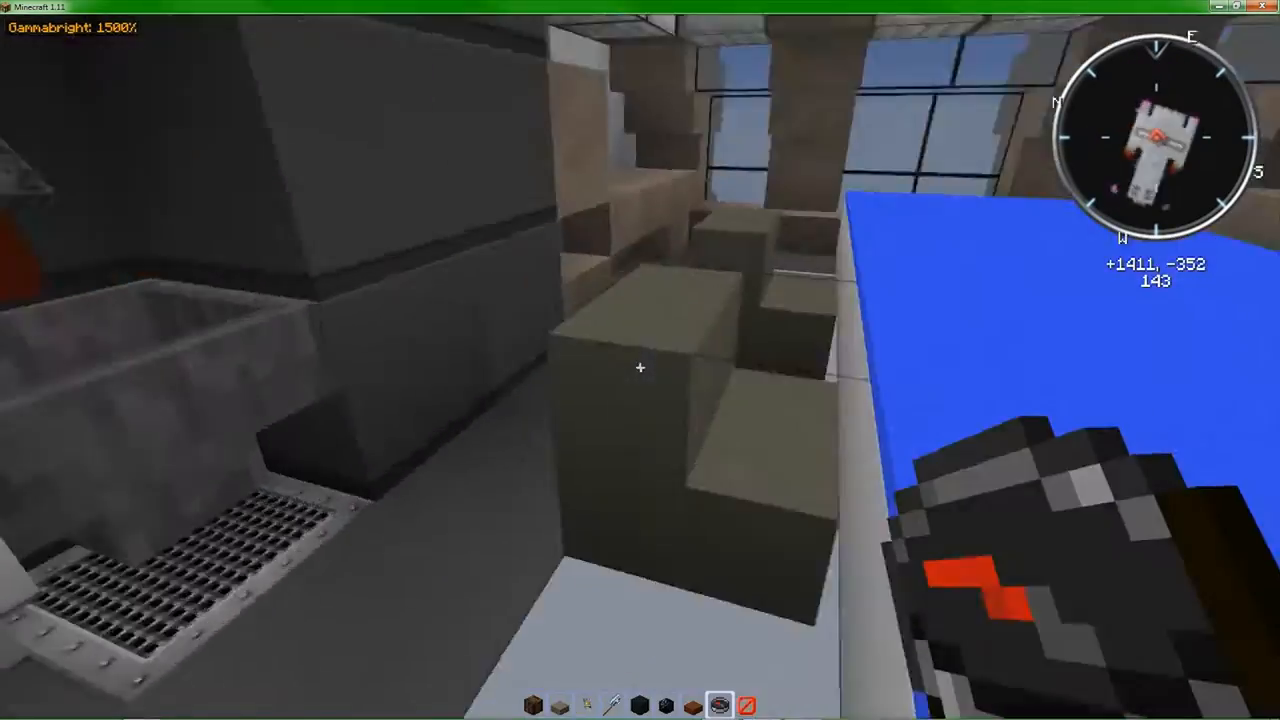
pyautogui.moveTo(640, 360)
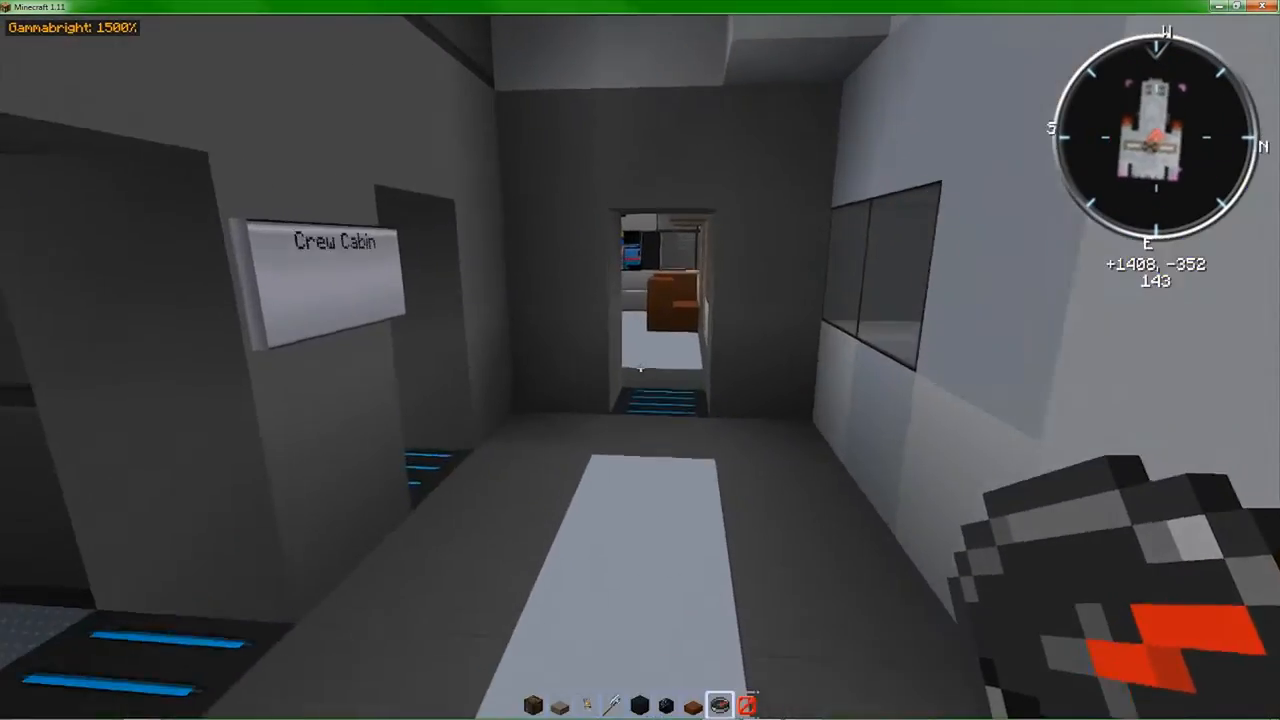
# - Walk forward through the shuttle's rooms past the Crew Cabin and exit the craft
pyautogui.press('w')
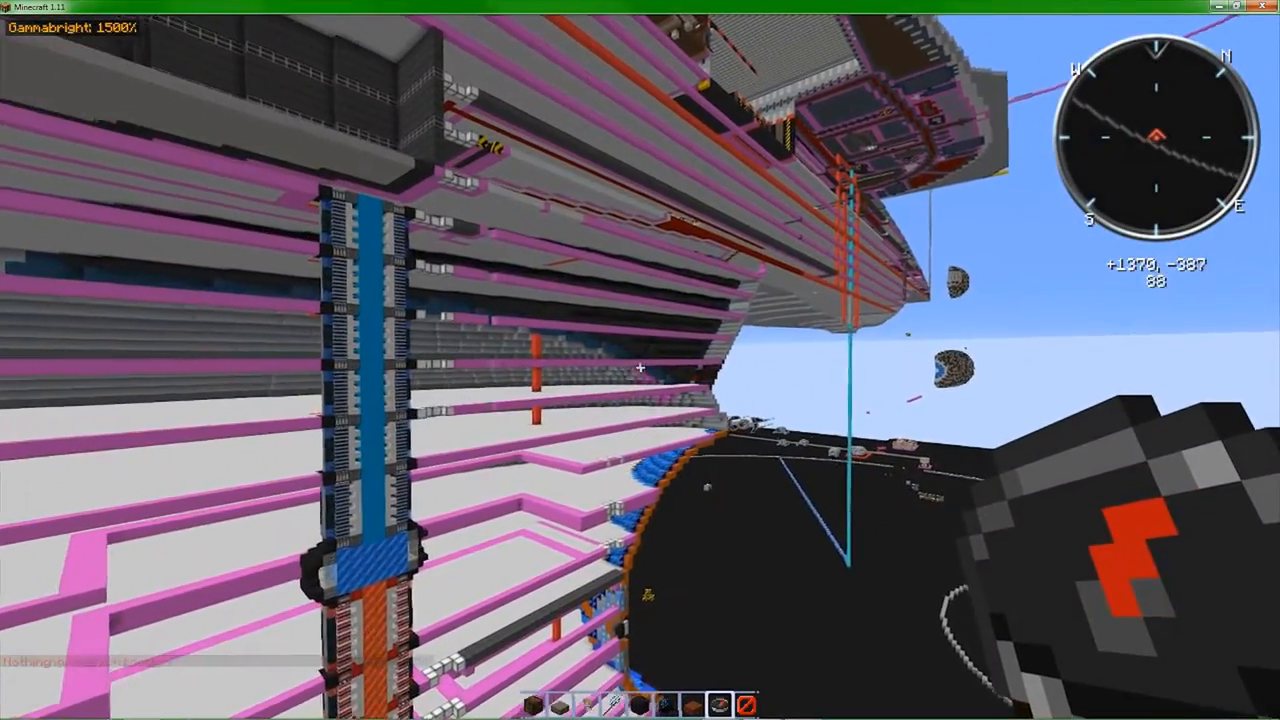
pyautogui.moveTo(640, 360)
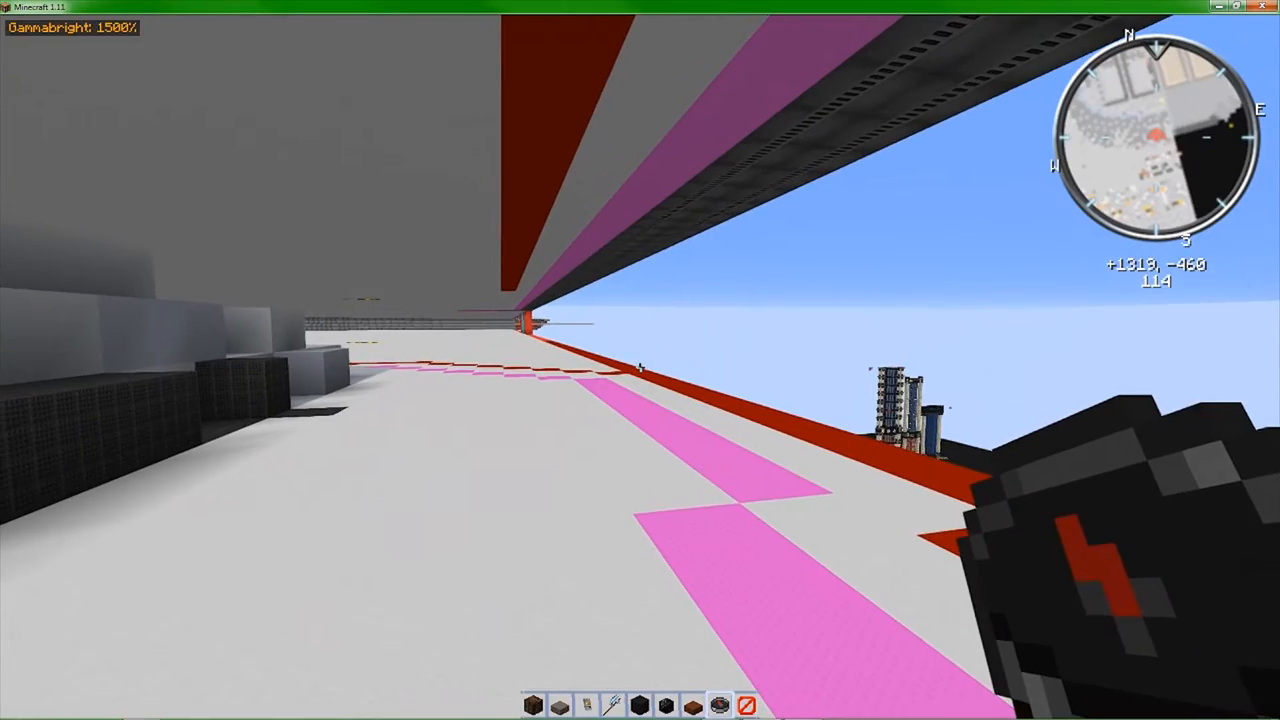
pyautogui.moveTo(640, 360)
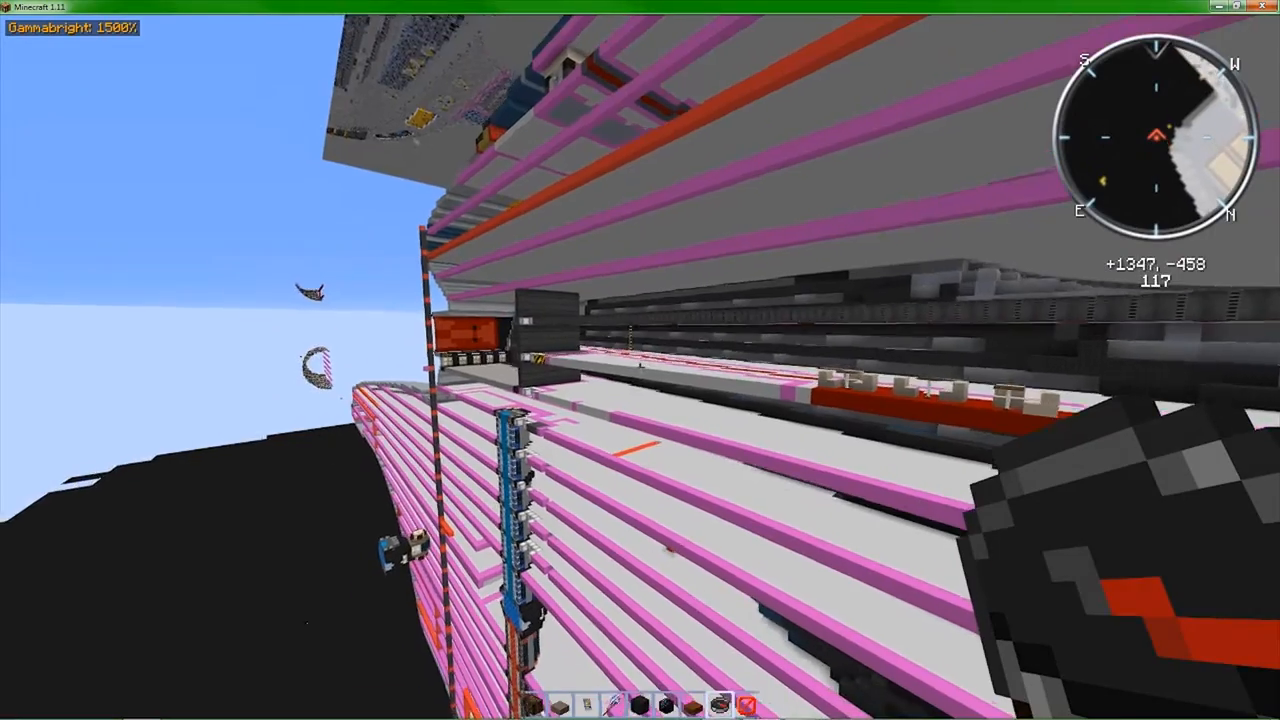
pyautogui.moveTo(640, 360)
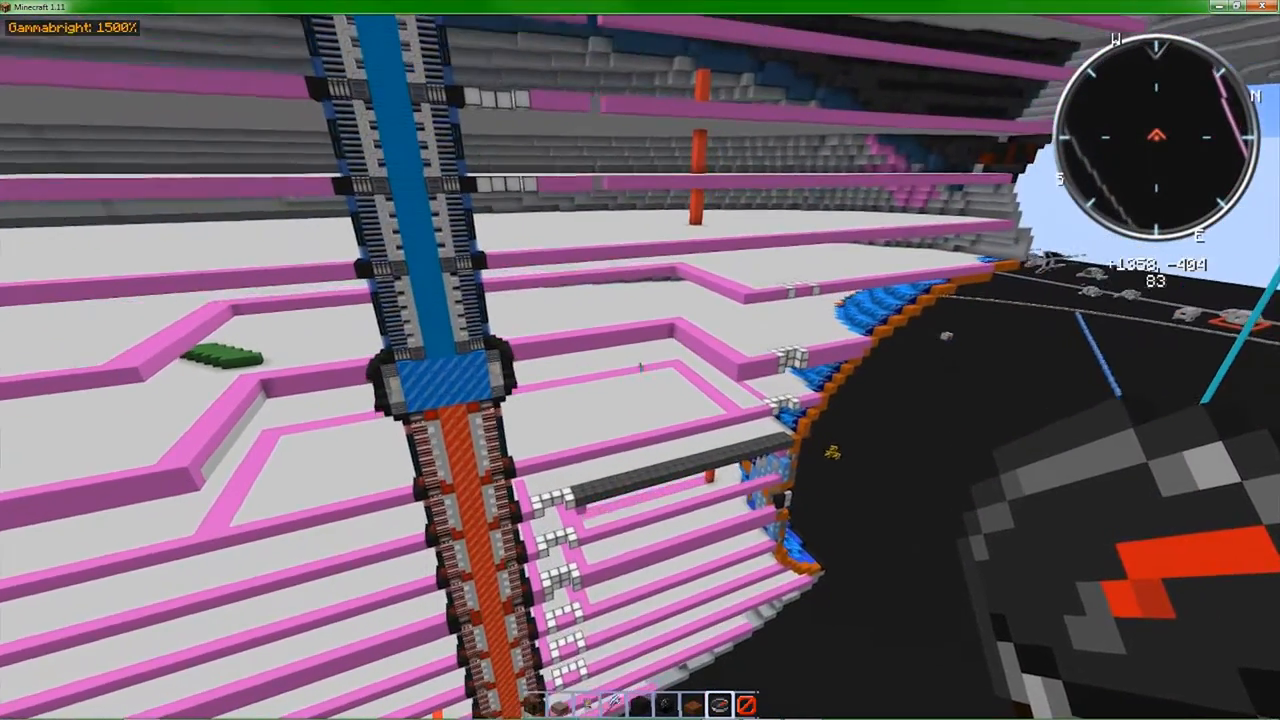
pyautogui.moveTo(640, 360)
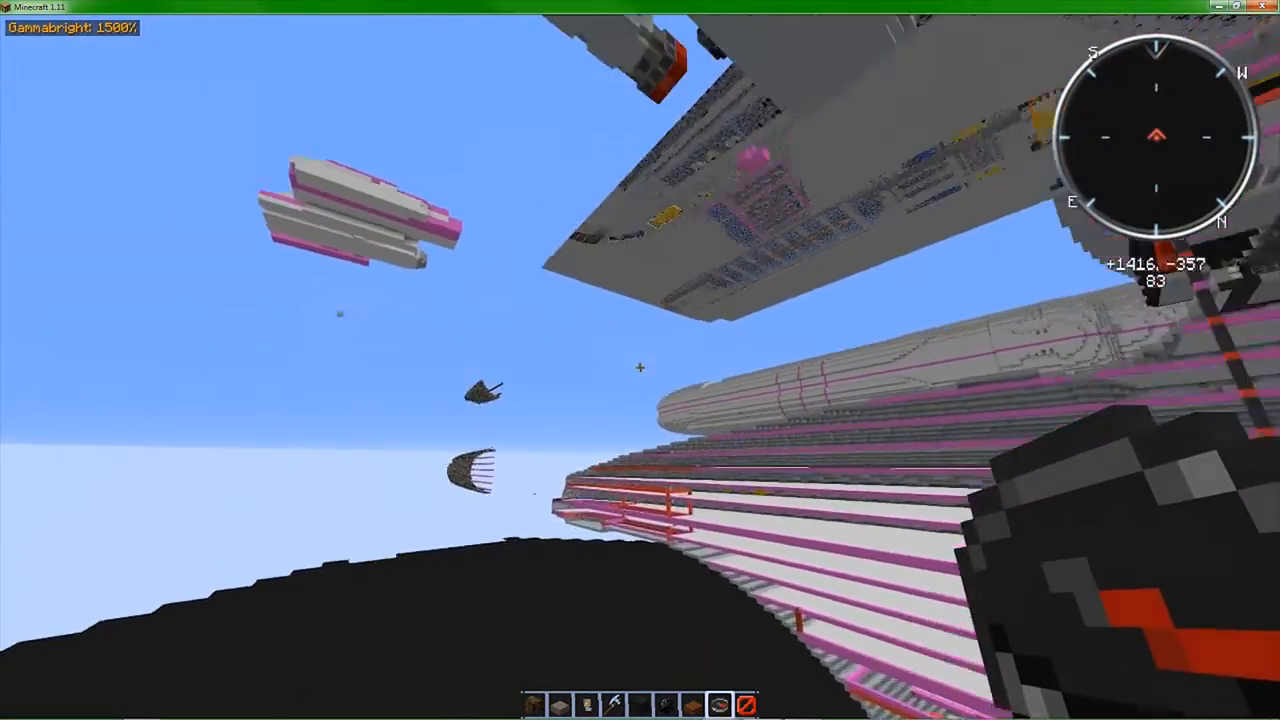
pyautogui.moveTo(640, 360)
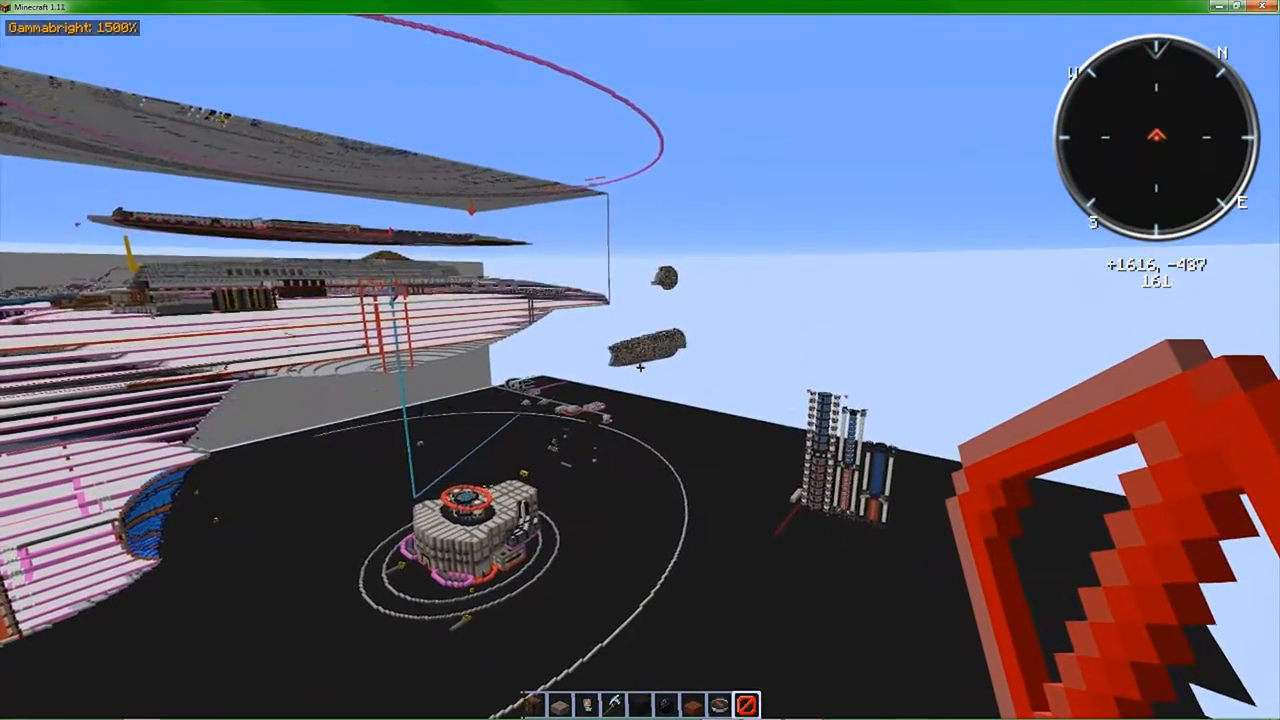
pyautogui.moveTo(640, 360)
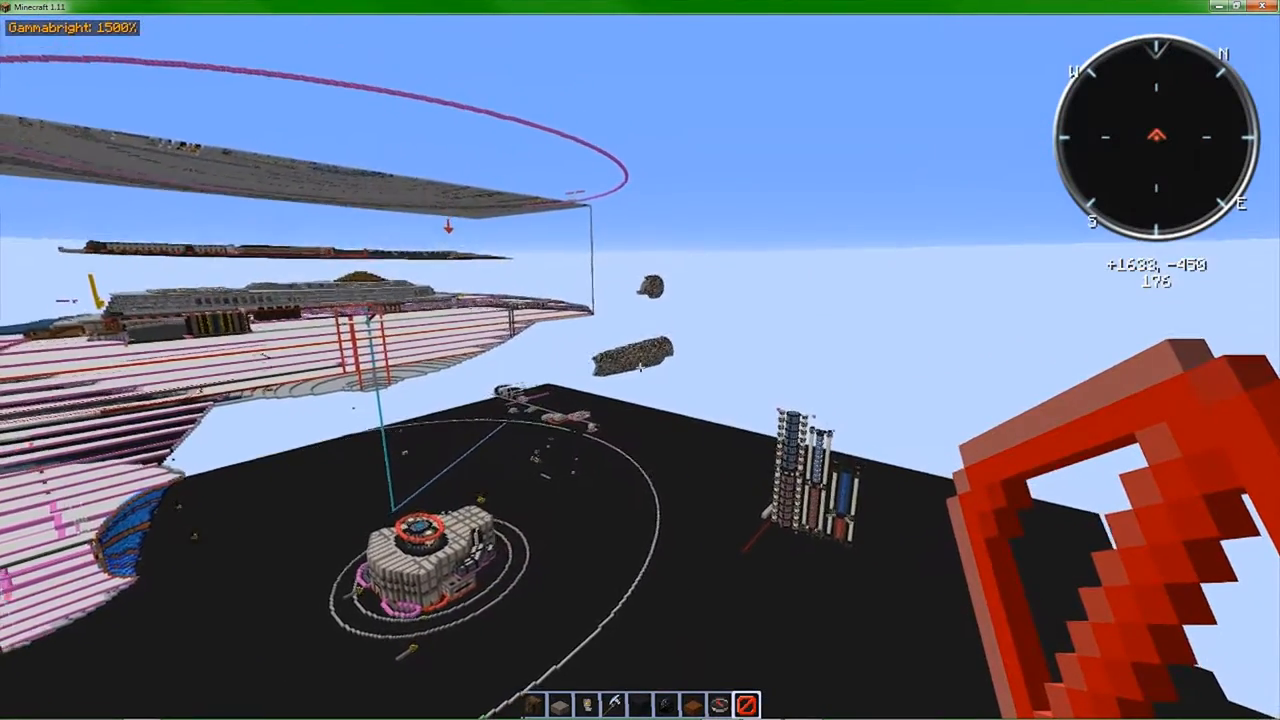
pyautogui.moveTo(640, 360)
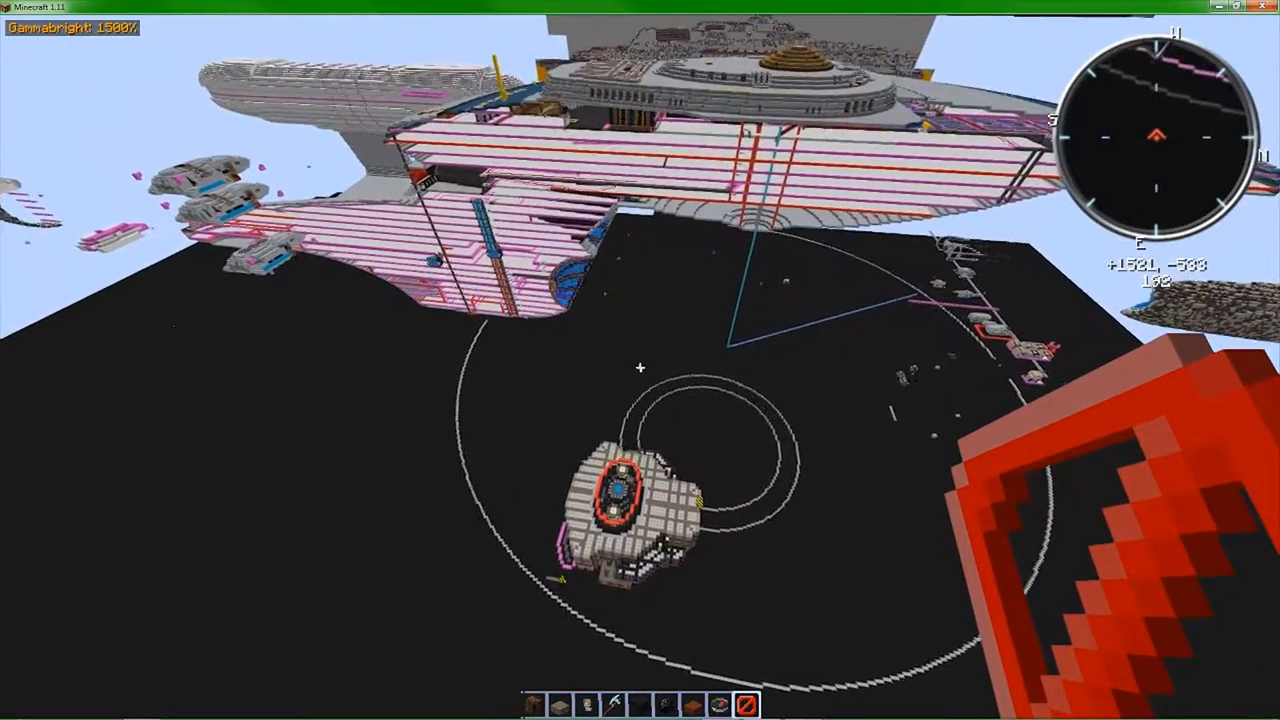
pyautogui.moveTo(640, 360)
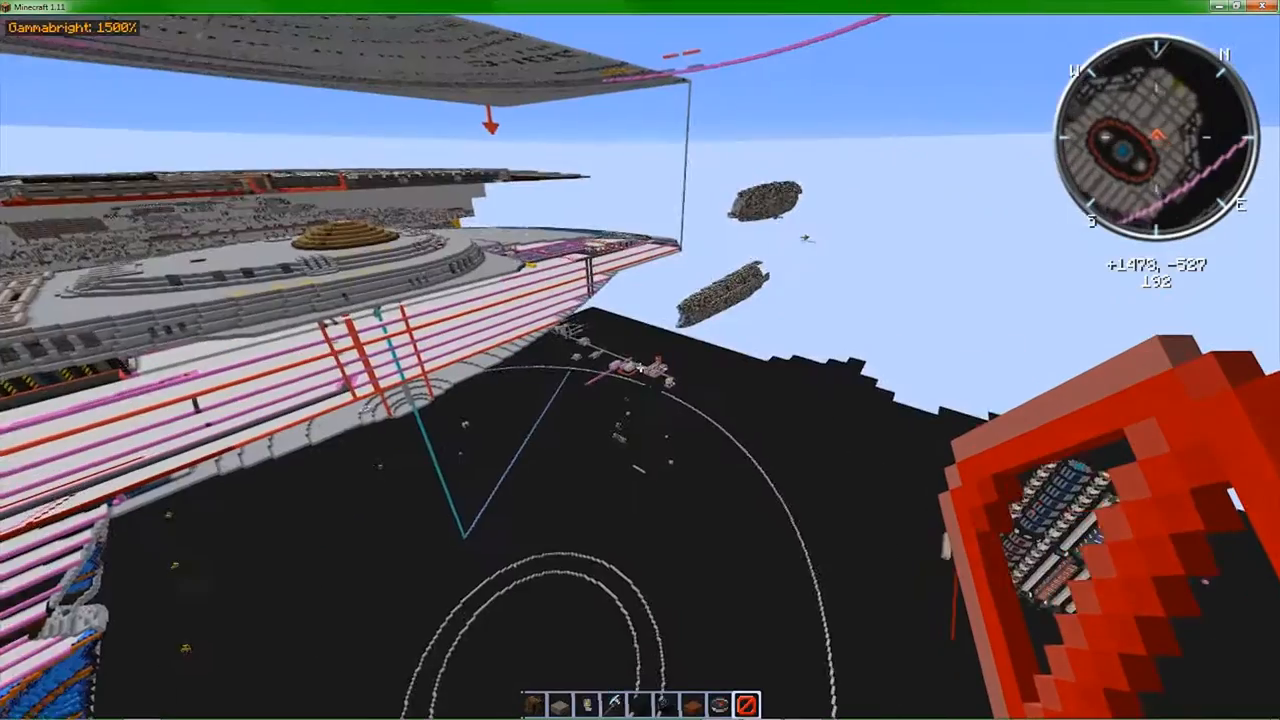
pyautogui.moveTo(640, 367)
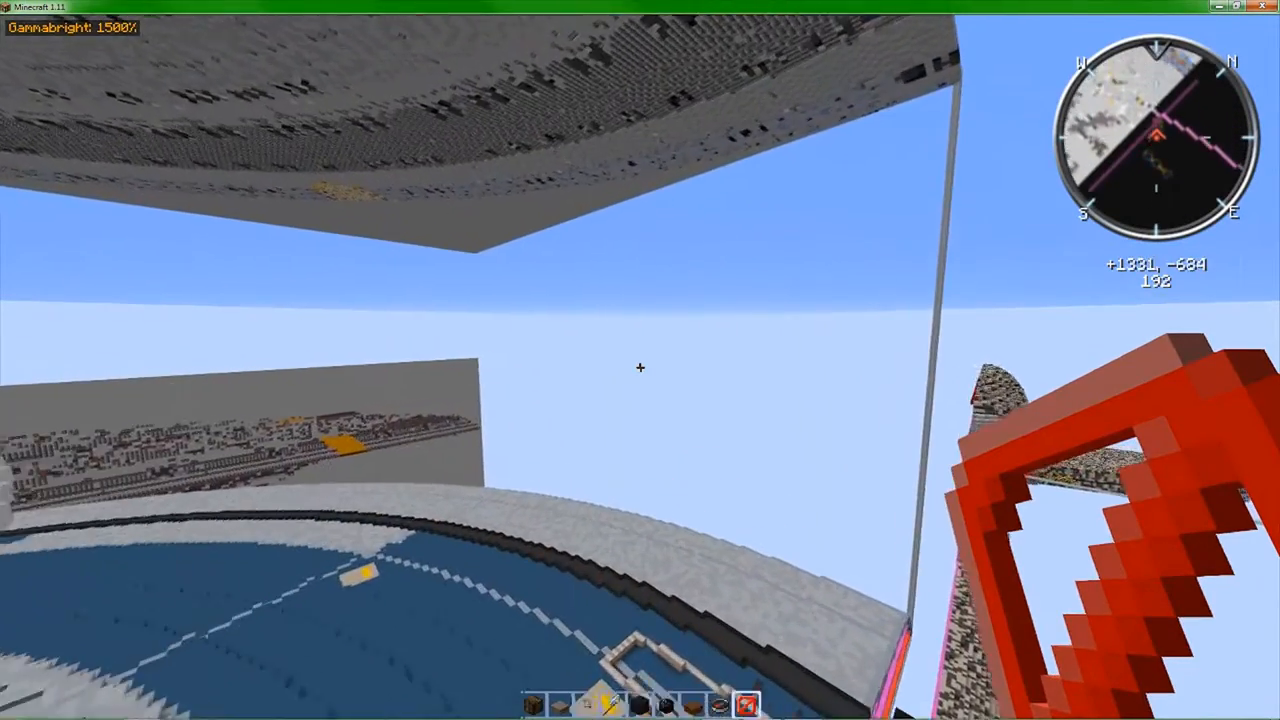
pyautogui.moveTo(640, 368)
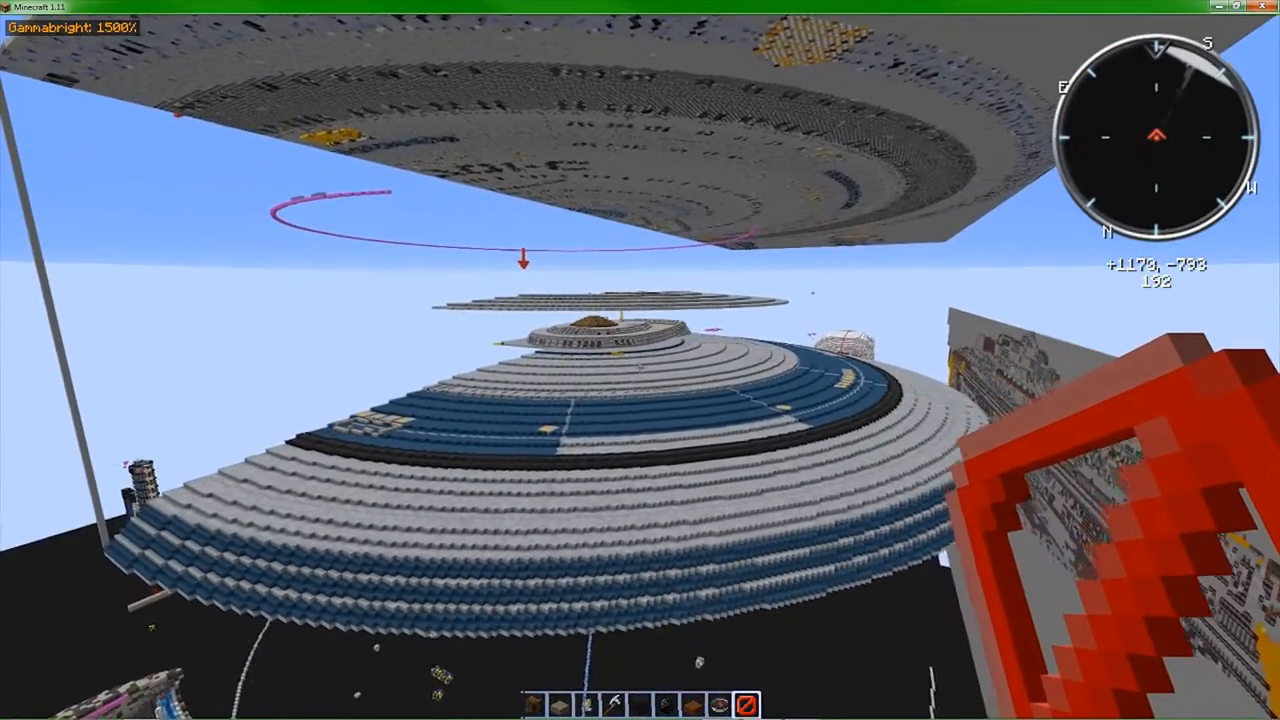
pyautogui.moveTo(640, 360)
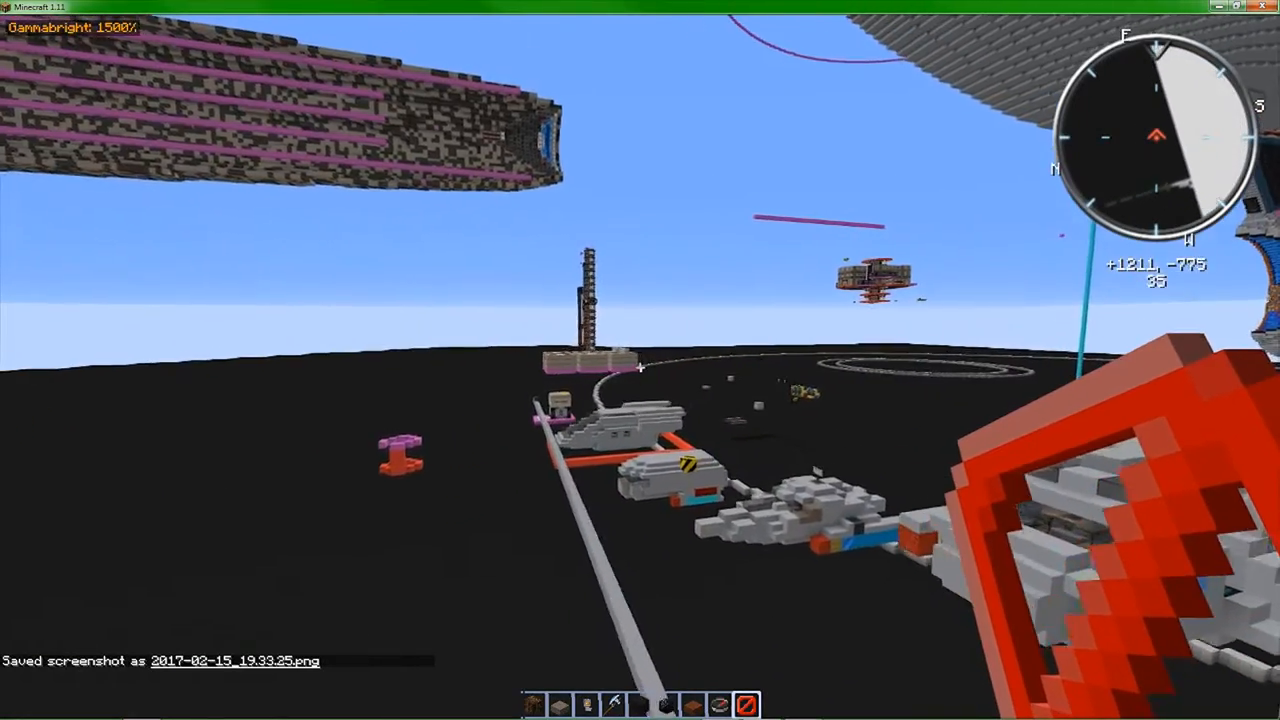
pyautogui.moveTo(640, 360)
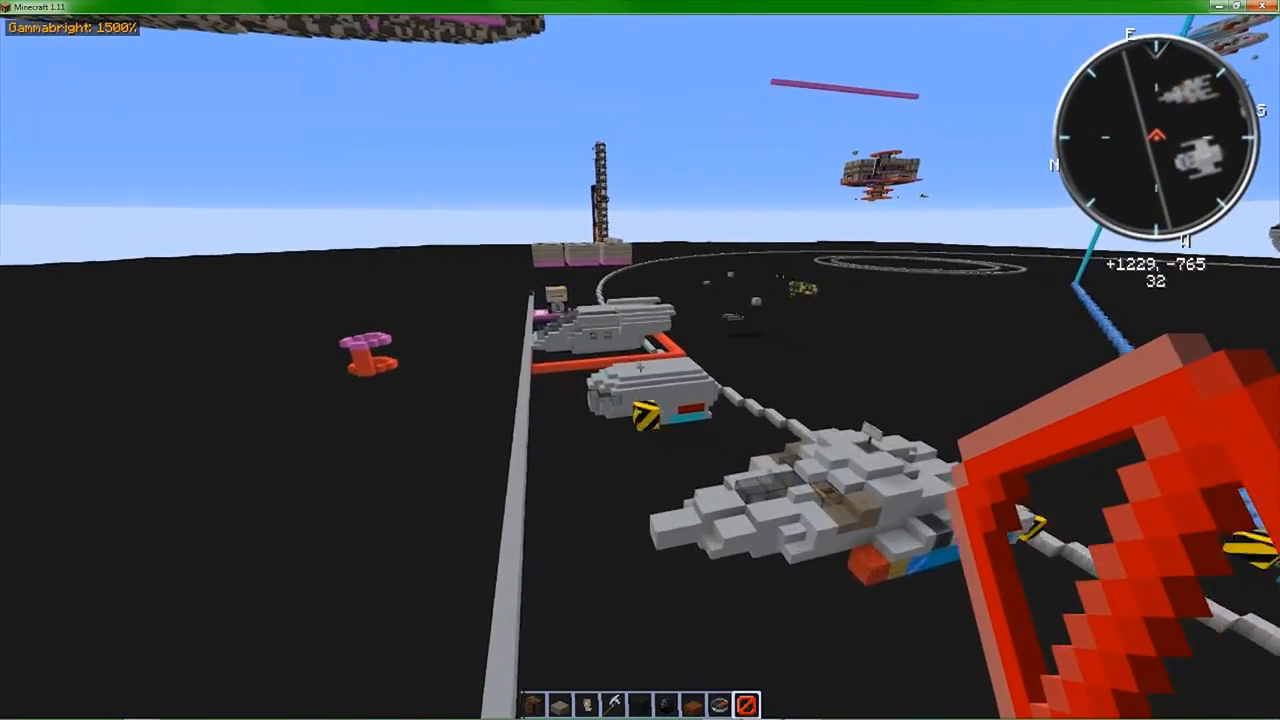
pyautogui.moveTo(640, 360)
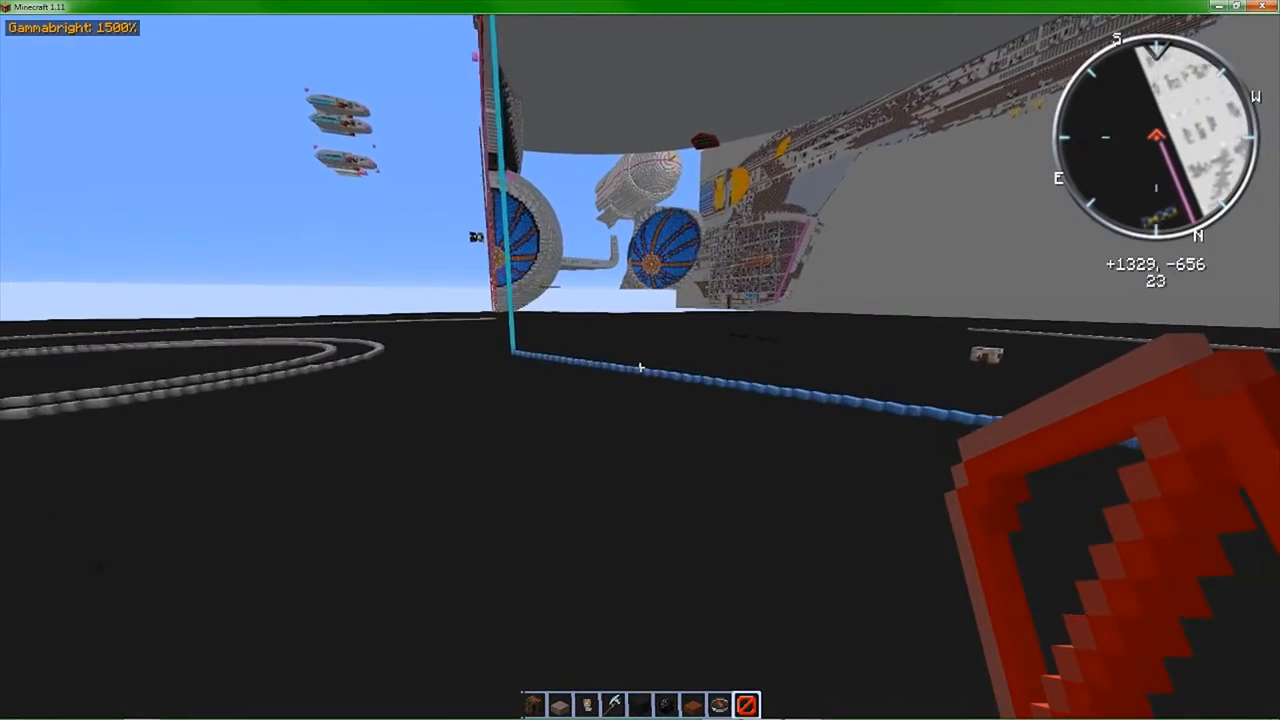
pyautogui.moveTo(640, 360)
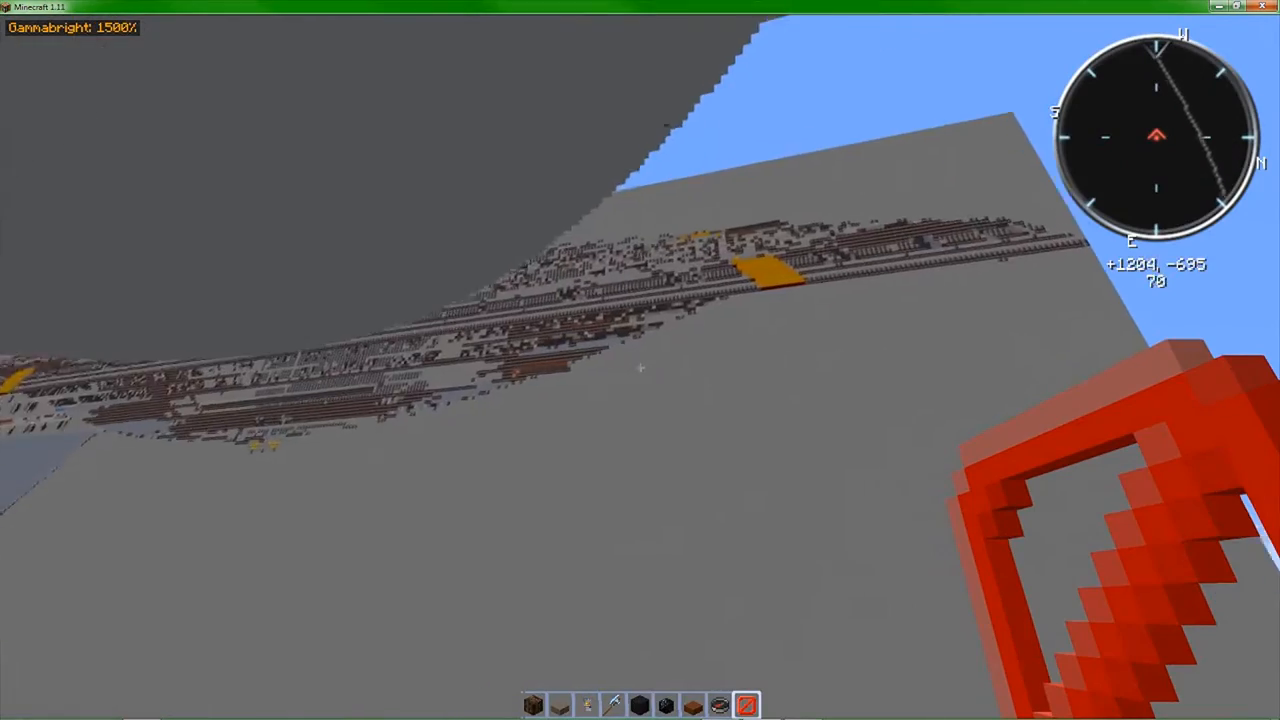
pyautogui.moveTo(640, 360)
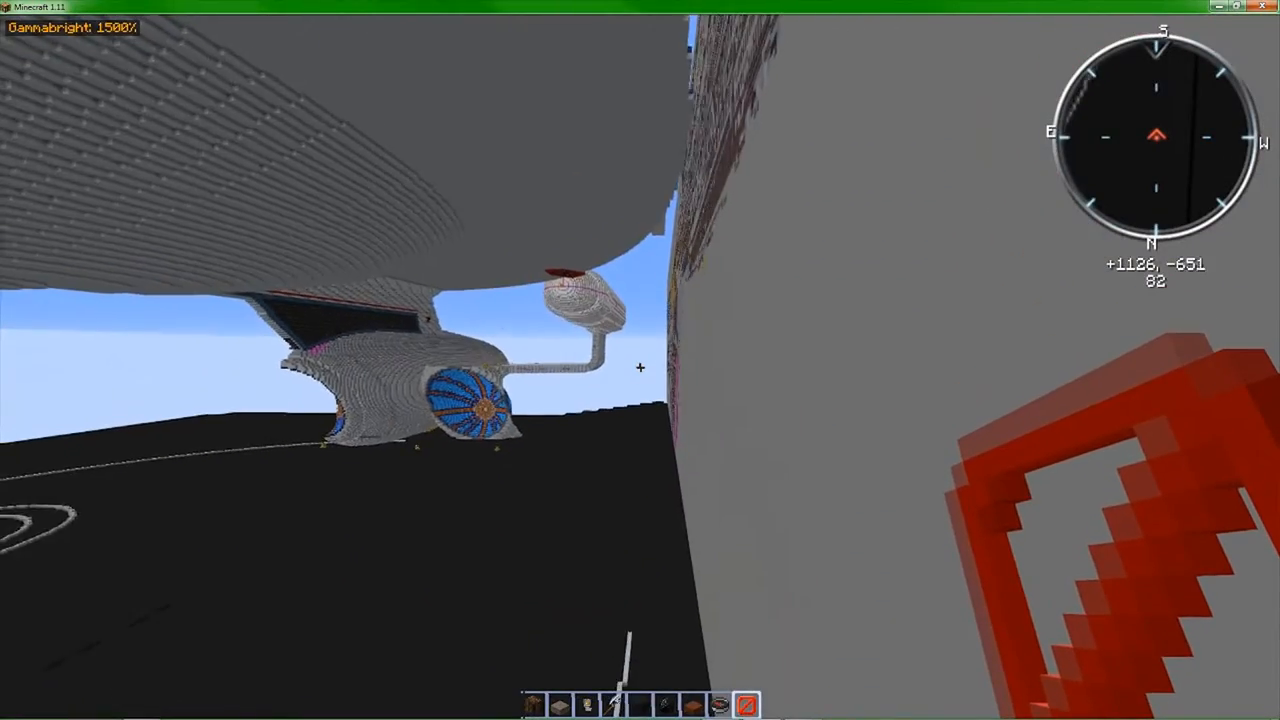
pyautogui.moveTo(640, 360)
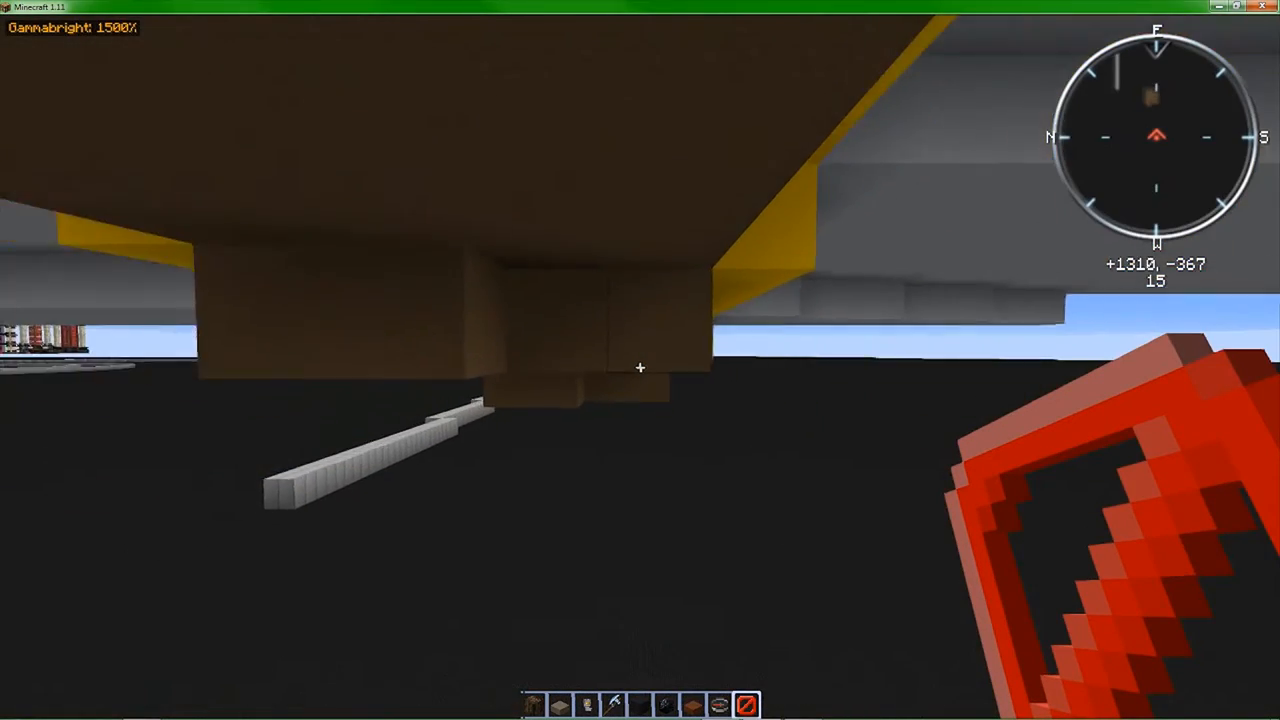
pyautogui.moveTo(640, 360)
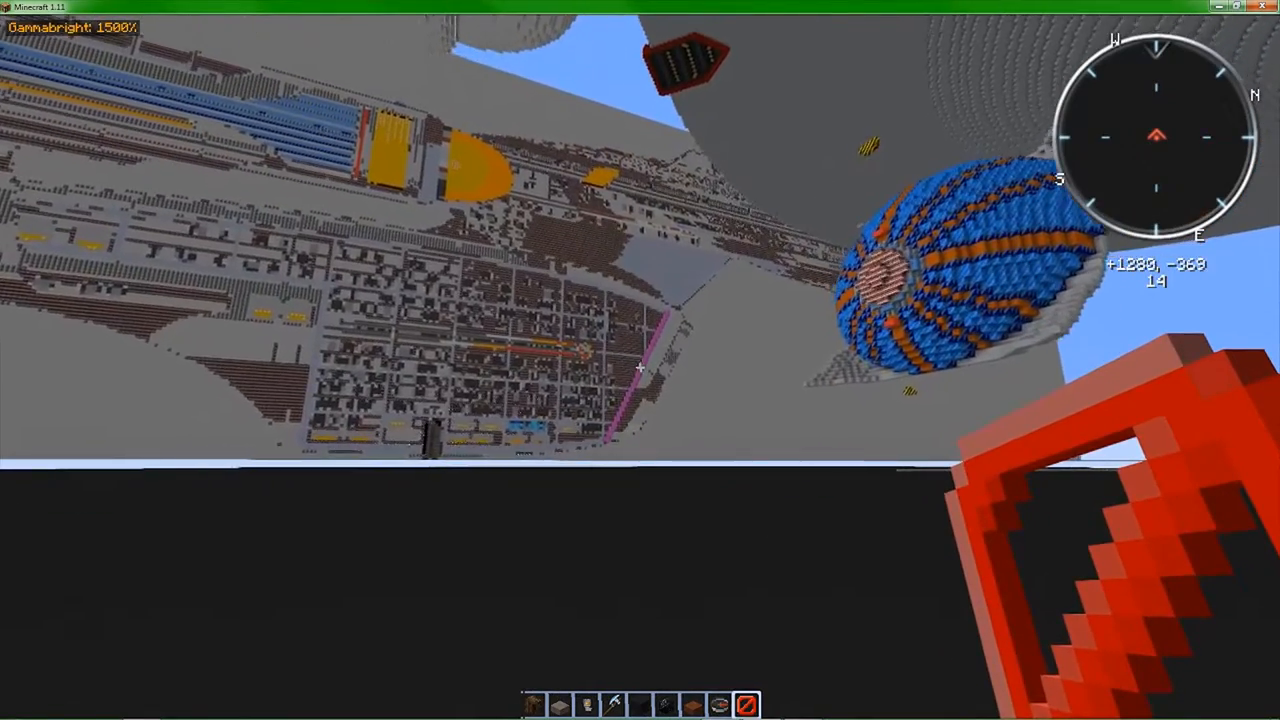
pyautogui.moveTo(640, 360)
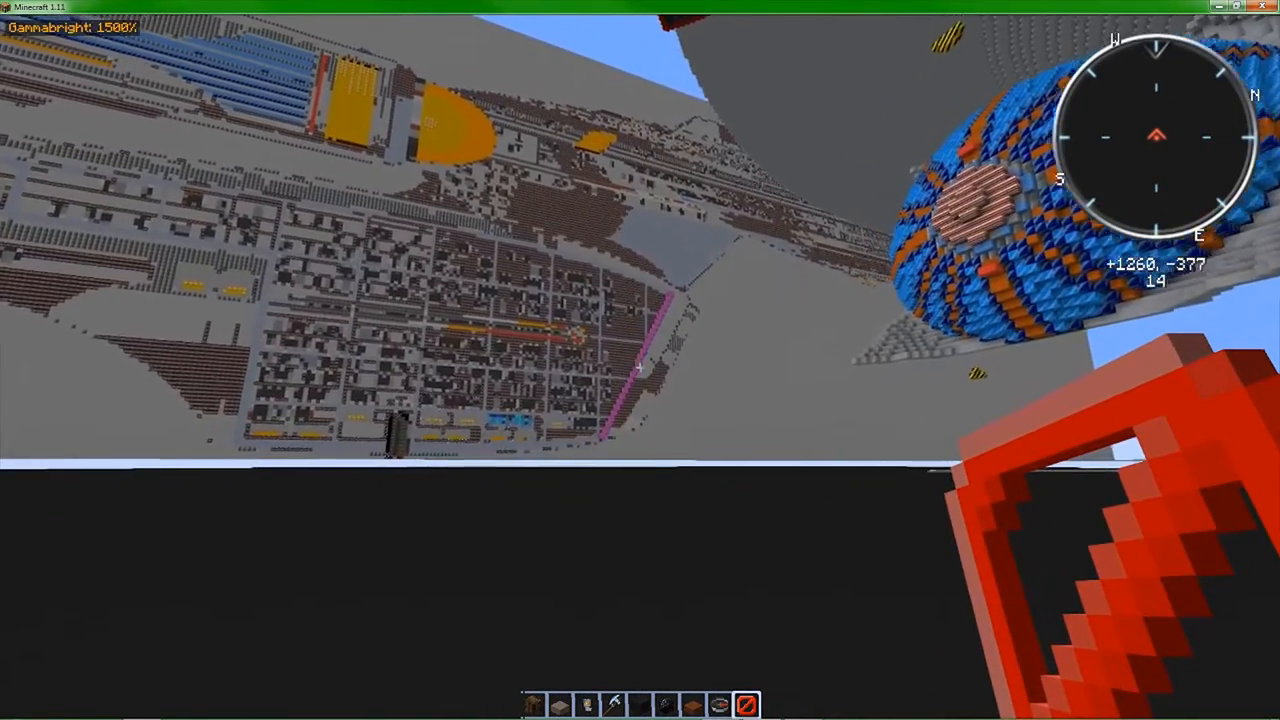